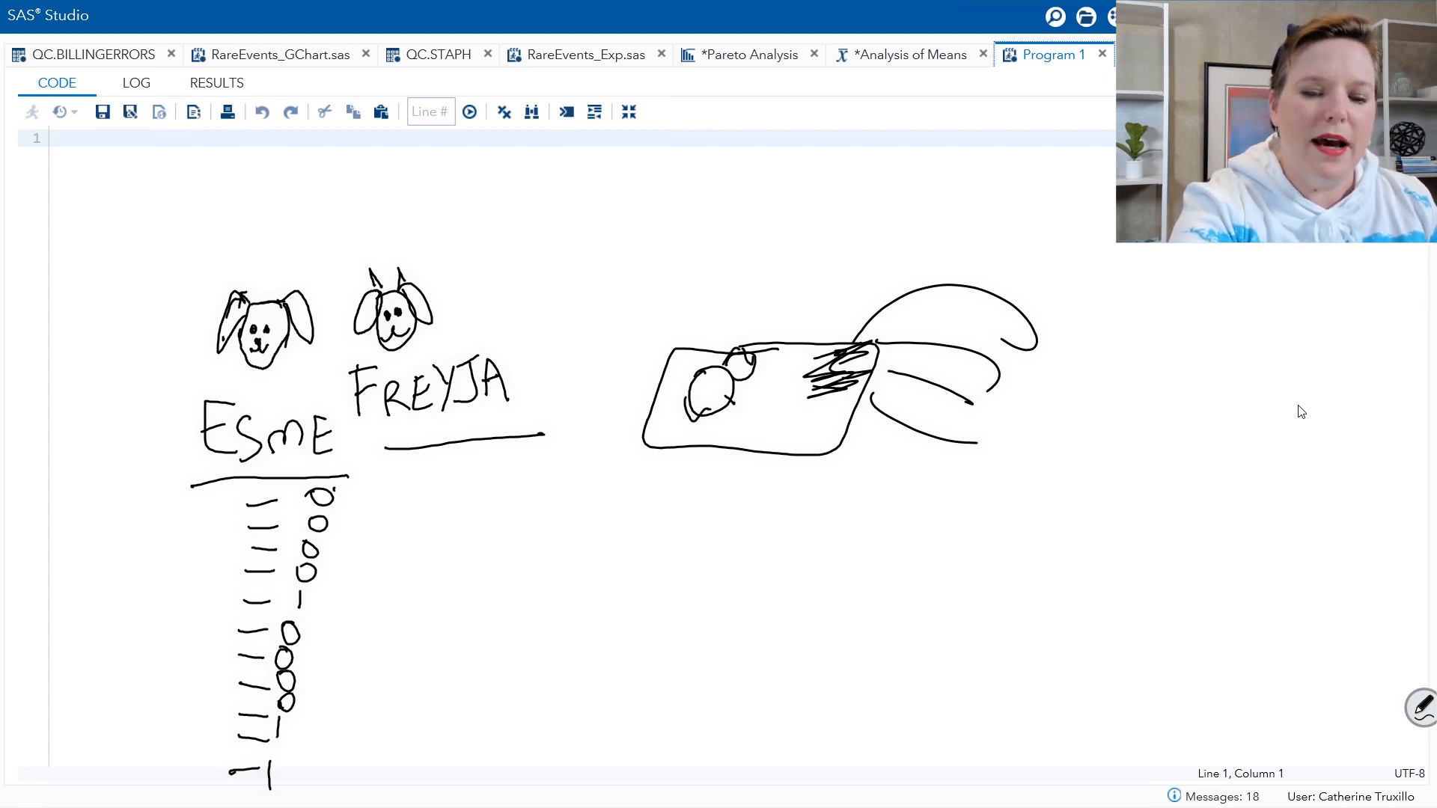
# Draw a 'Days Between' column of counts with a bracket and a rough days-between-over-time chart
pyautogui.moveTo(320, 500); pyautogui.dragTo(320, 600)
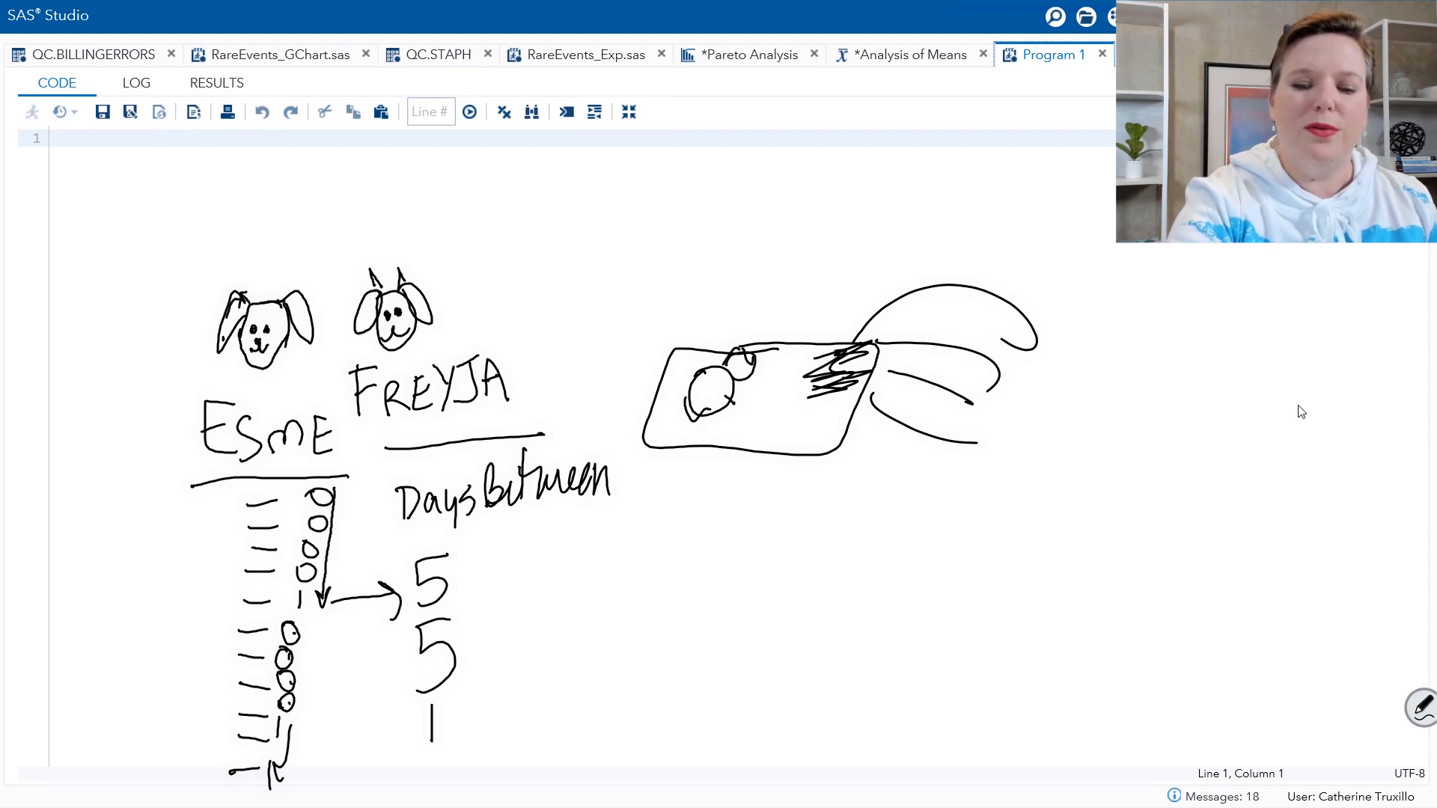
pyautogui.moveTo(491, 549); pyautogui.dragTo(491, 752)
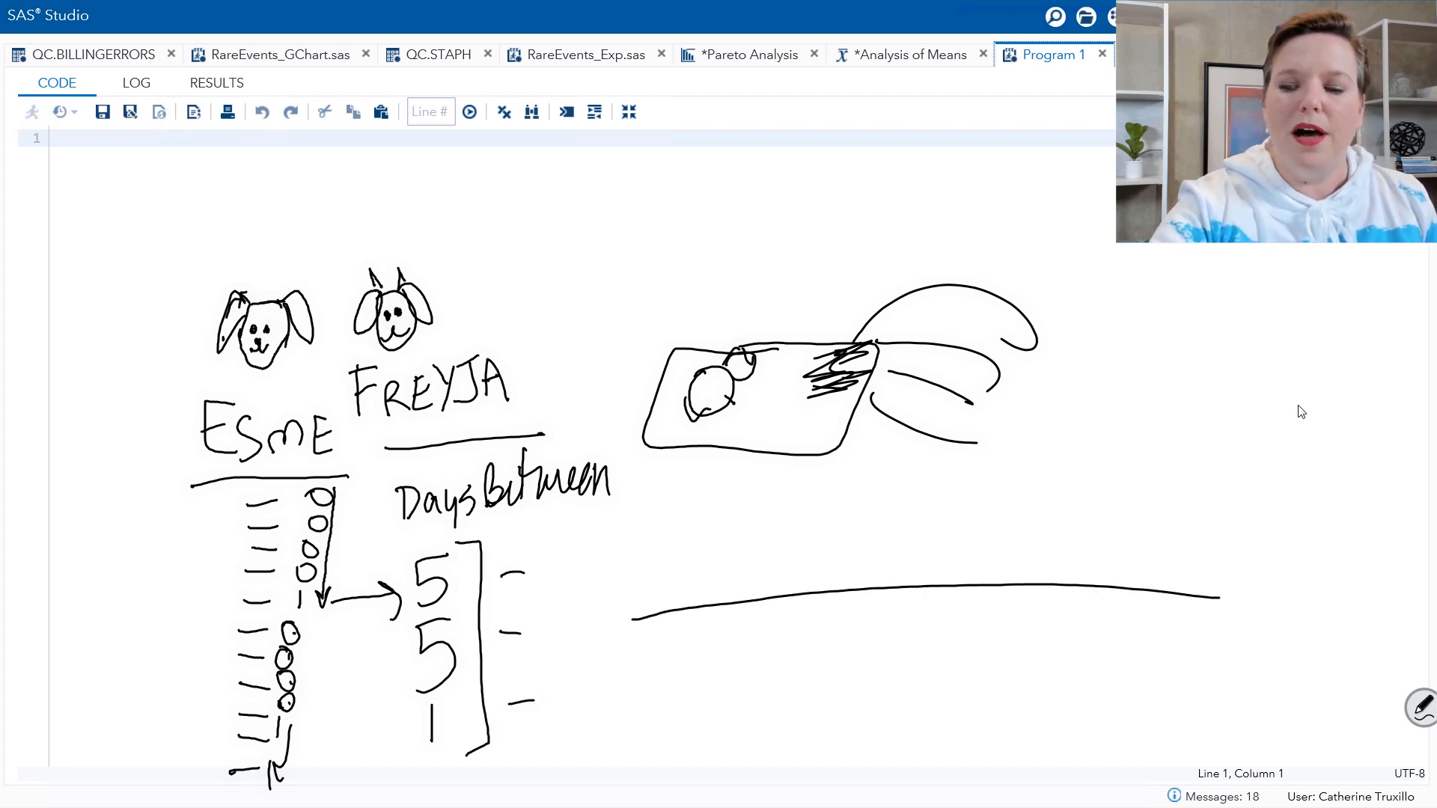
pyautogui.moveTo(635, 517); pyautogui.dragTo(634, 728)
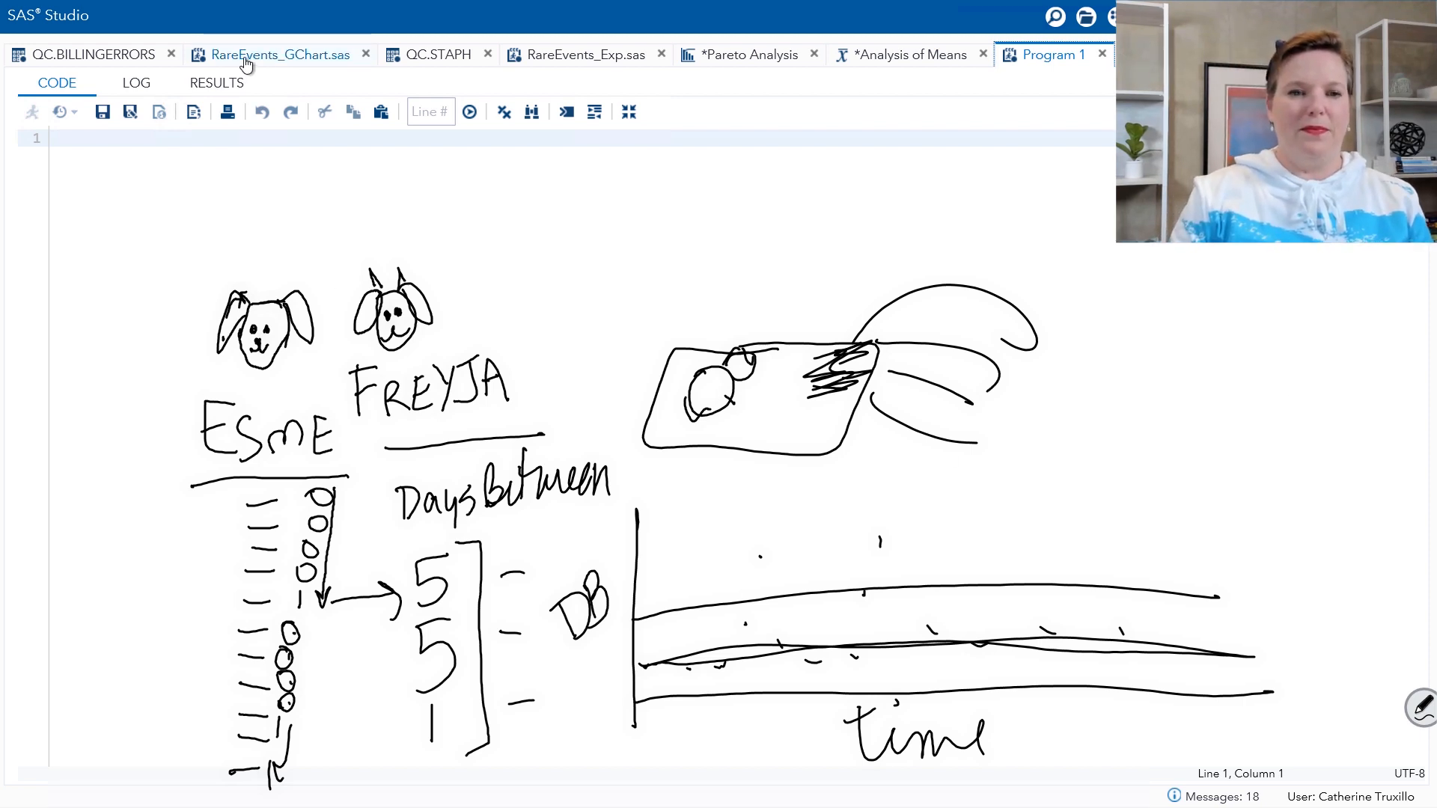
# Review QC.BILLINGERRORS rows, noting the missing first DaysBetween value and the value 12
pyautogui.click(91, 54)
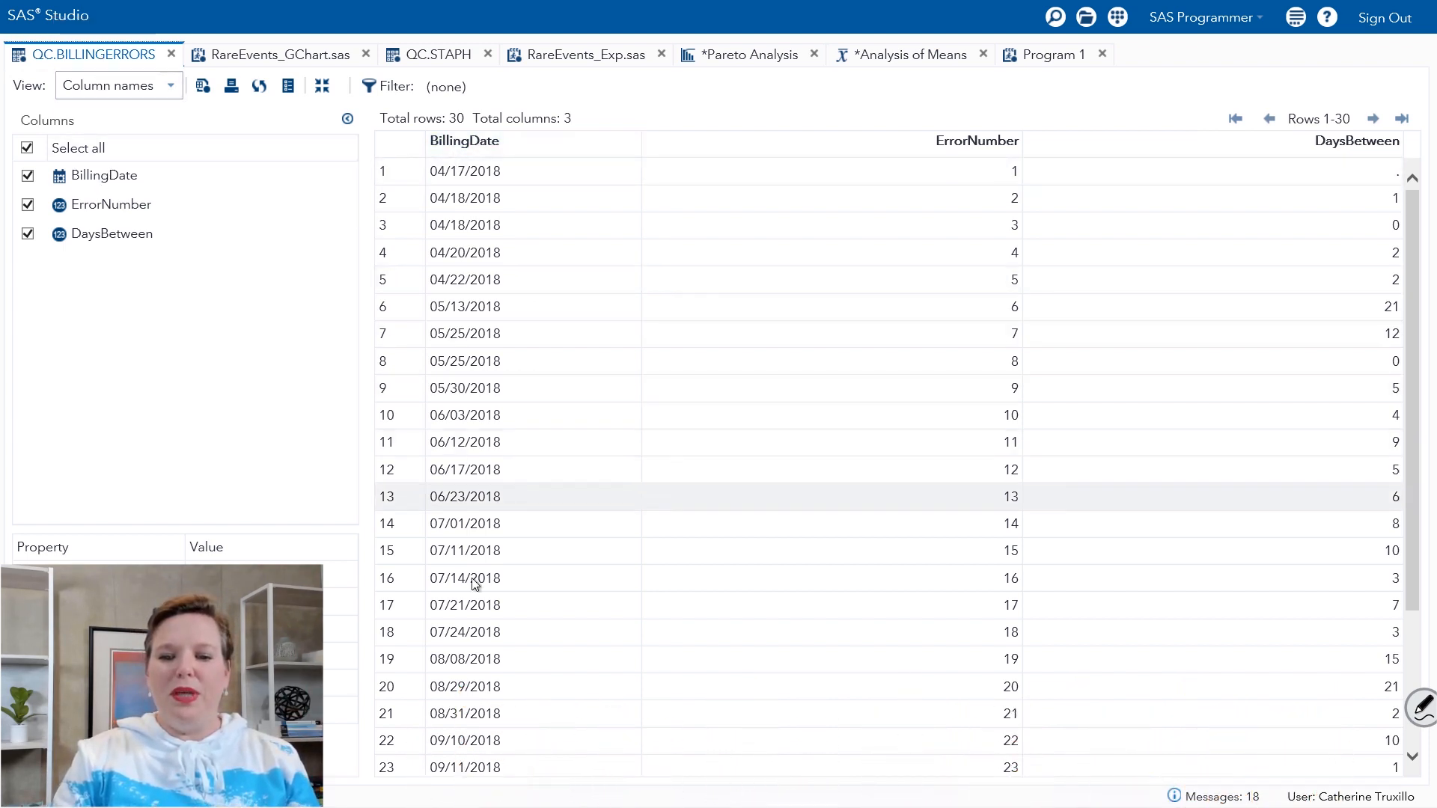
pyautogui.click(533, 741)
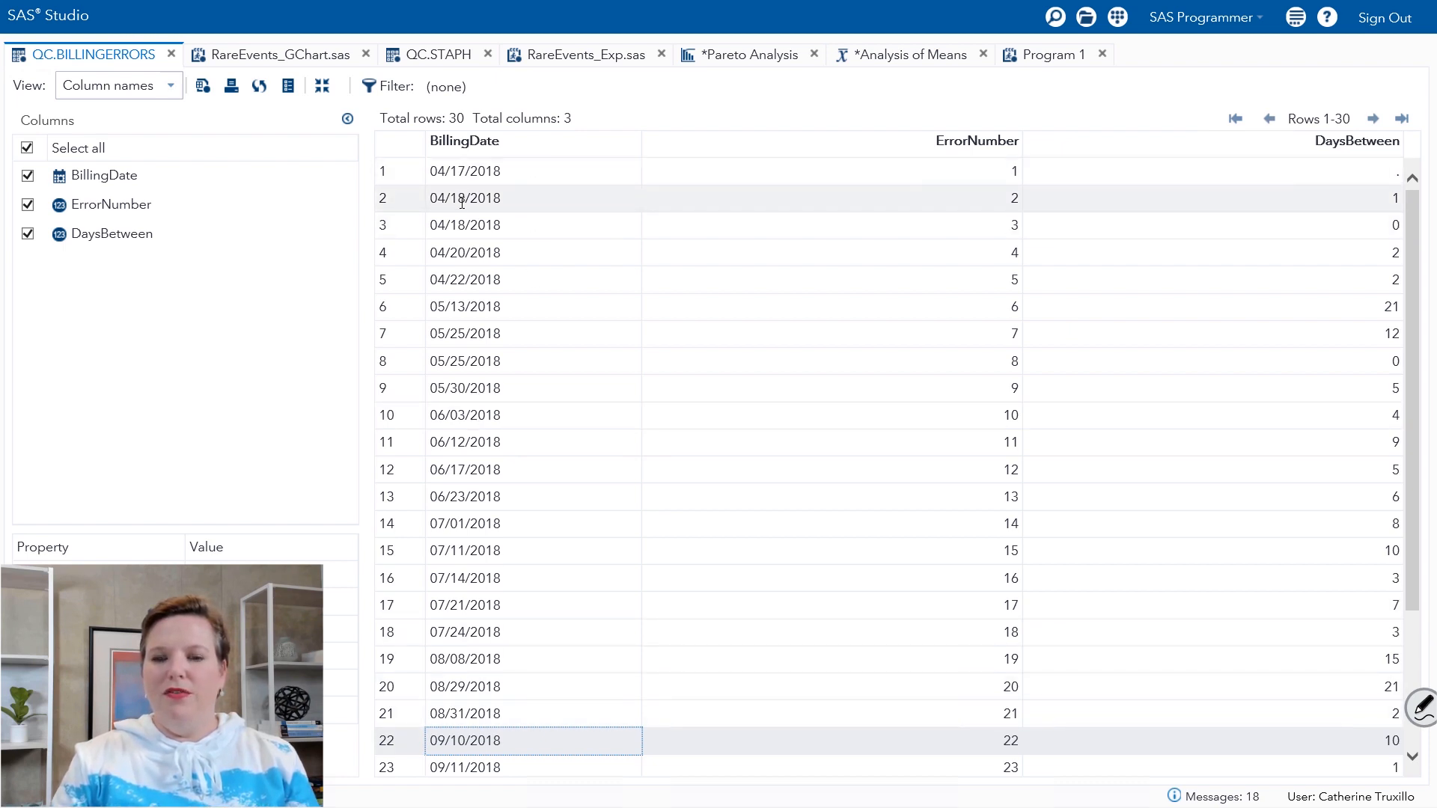
pyautogui.moveTo(471, 660)
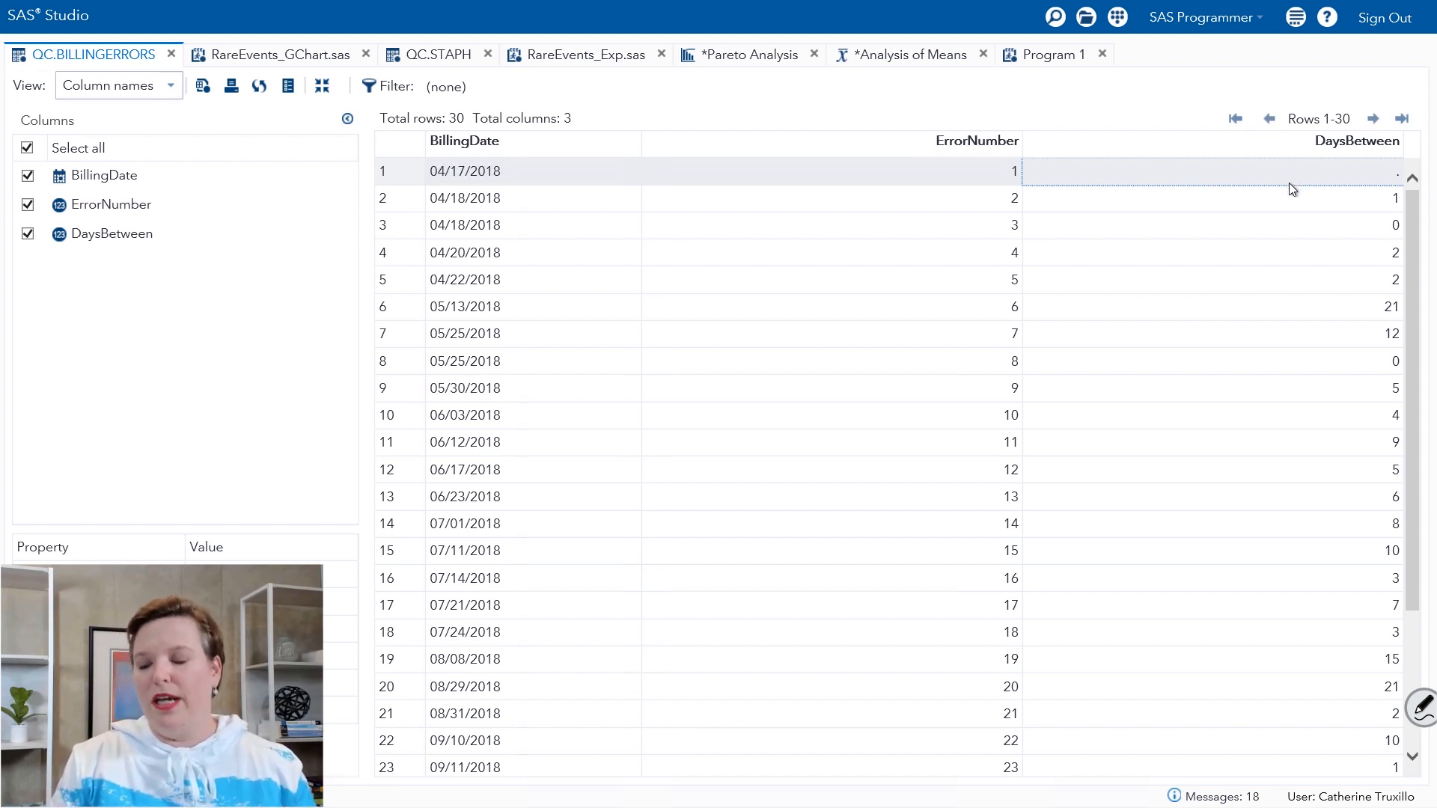
pyautogui.click(1191, 197)
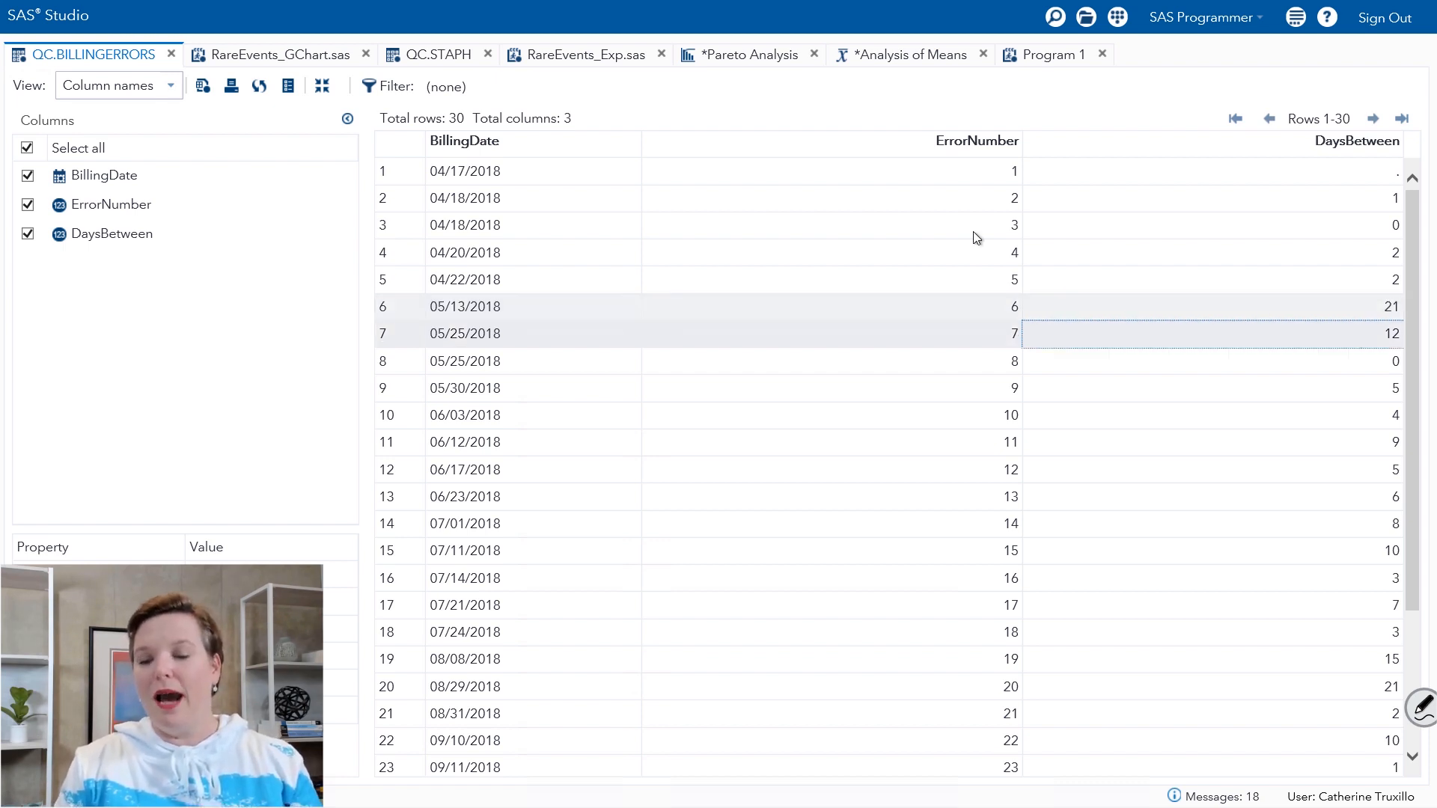
pyautogui.click(276, 54)
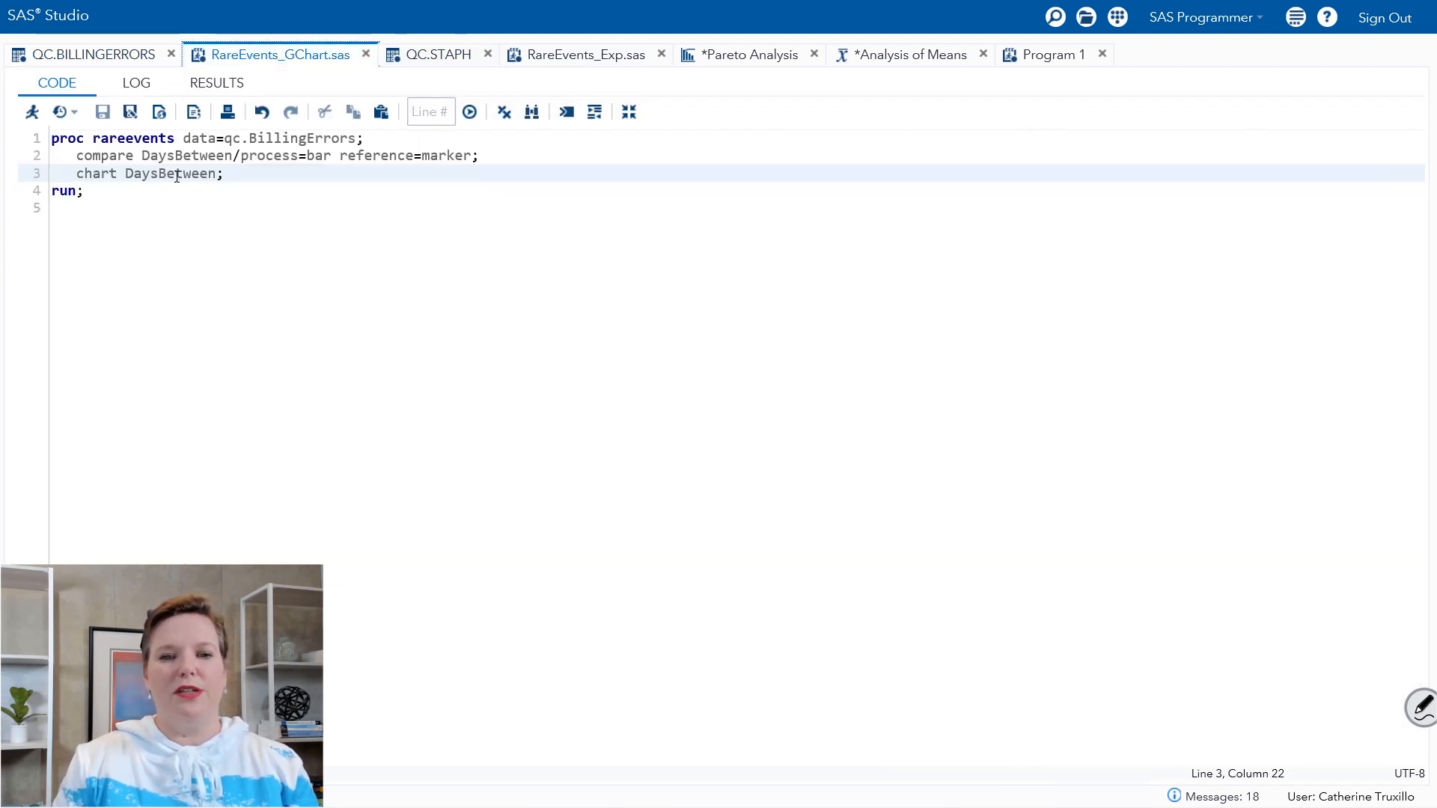
# Comment out the chart DaysBetween statement with *, leaving the compare statement active
pyautogui.click(92, 54)
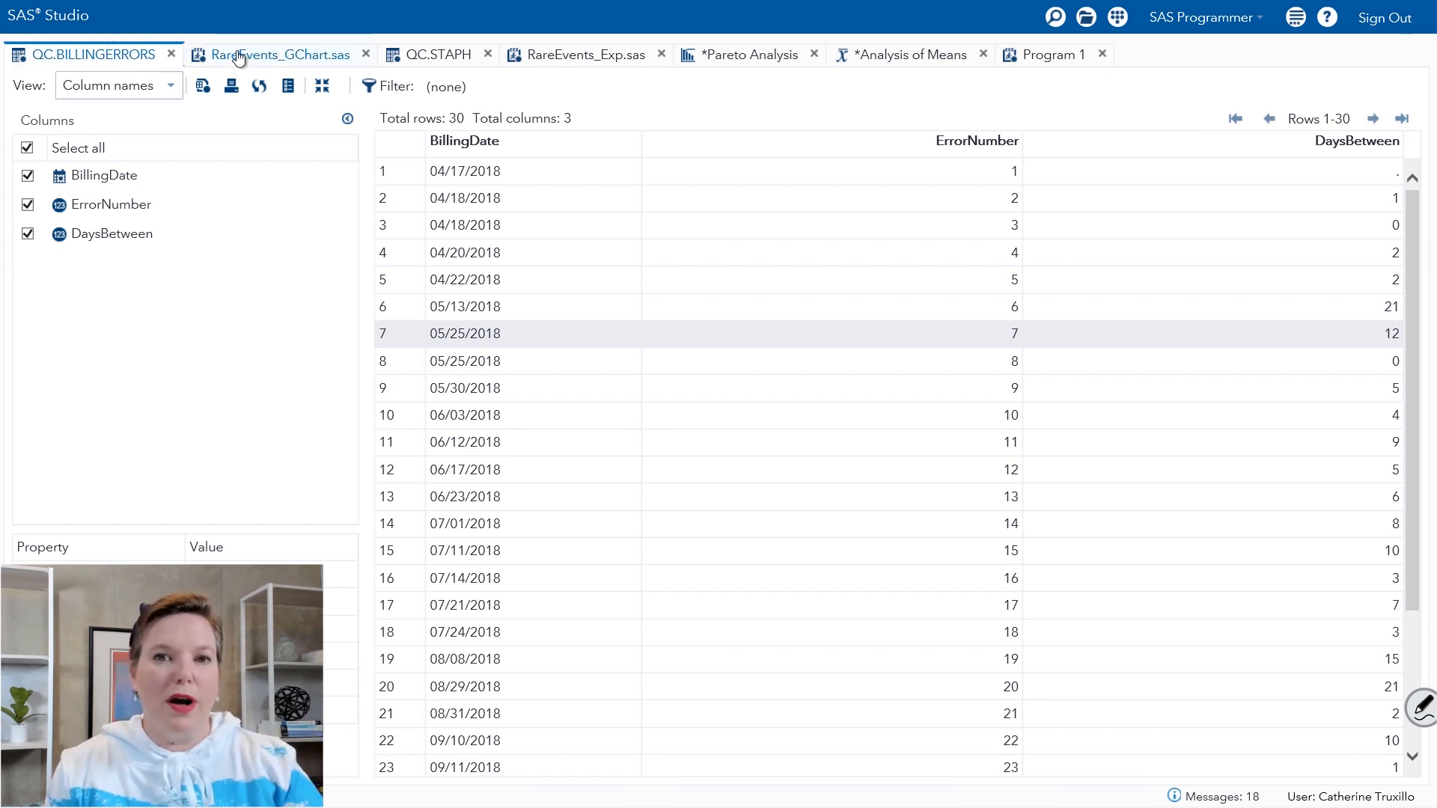
pyautogui.click(280, 54)
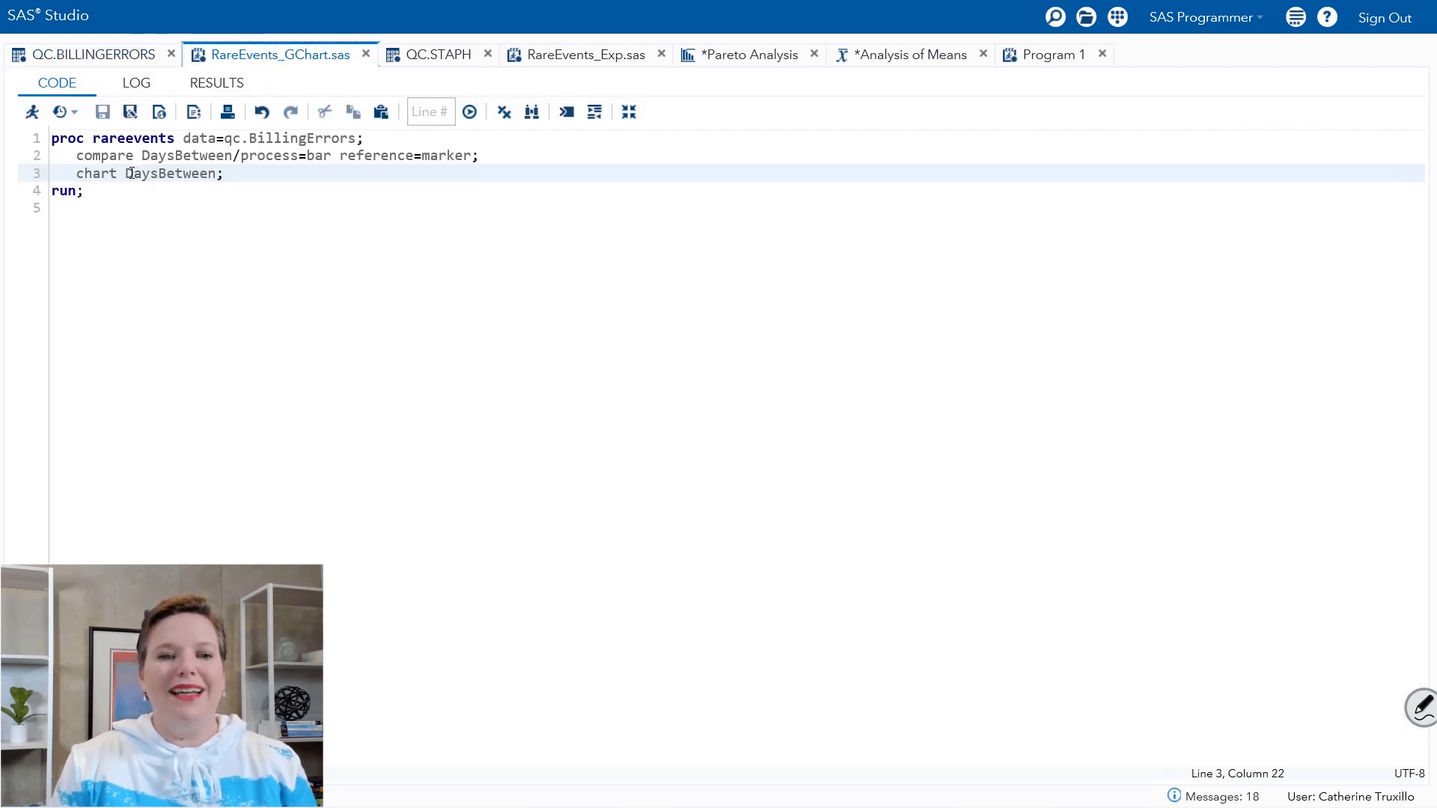
pyautogui.doubleClick(169, 173)
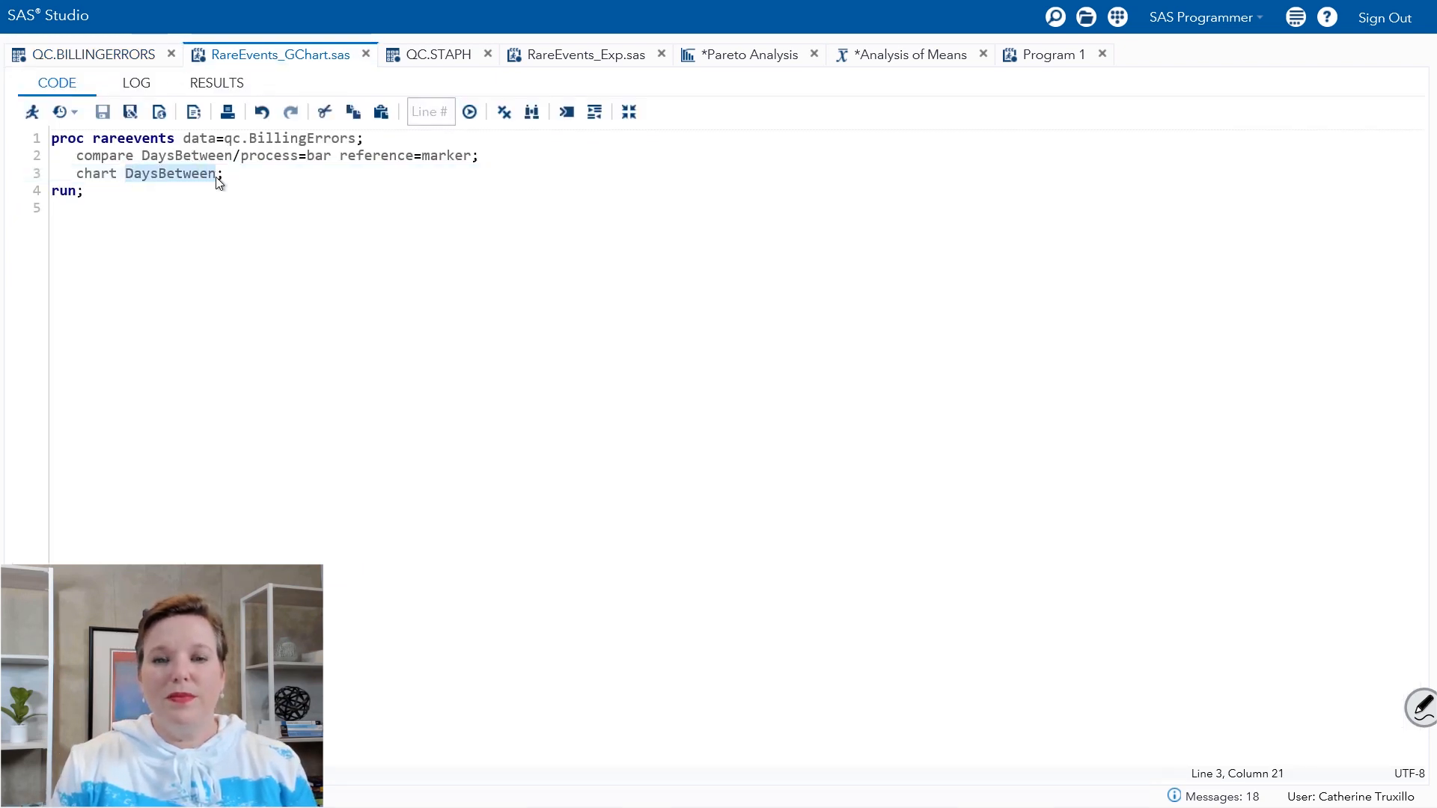
pyautogui.moveTo(238, 174)
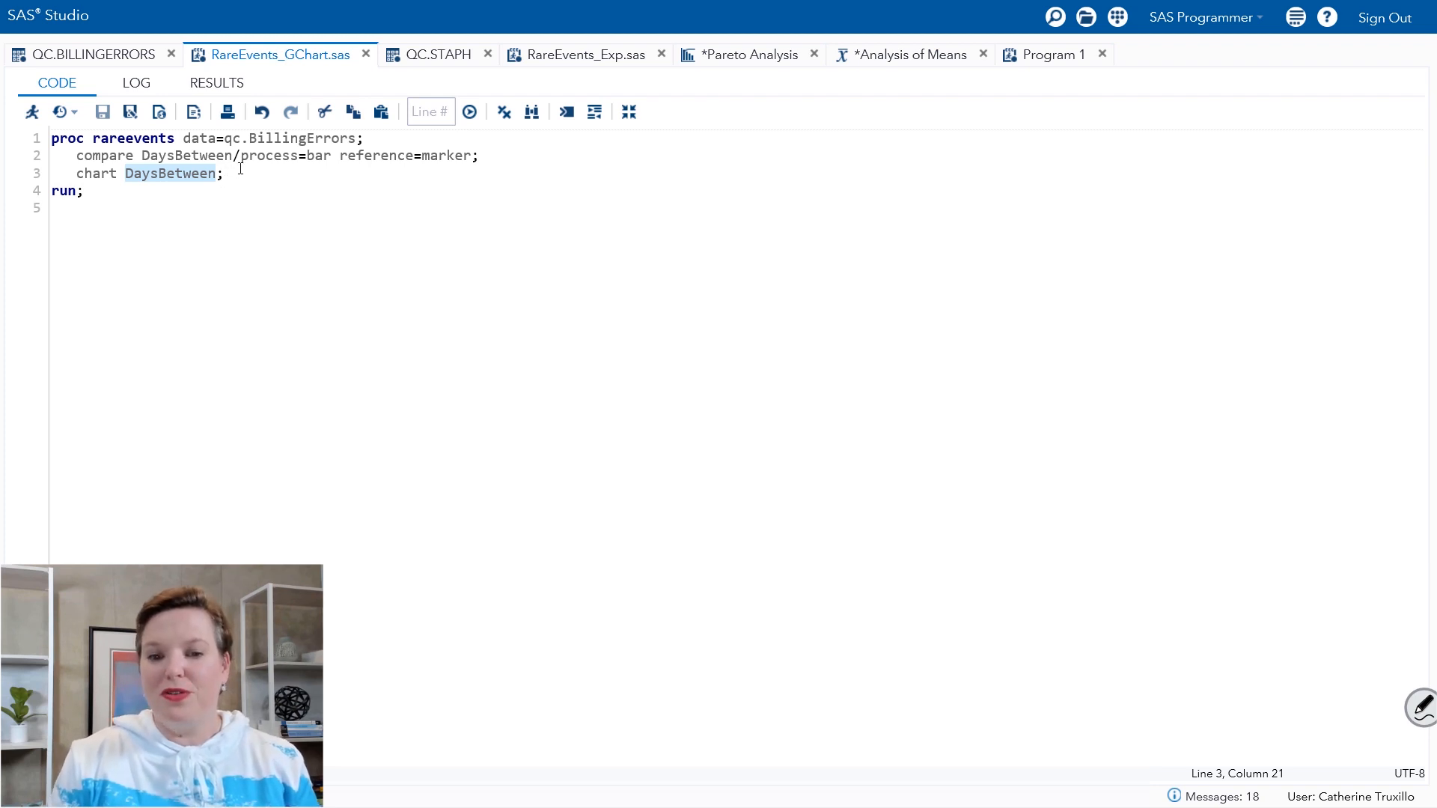
pyautogui.click(223, 173)
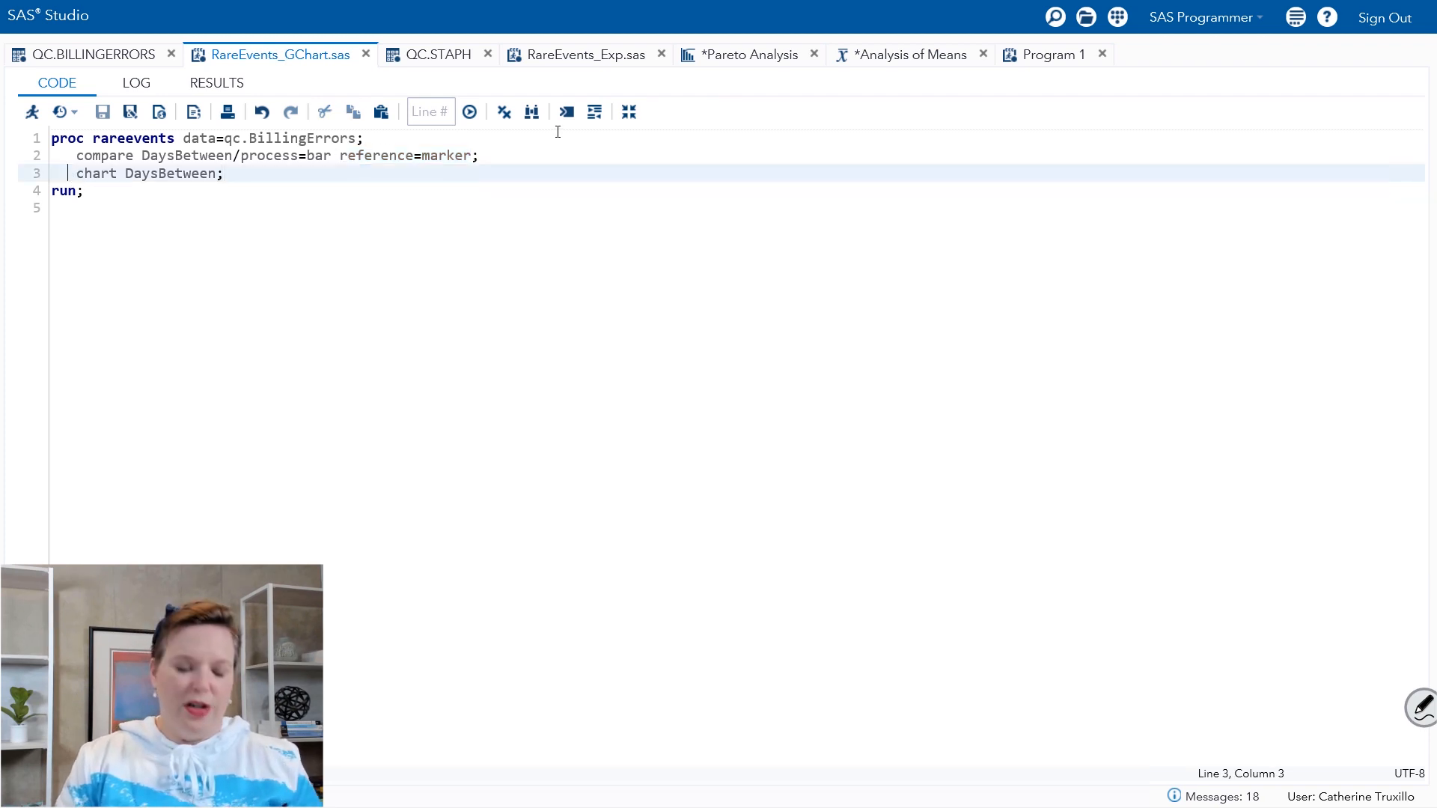
pyautogui.write('*')
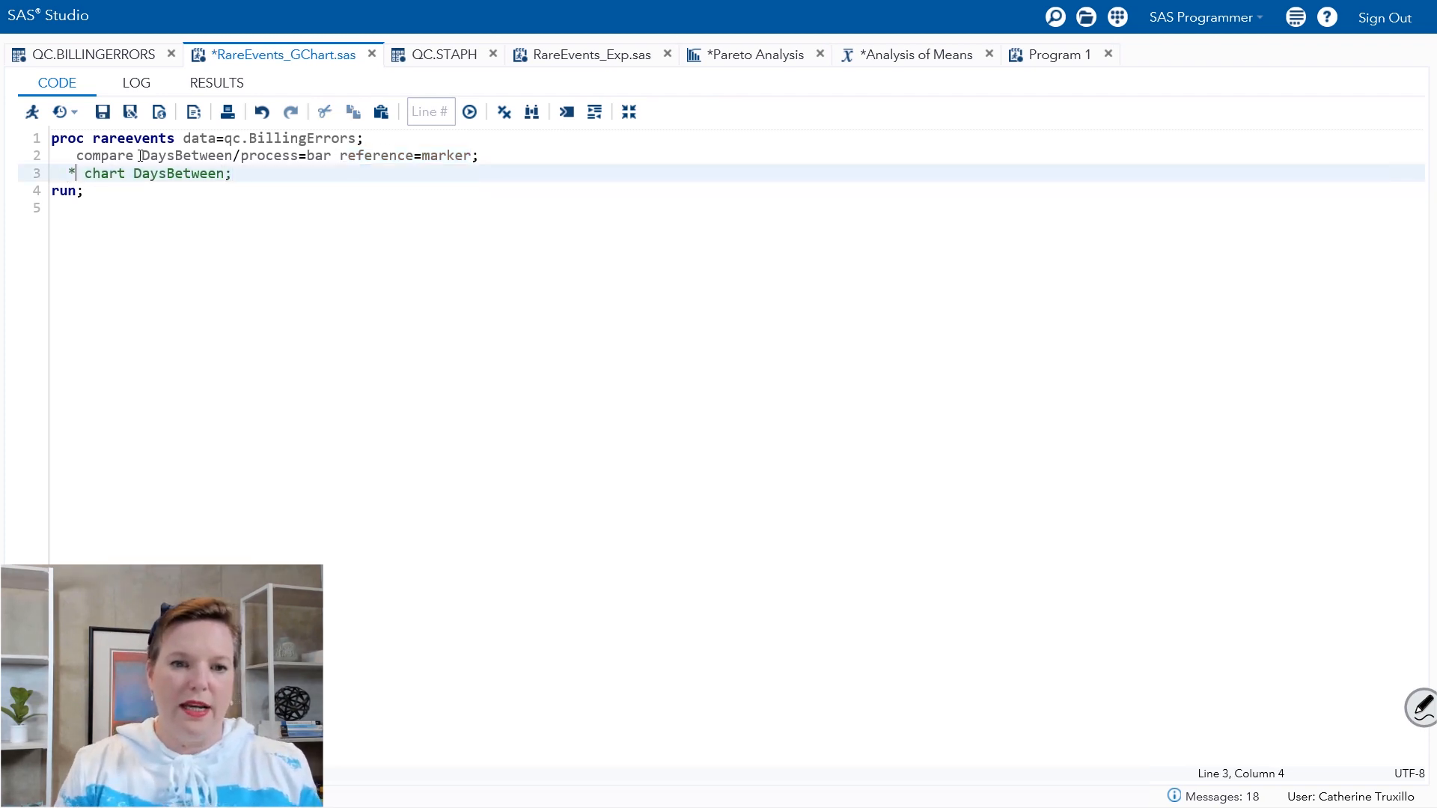
# Run the program to get the Distribution of DaysBetween with geometric fit
pyautogui.click(469, 112)
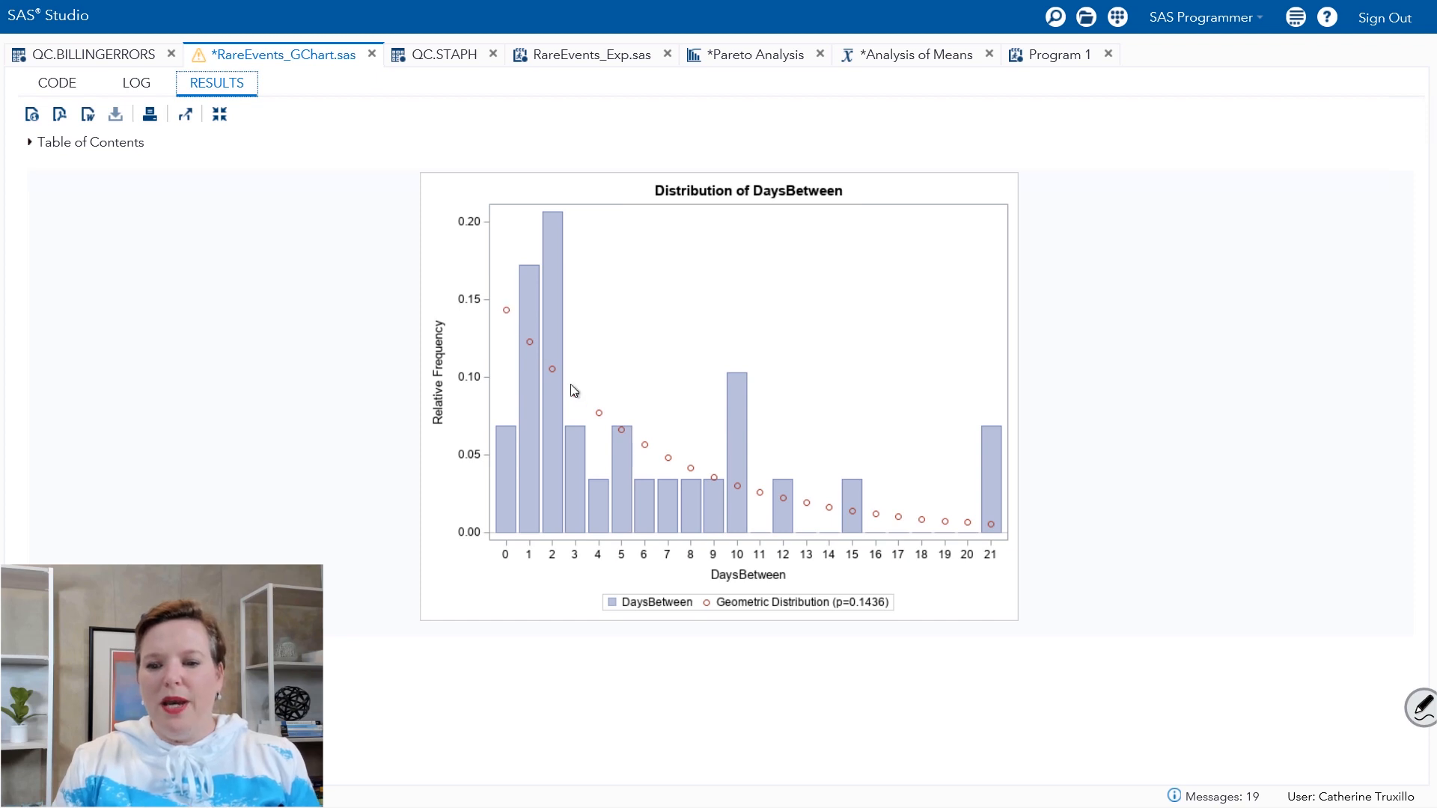
pyautogui.moveTo(525, 303)
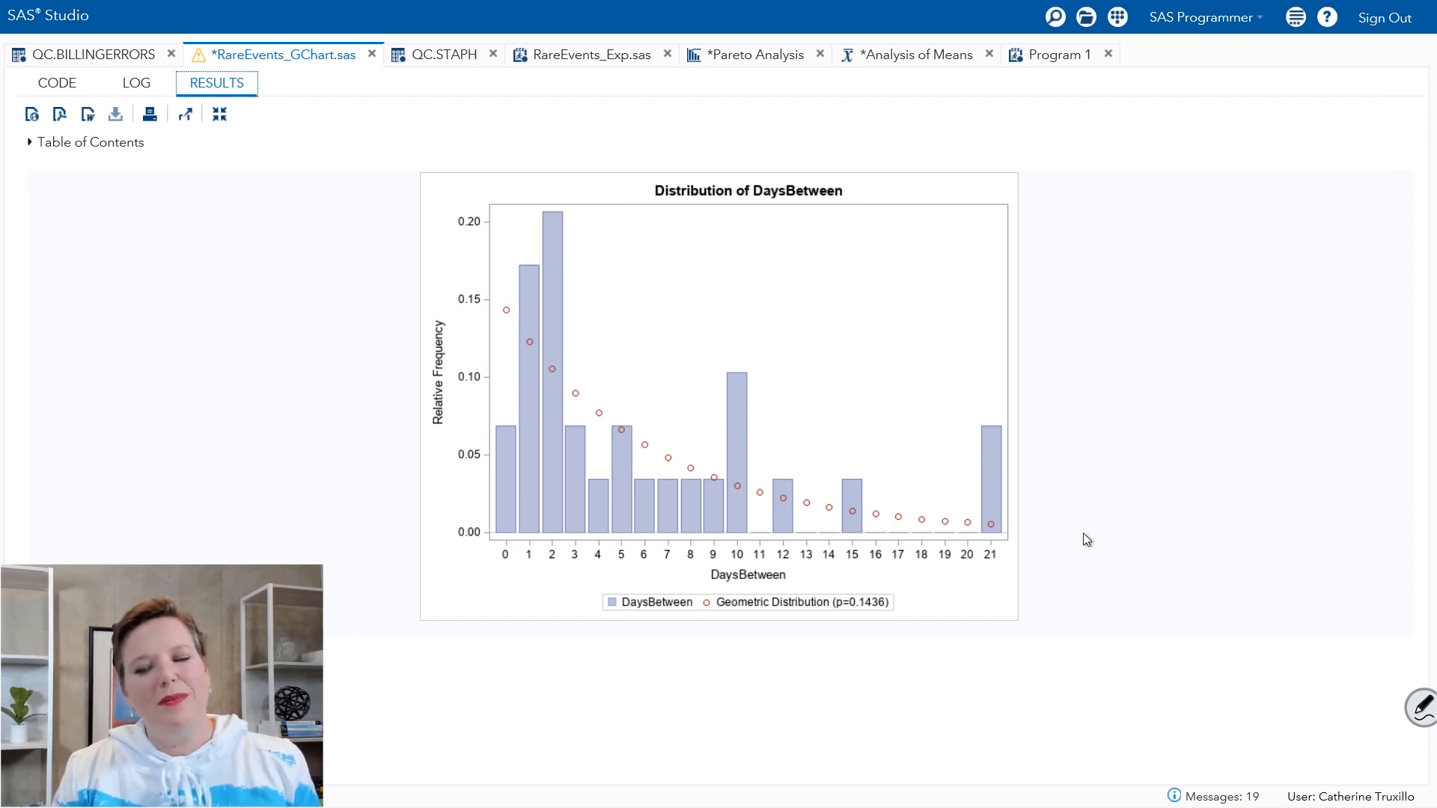
pyautogui.moveTo(964, 505)
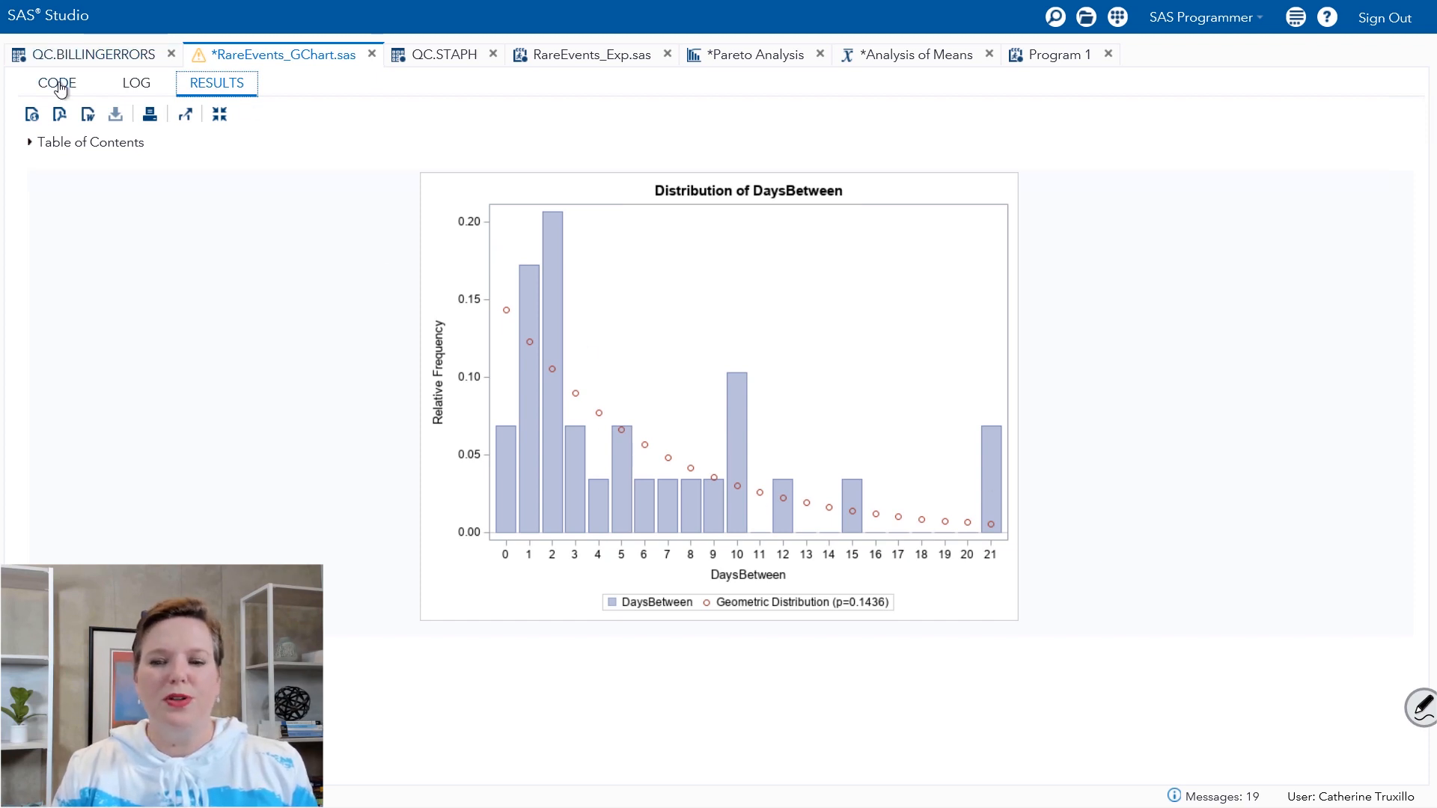
pyautogui.moveTo(530, 294)
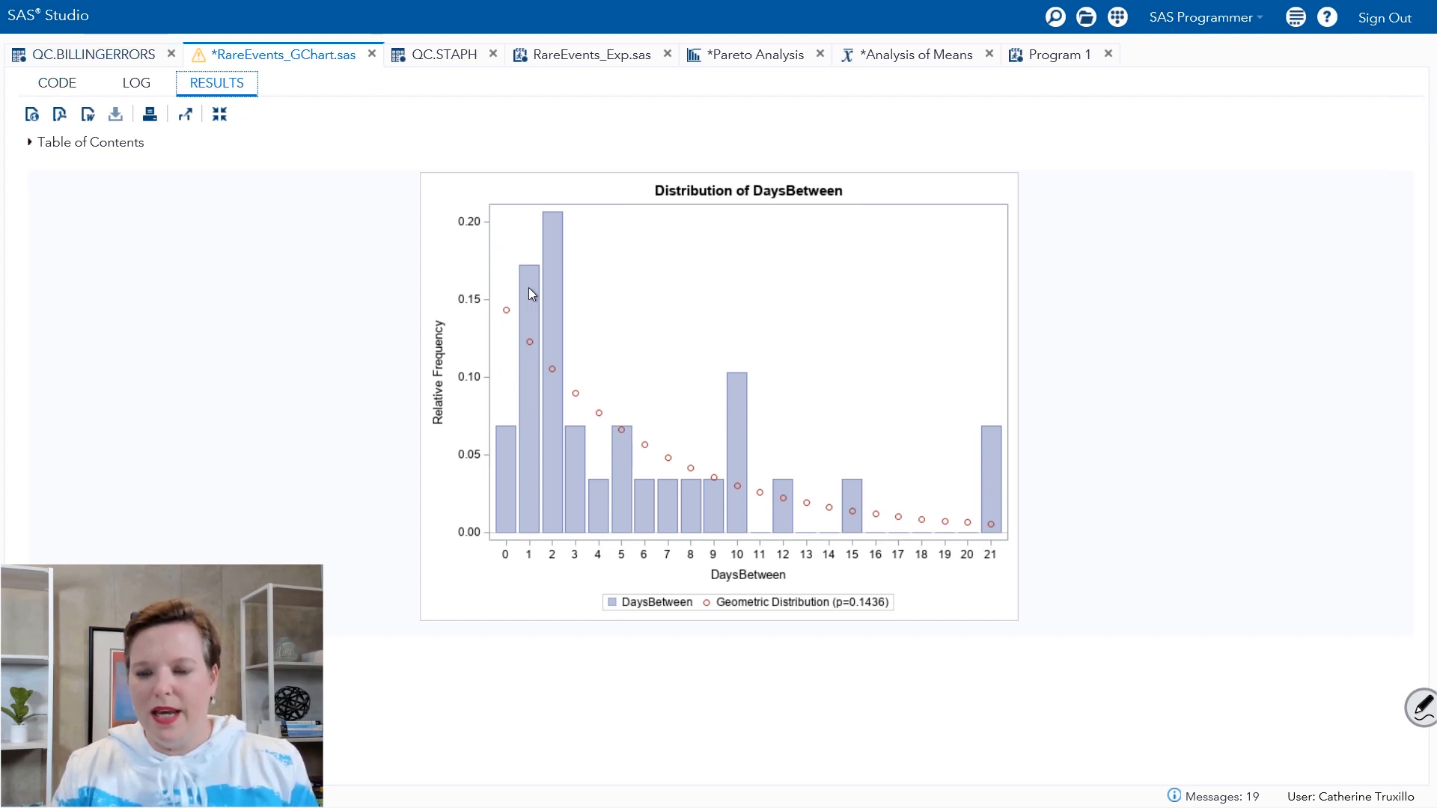
pyautogui.moveTo(529, 522)
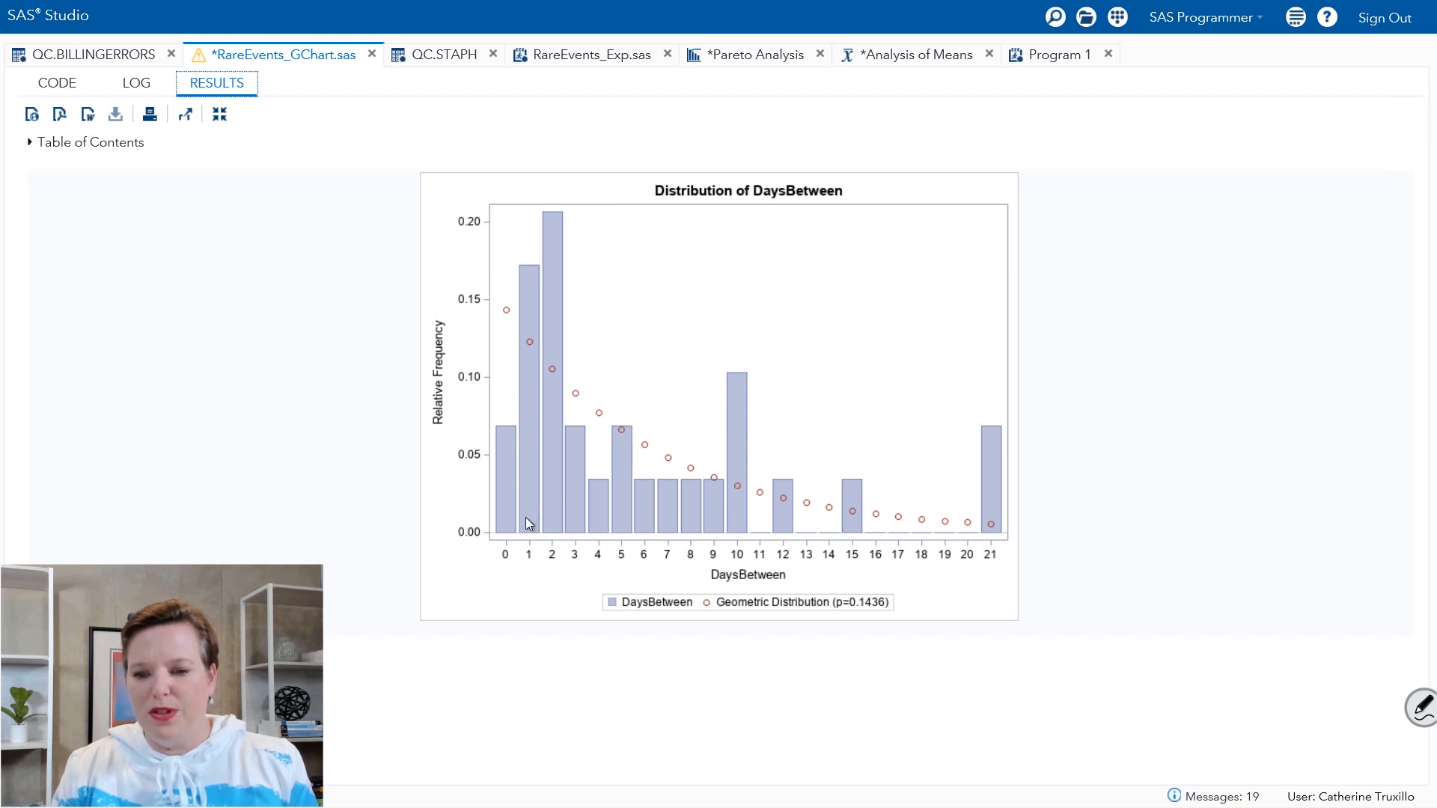
pyautogui.moveTo(612, 389)
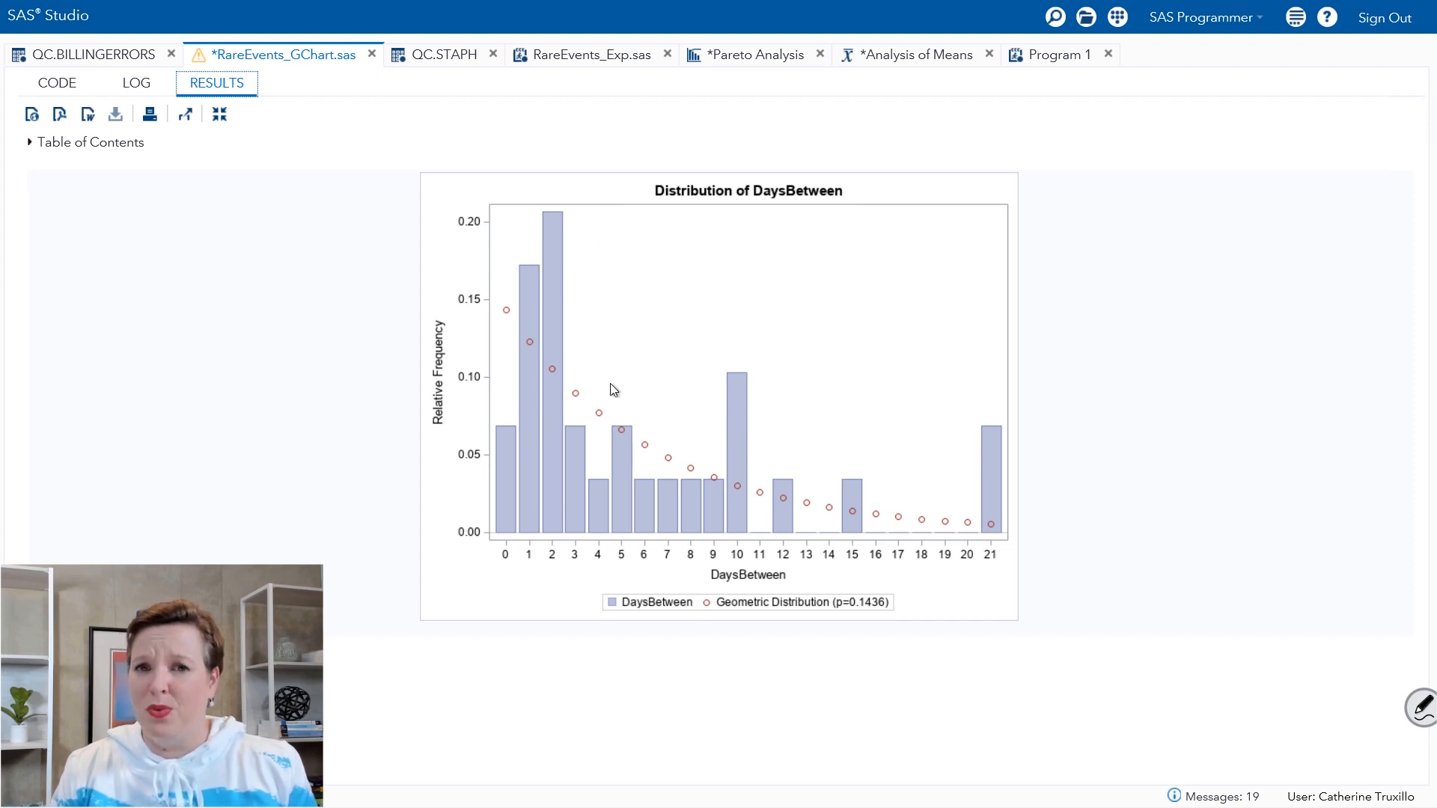
pyautogui.moveTo(561, 356)
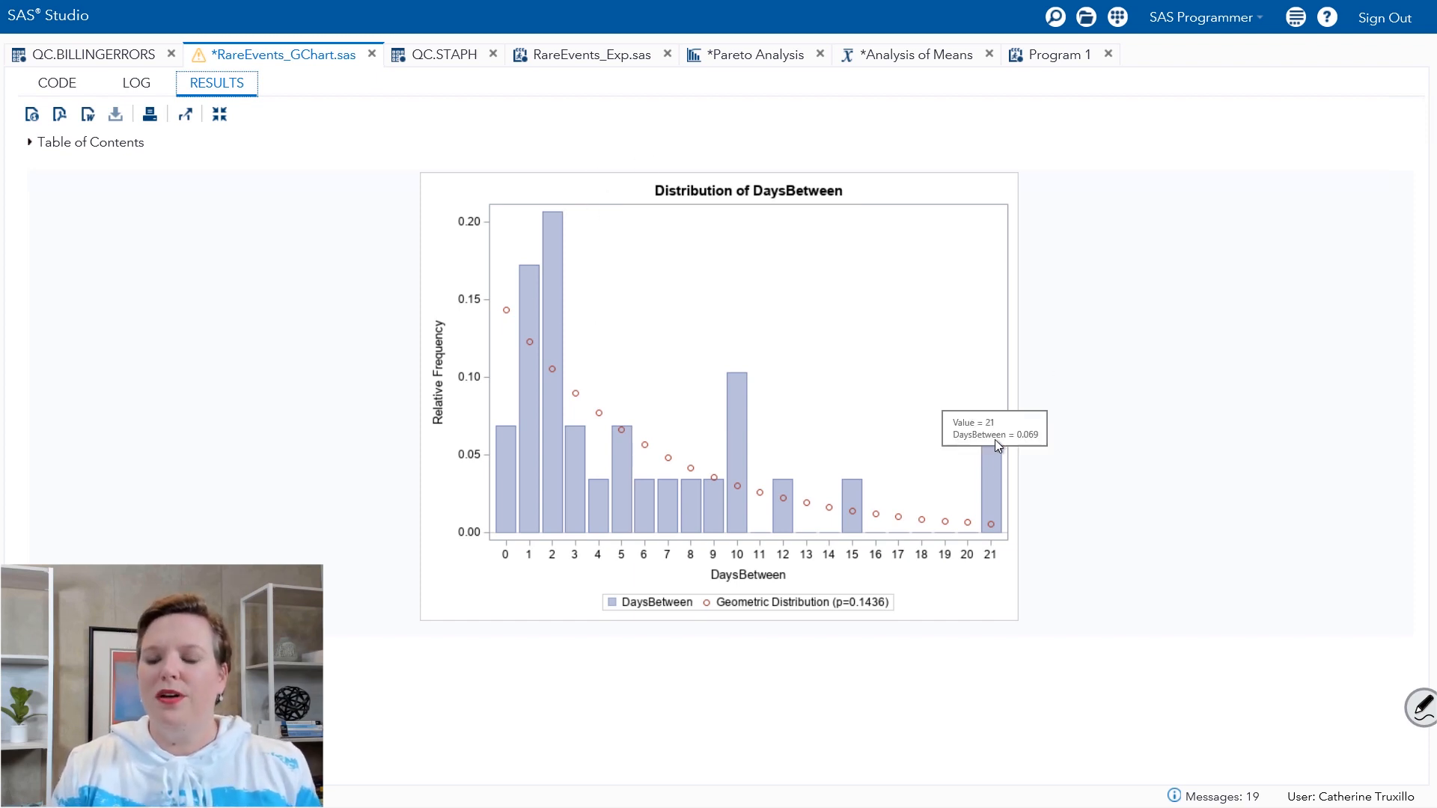
pyautogui.moveTo(970, 521)
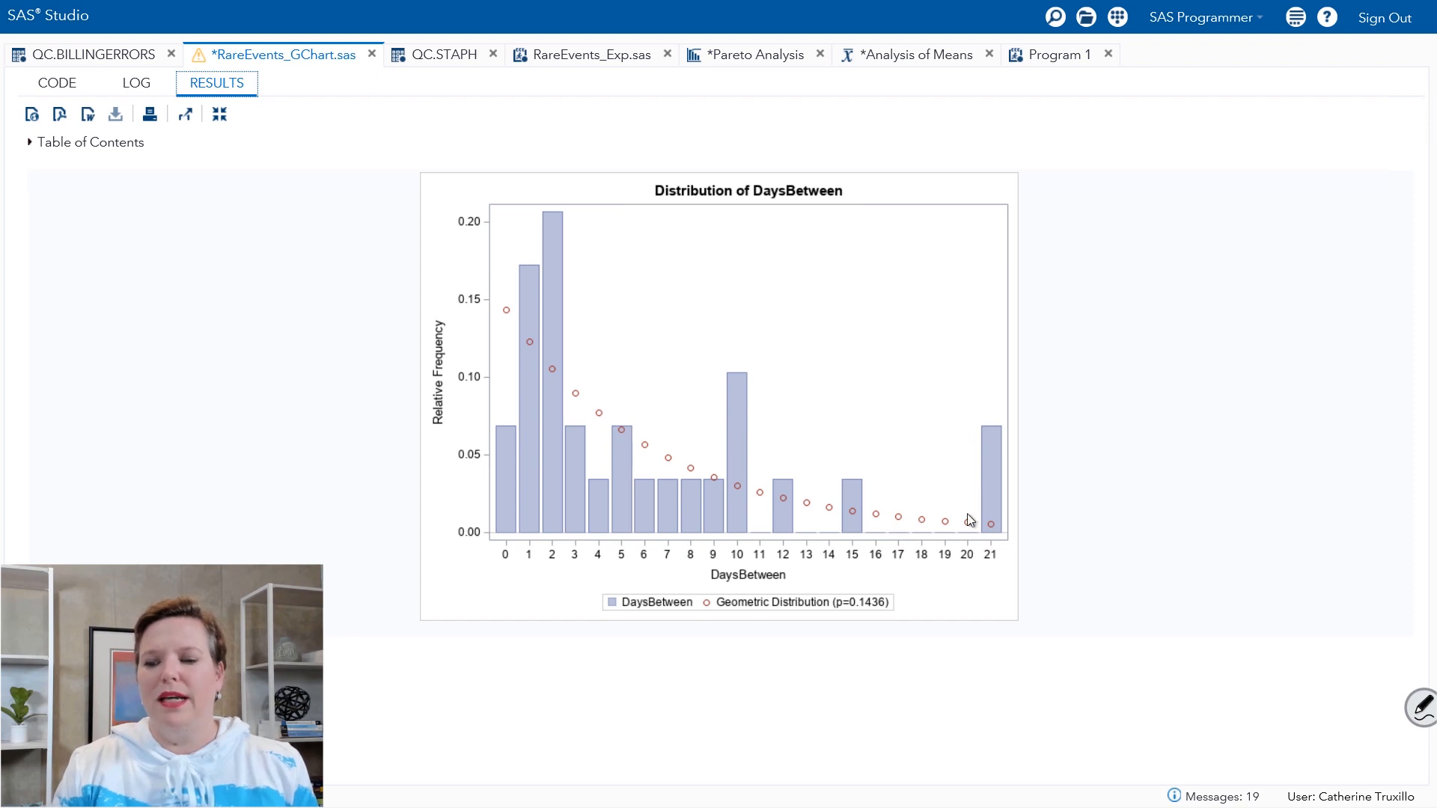
pyautogui.moveTo(57, 82)
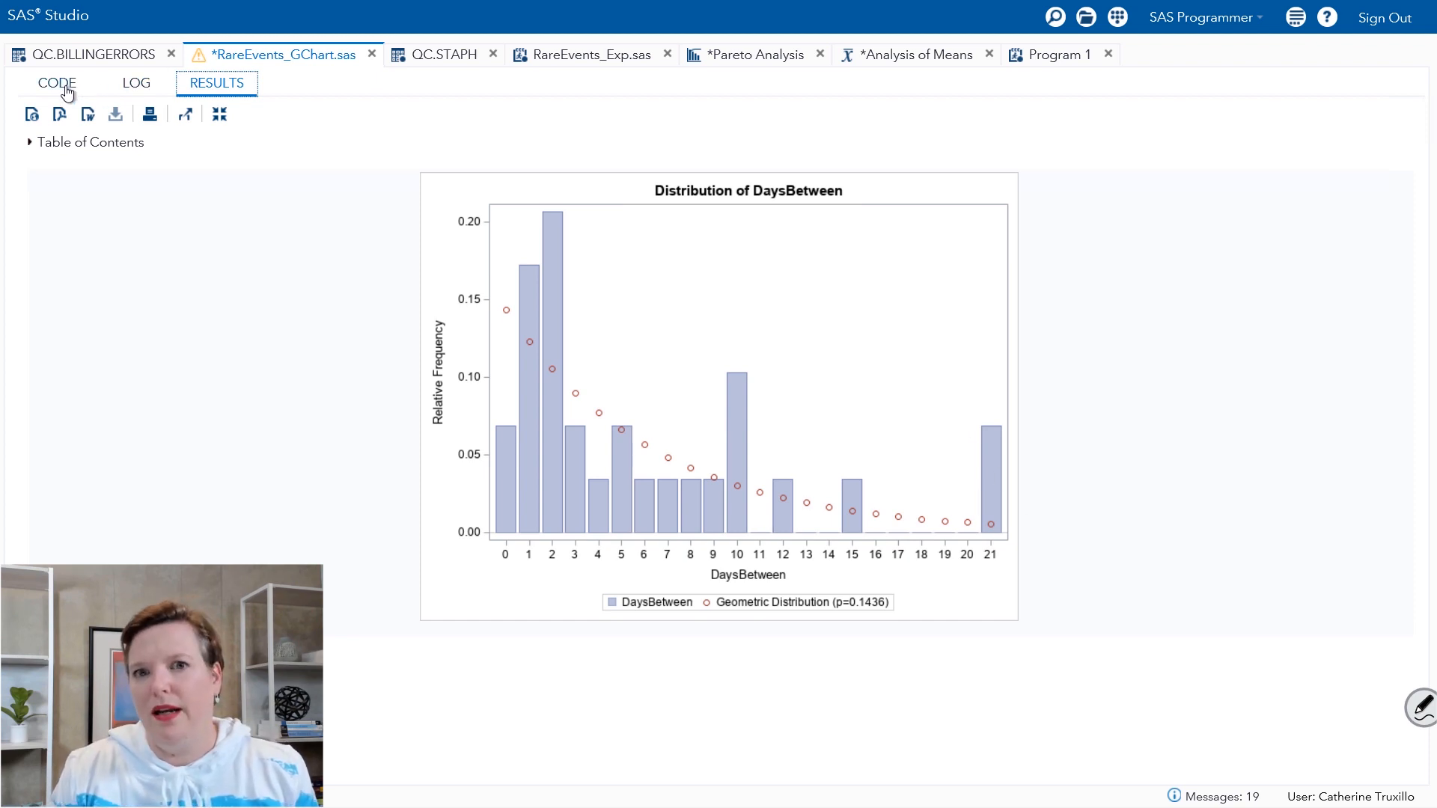
# Run the program with only the chart statement, then view the QC.STAPH table
pyautogui.click(55, 82)
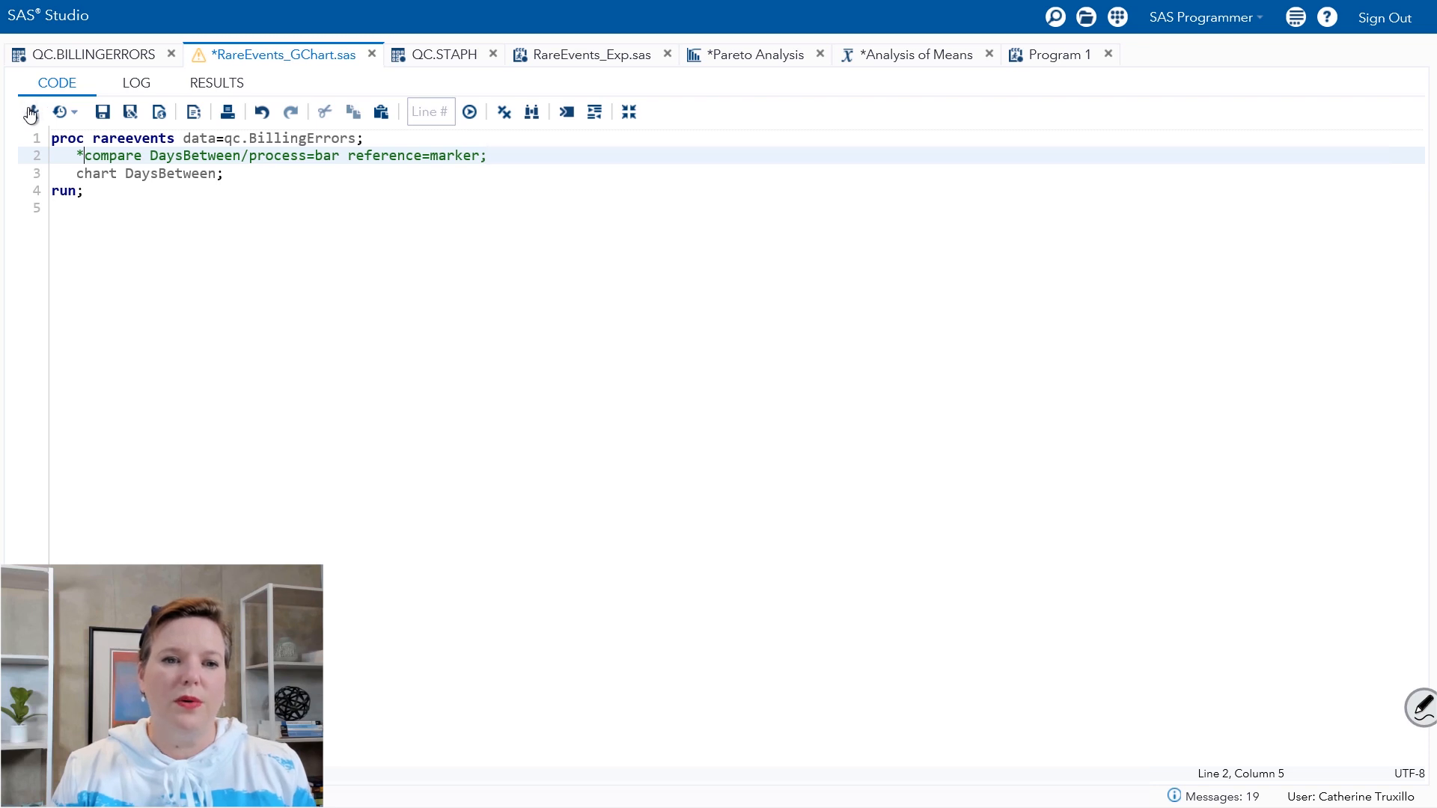
pyautogui.click(470, 112)
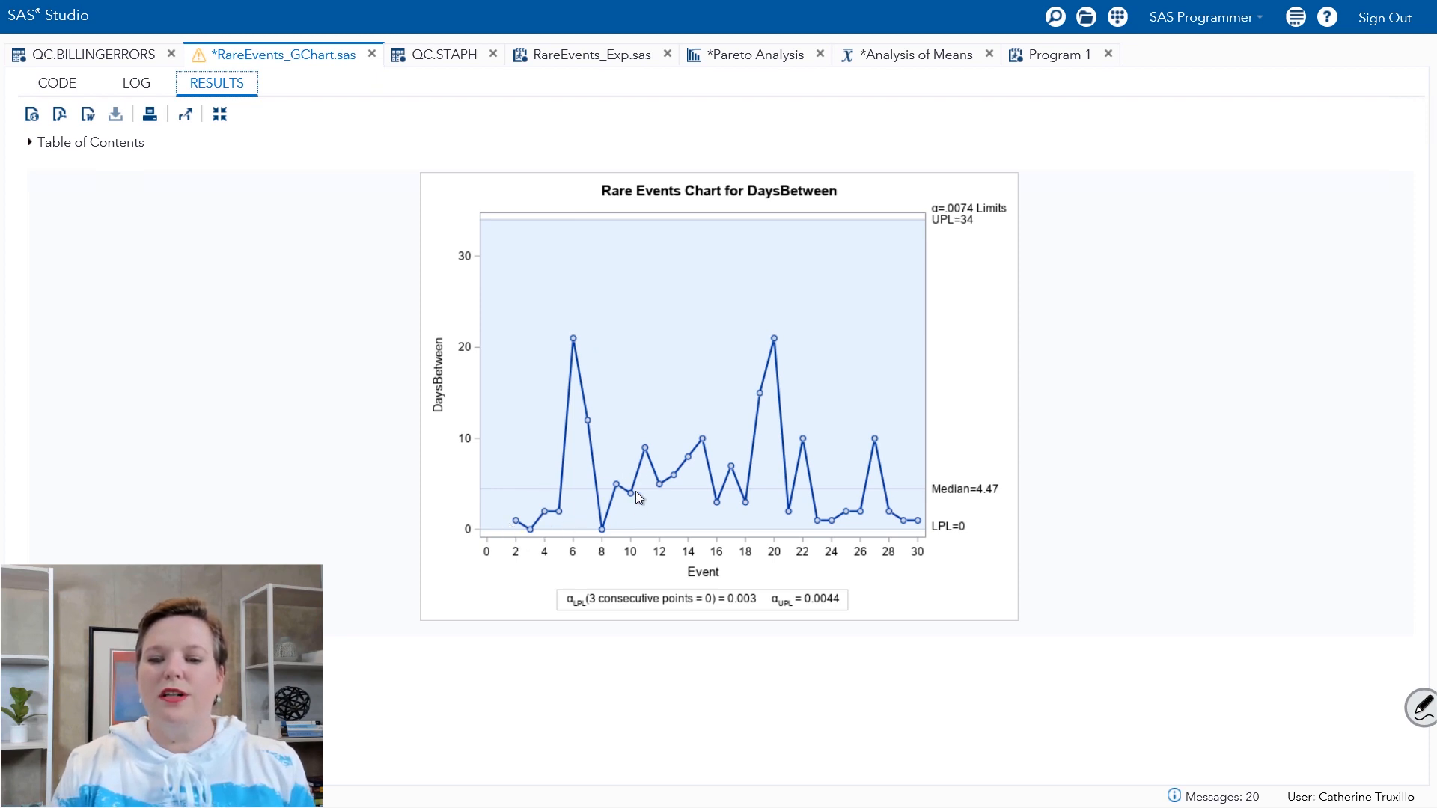
pyautogui.moveTo(876, 326)
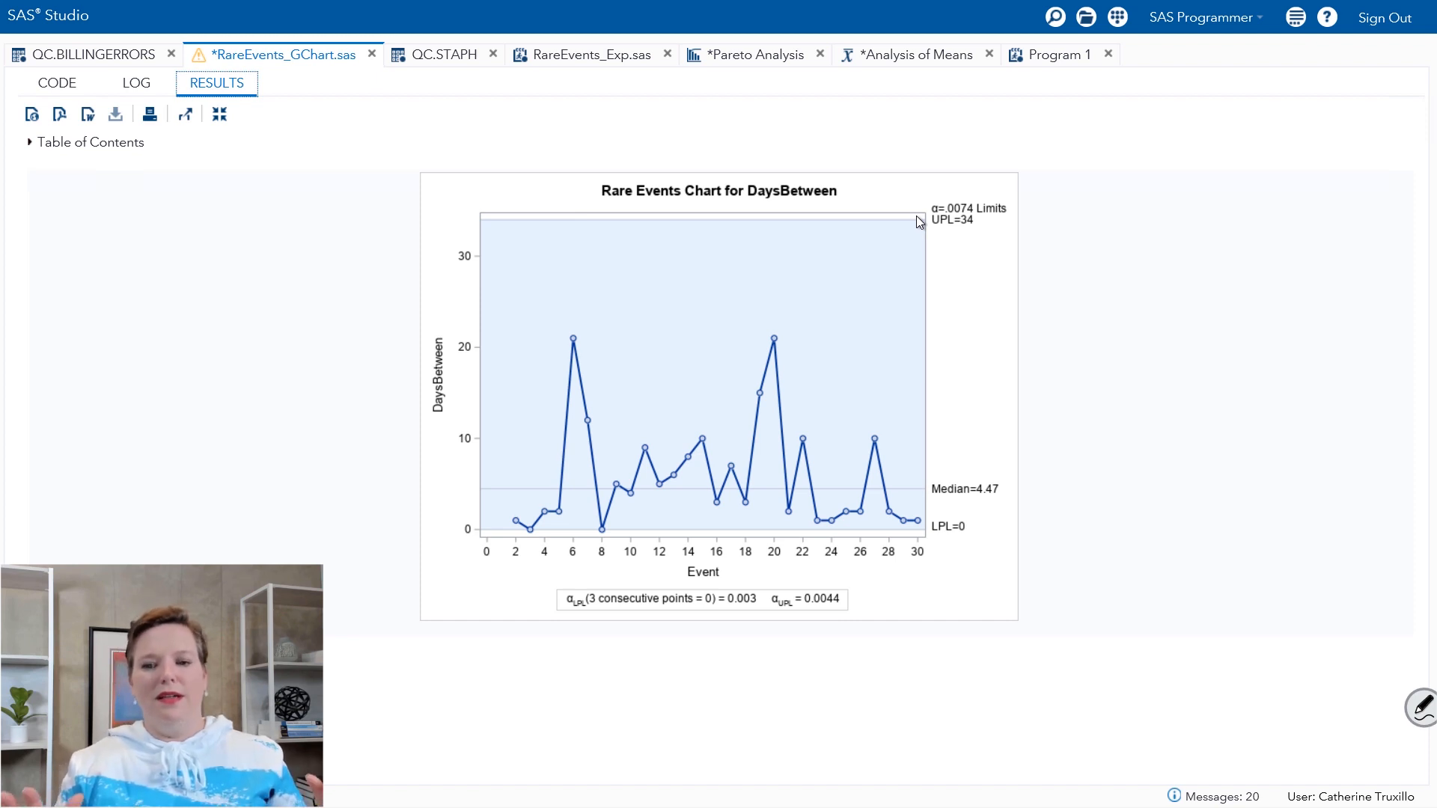
pyautogui.moveTo(913, 229)
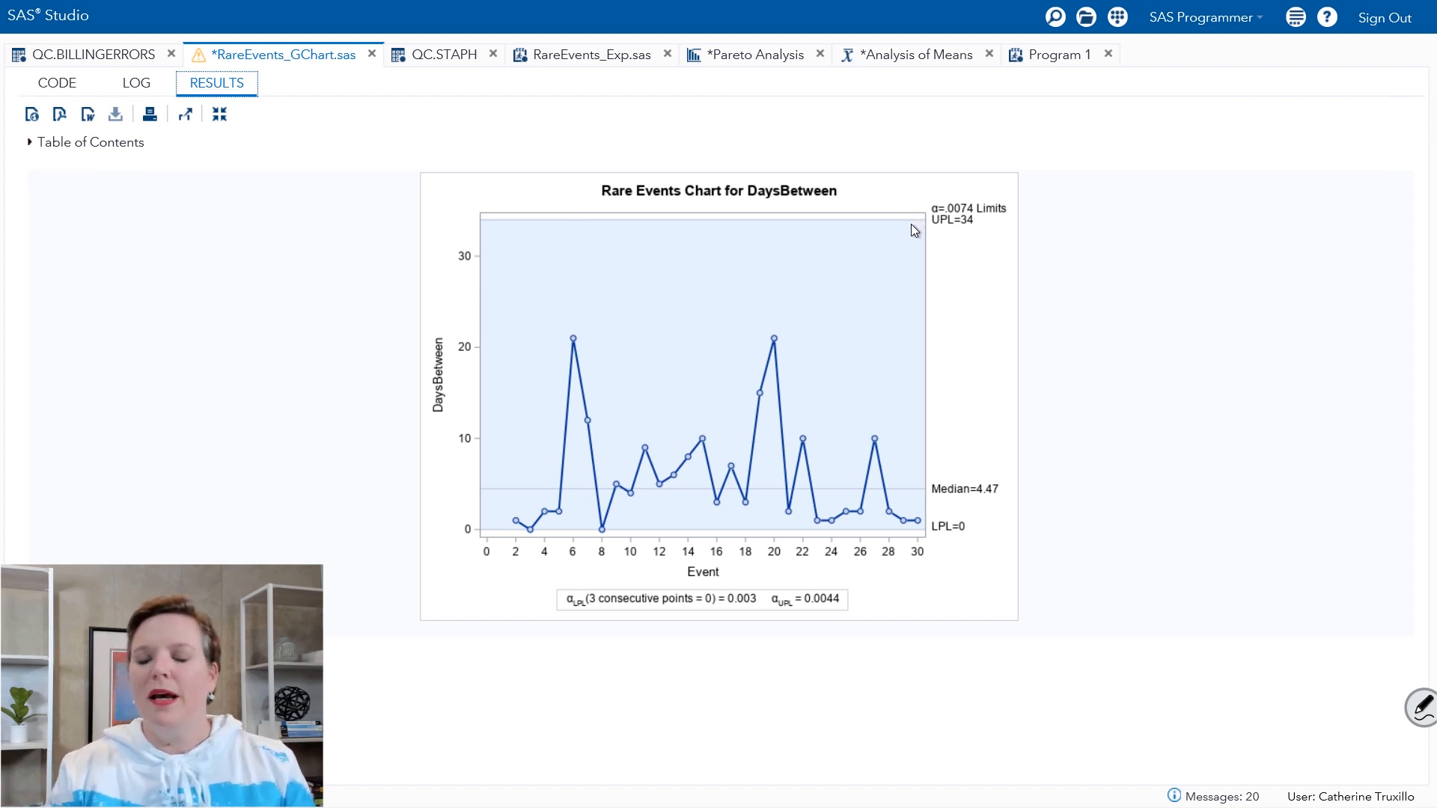
pyautogui.moveTo(930, 236)
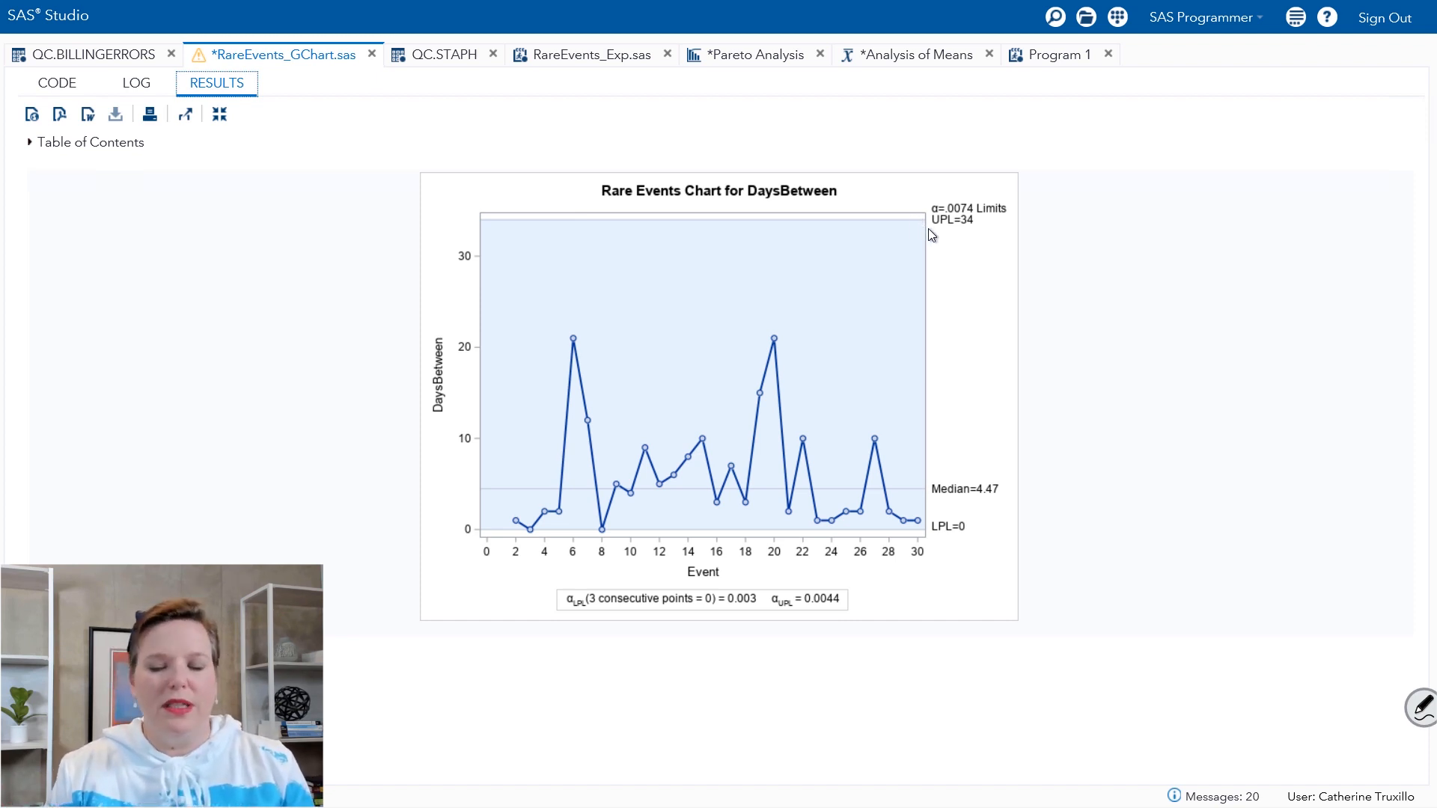
pyautogui.moveTo(997, 211)
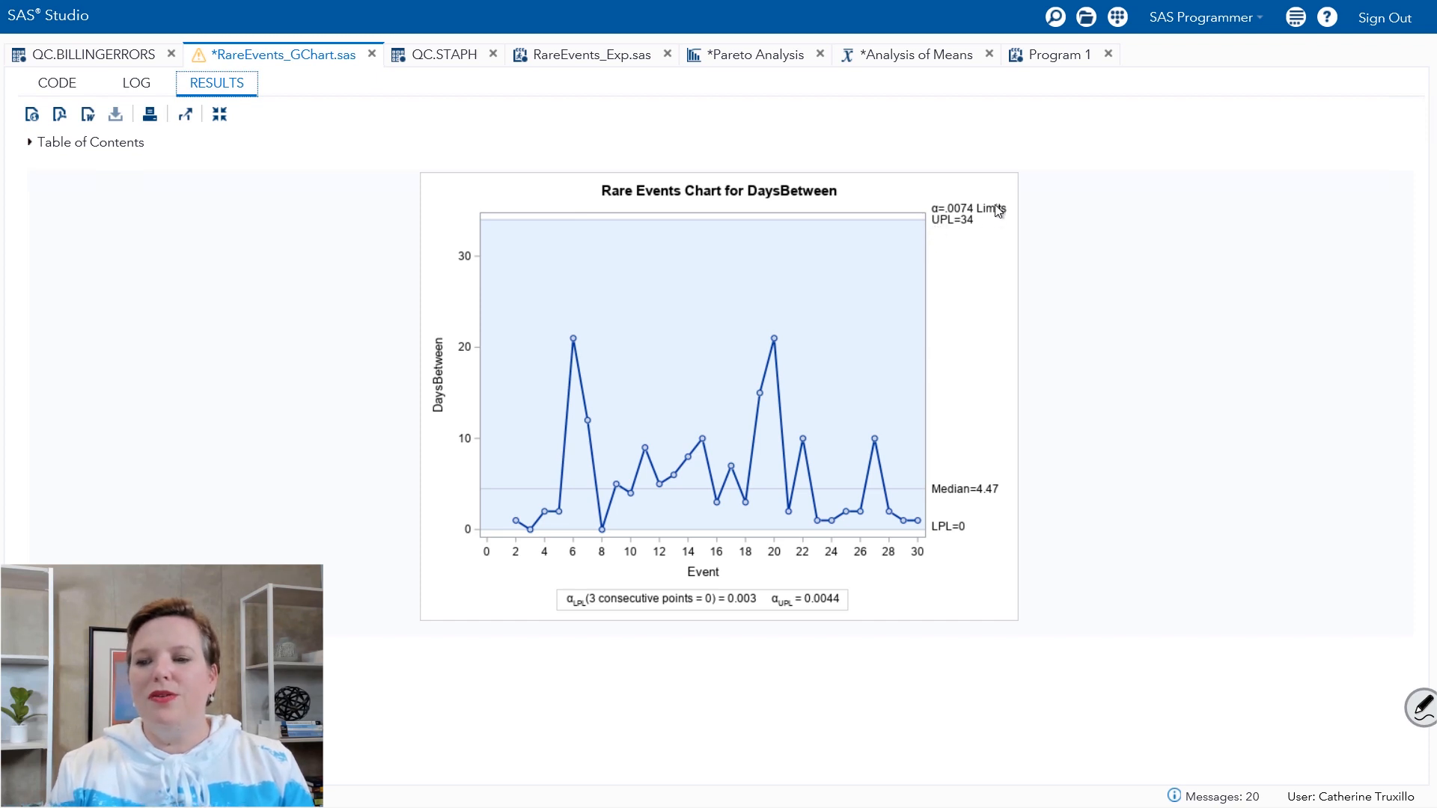
pyautogui.moveTo(1085, 246)
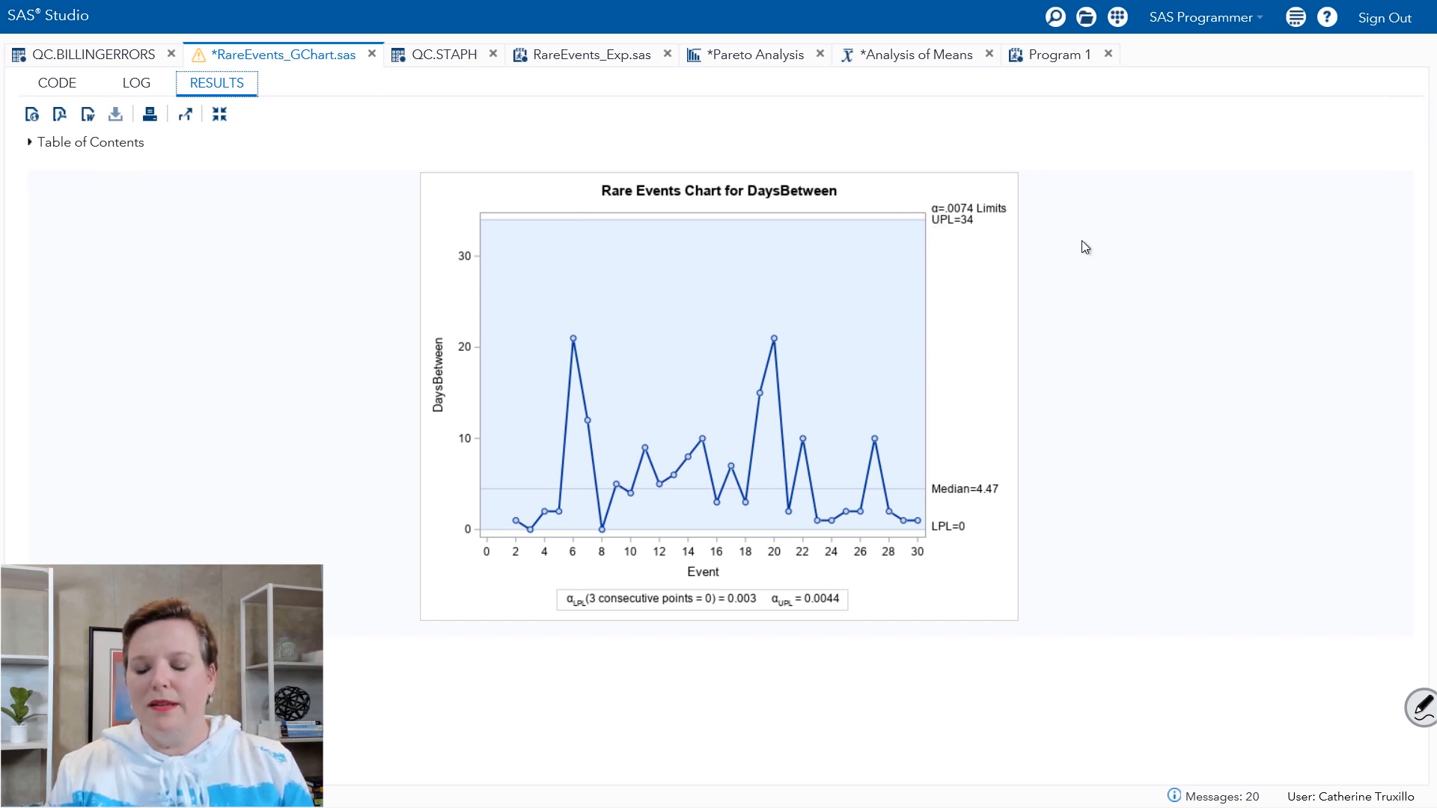
pyautogui.moveTo(579, 623)
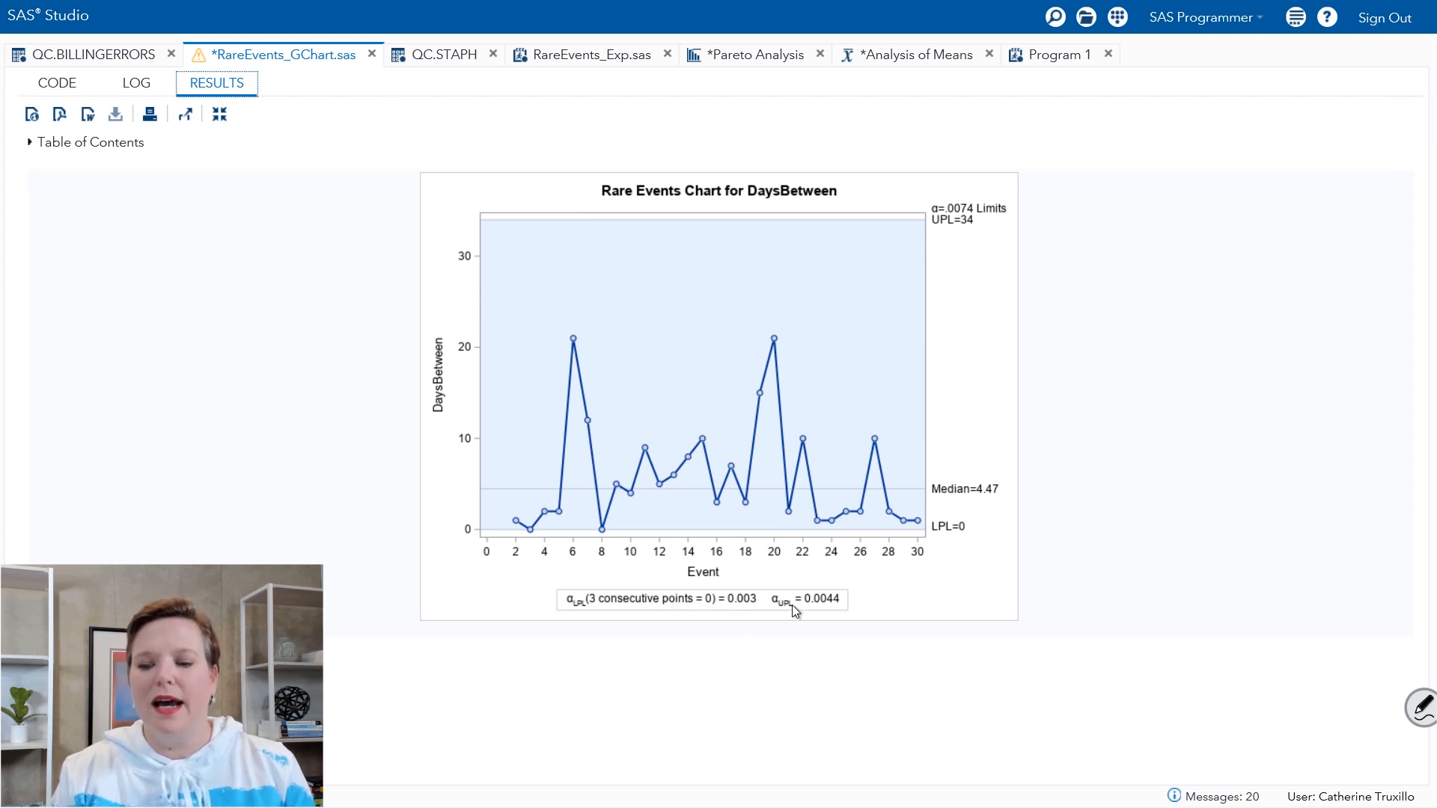
pyautogui.moveTo(809, 363)
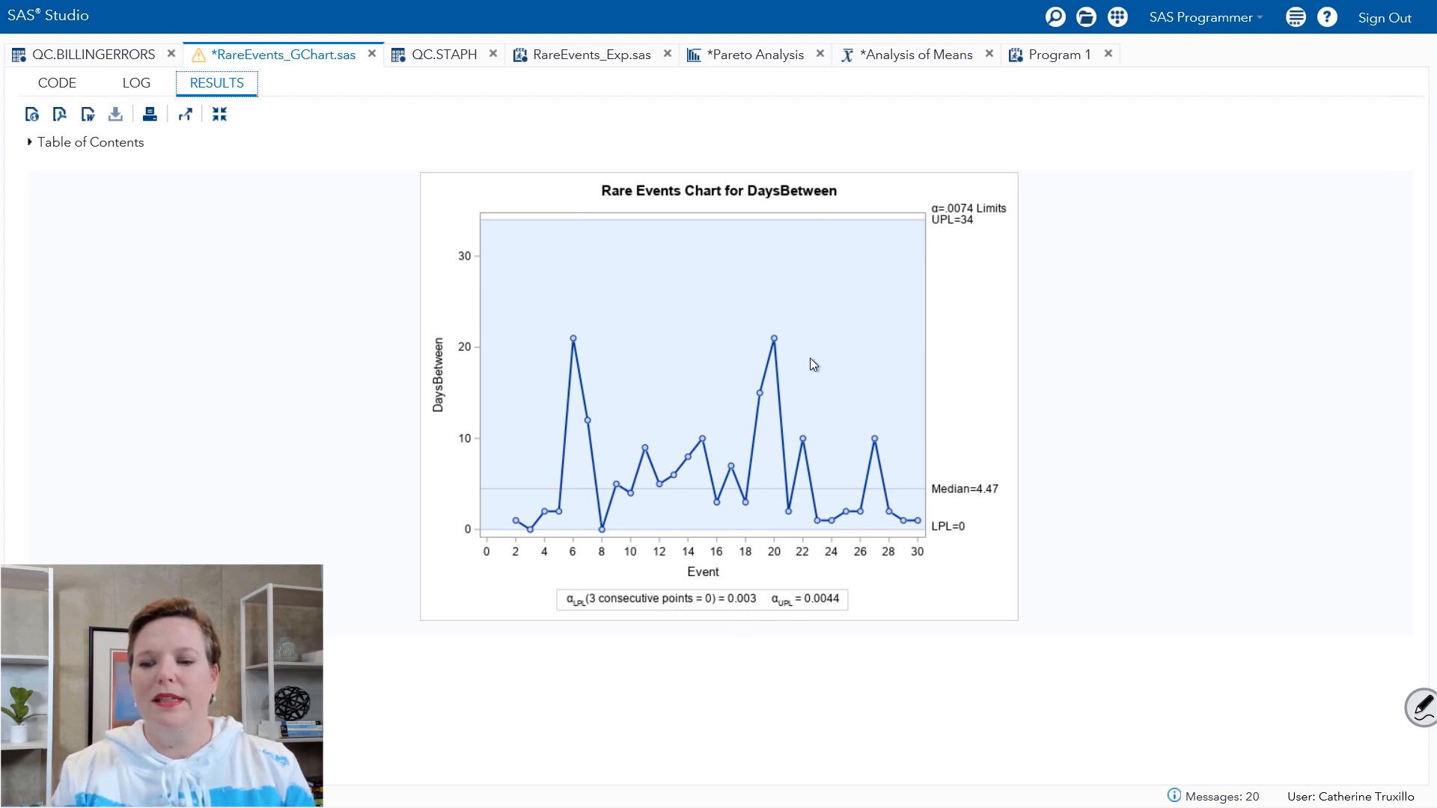
pyautogui.moveTo(493, 112)
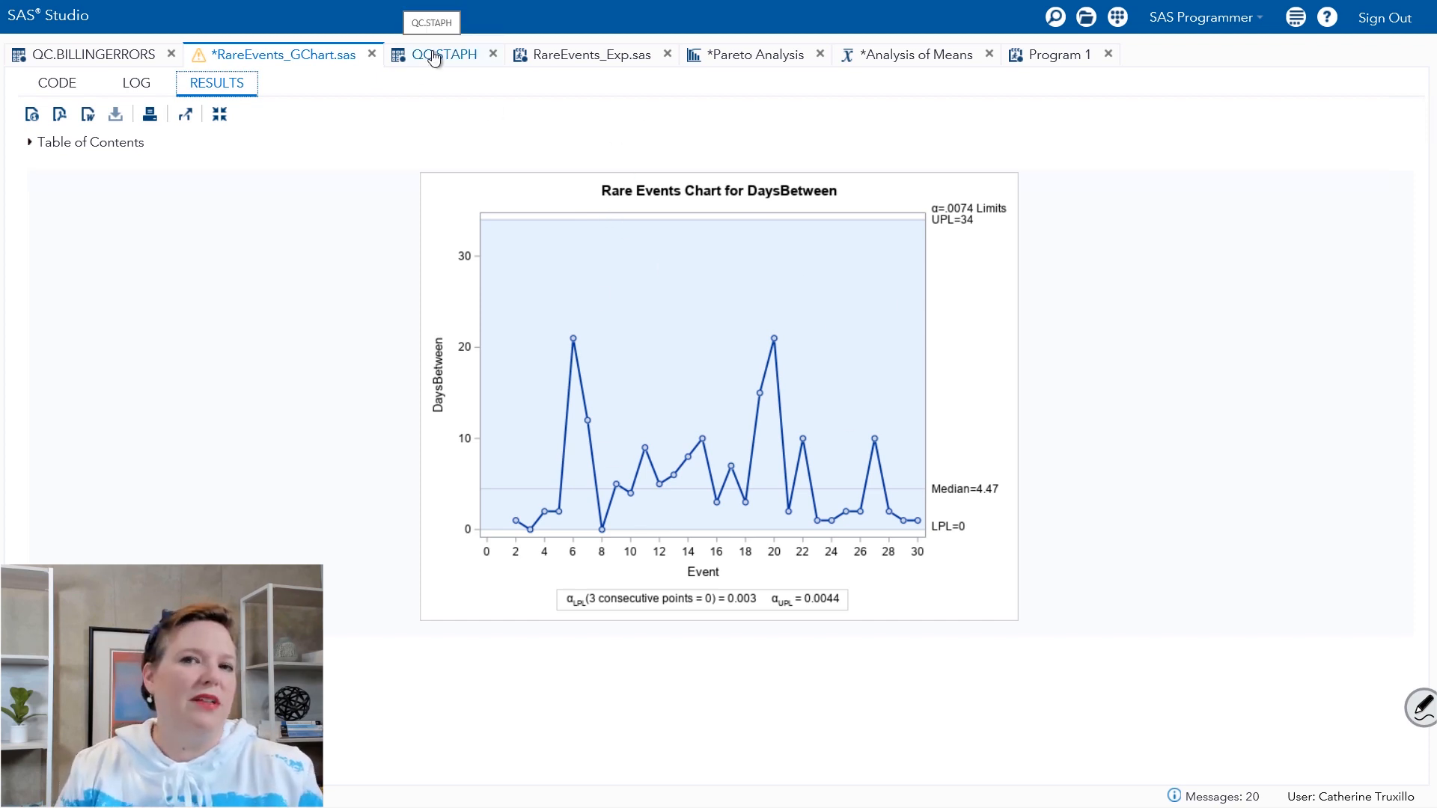
pyautogui.click(443, 54)
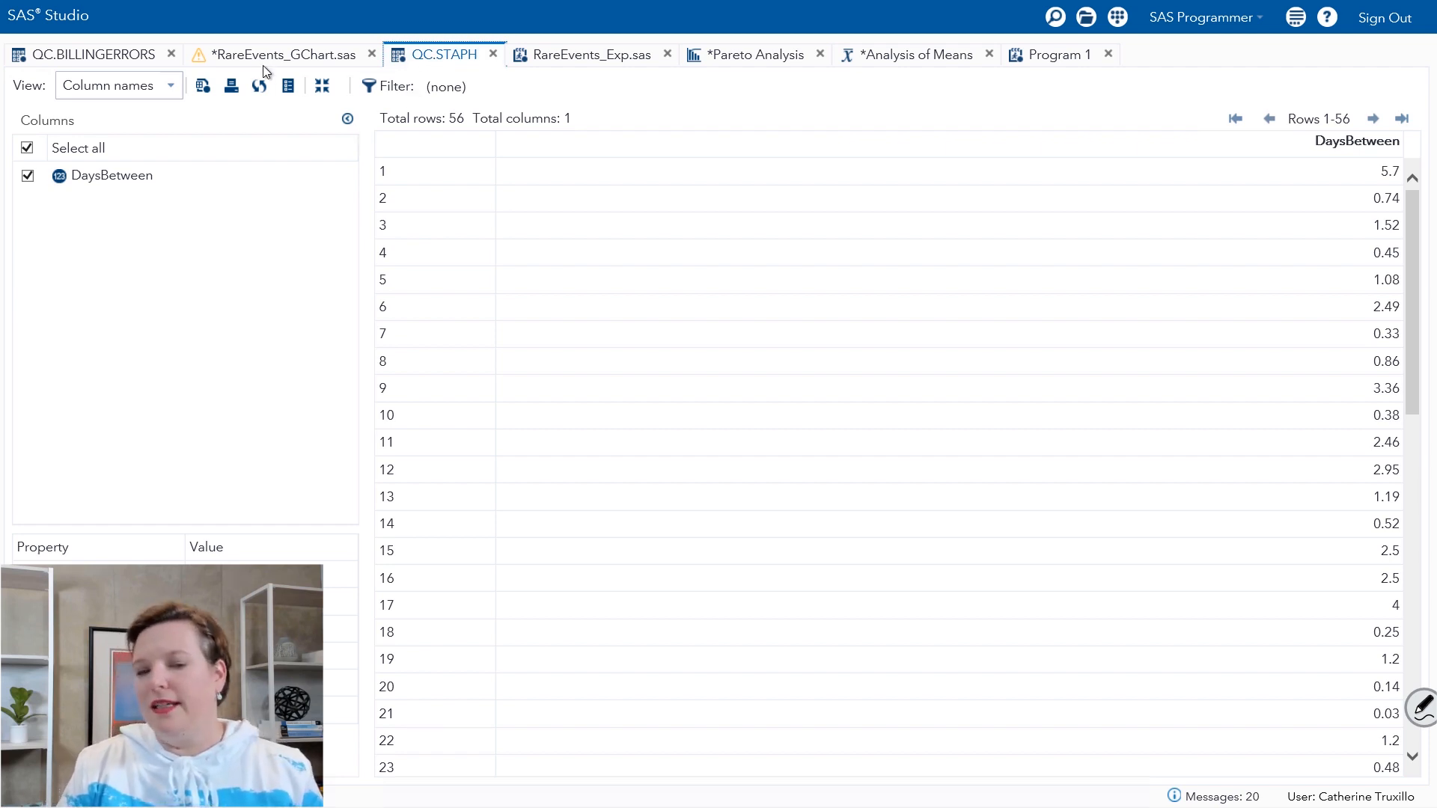
pyautogui.moveTo(284, 56)
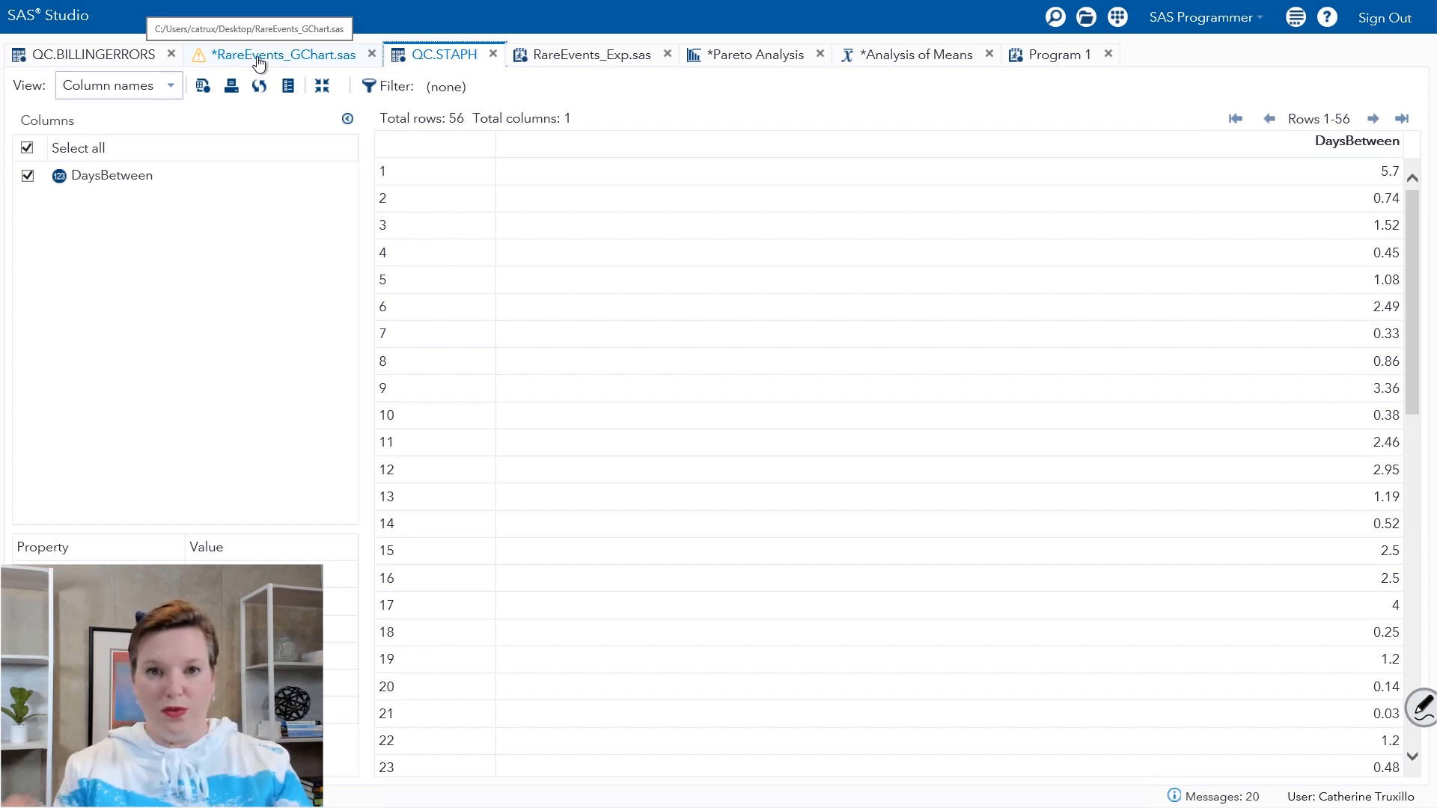
pyautogui.click(87, 54)
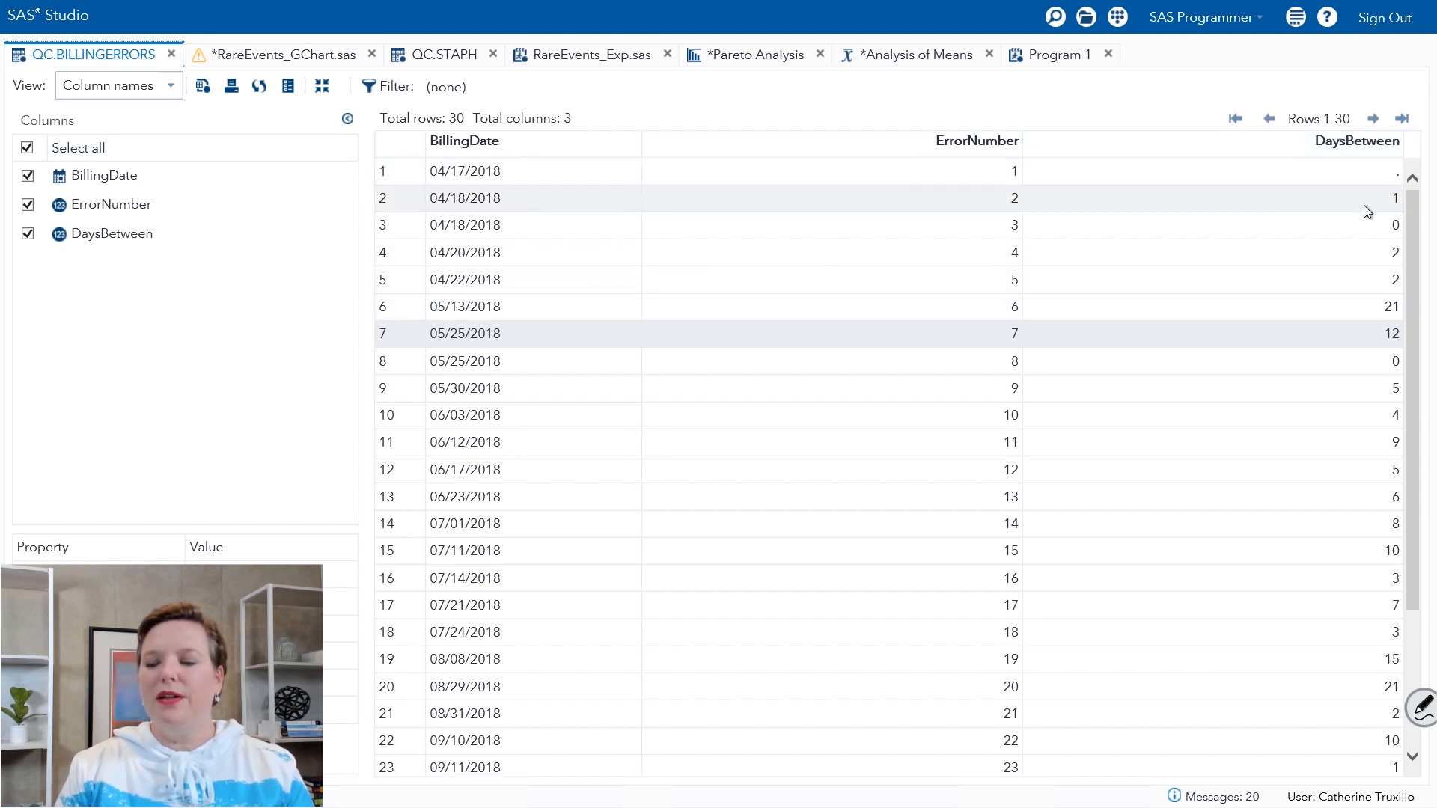
pyautogui.click(1210, 659)
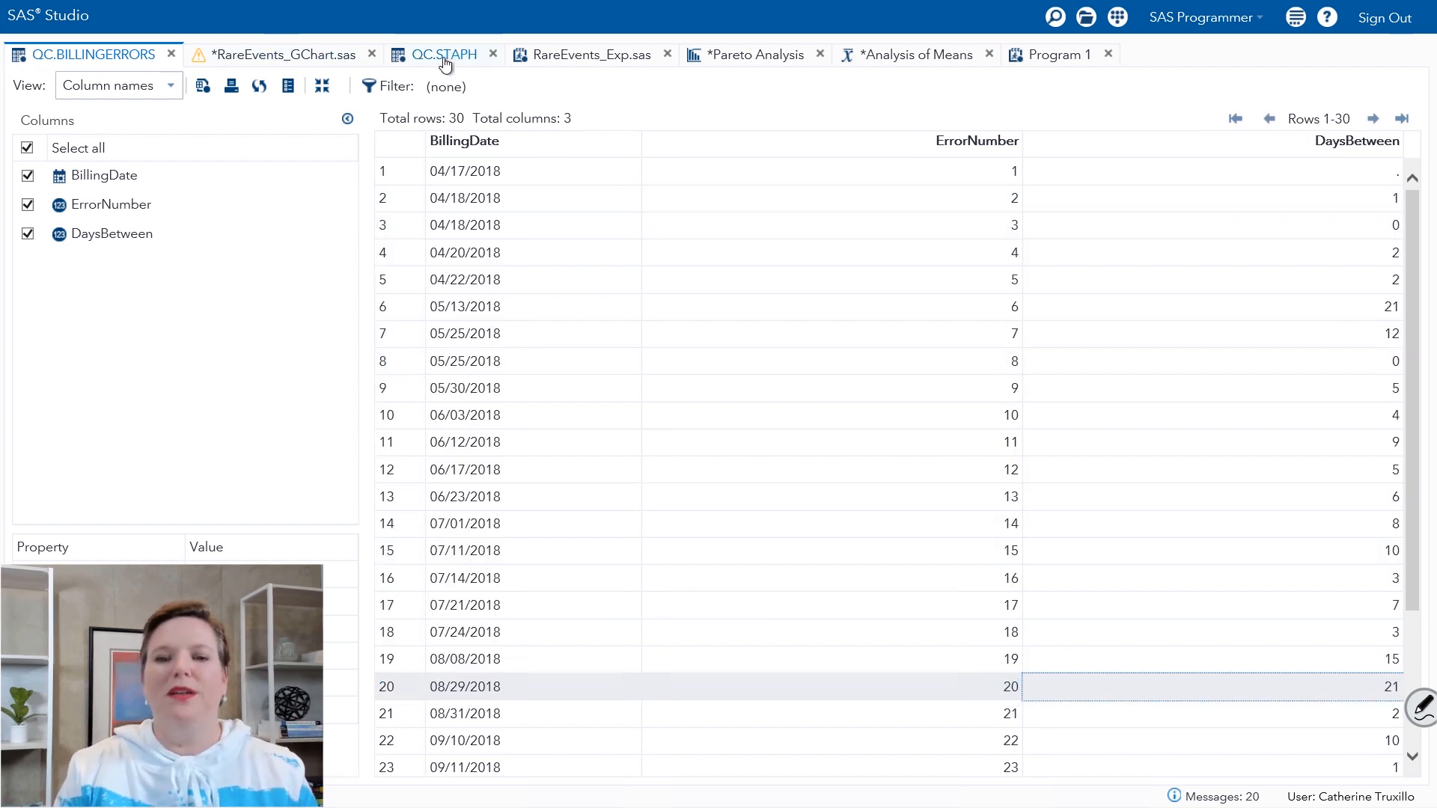
pyautogui.click(443, 54)
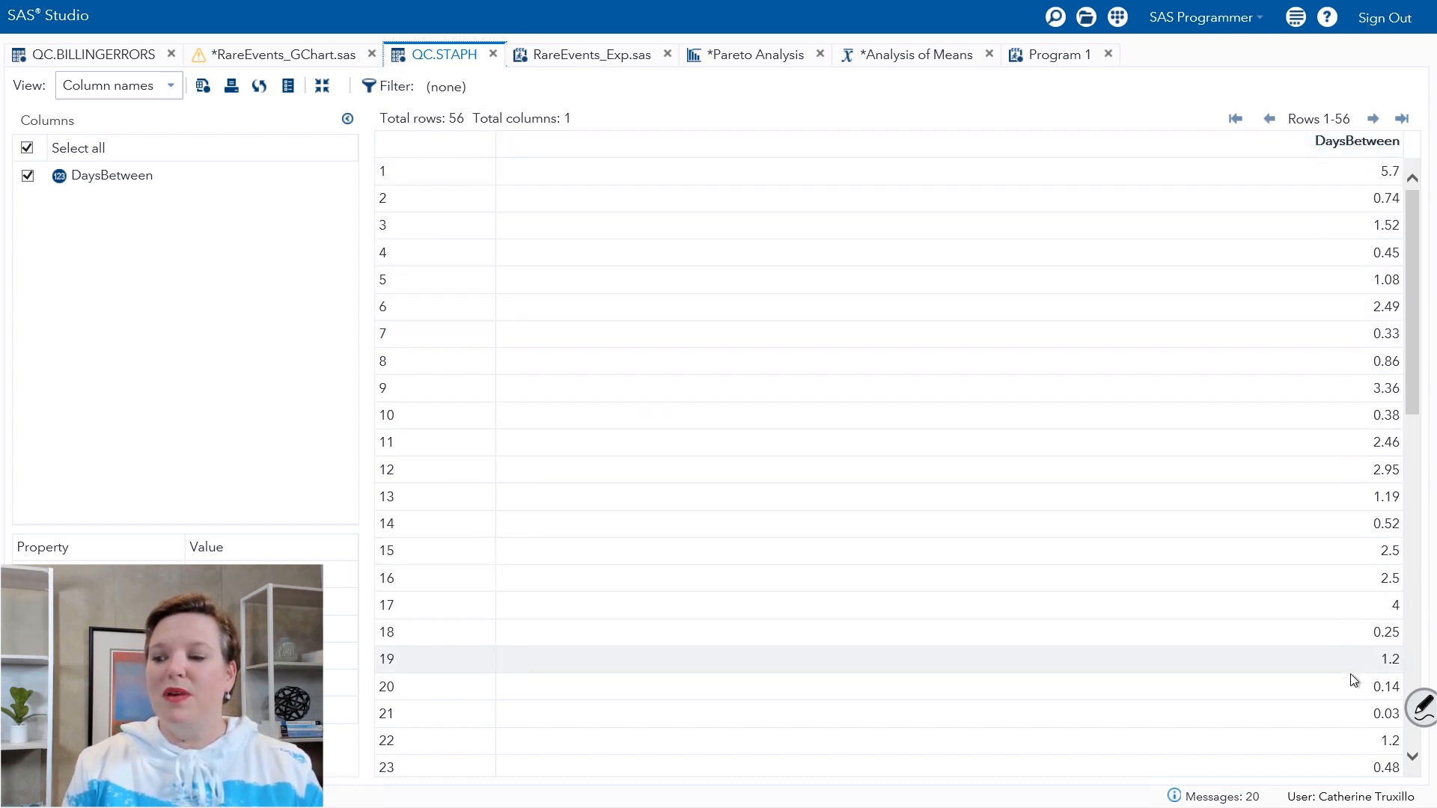
pyautogui.moveTo(536, 407)
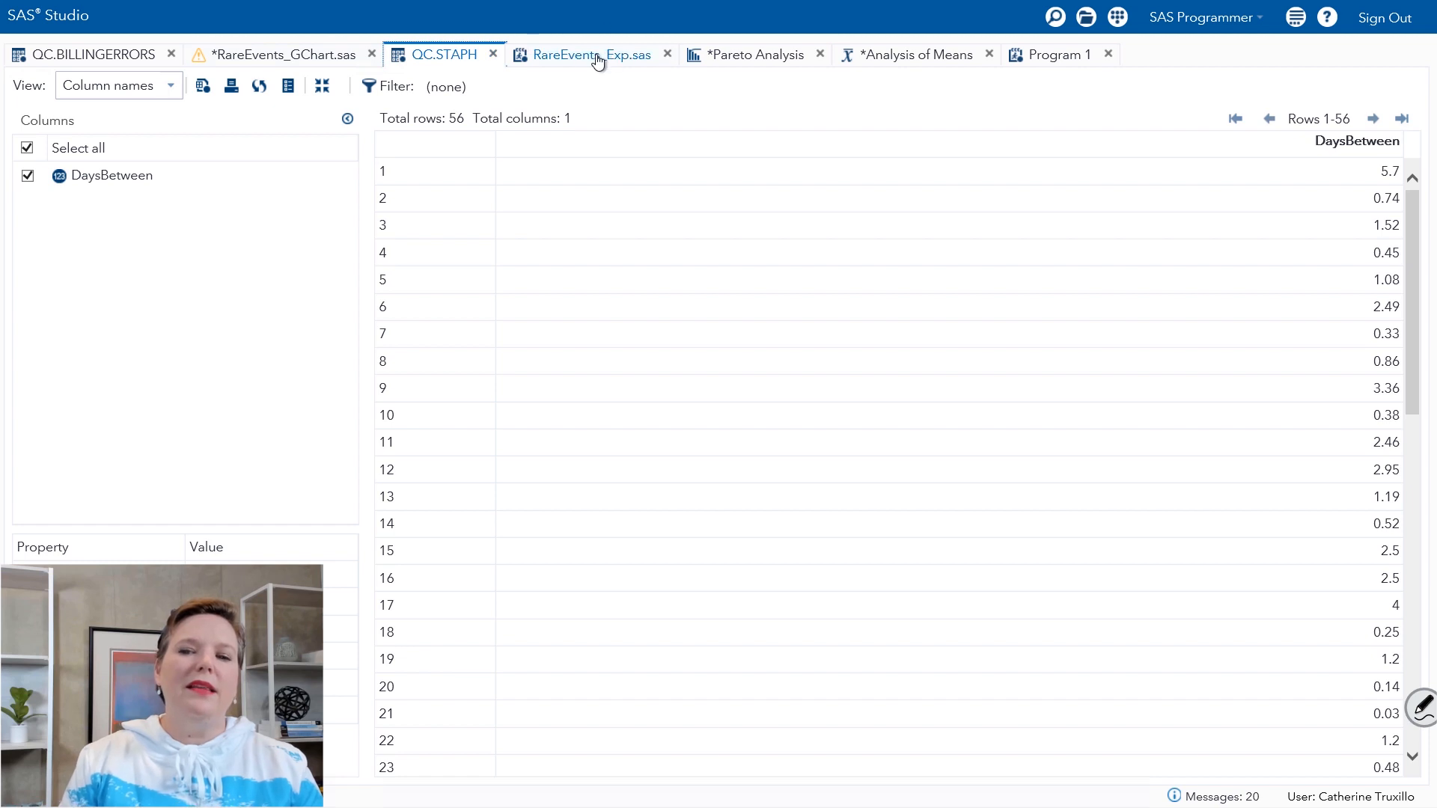
# Review RareEvents_Exp results: exponential-fit histogram, goodness-of-fit tests and two-panel Rare Events Chart
pyautogui.click(590, 54)
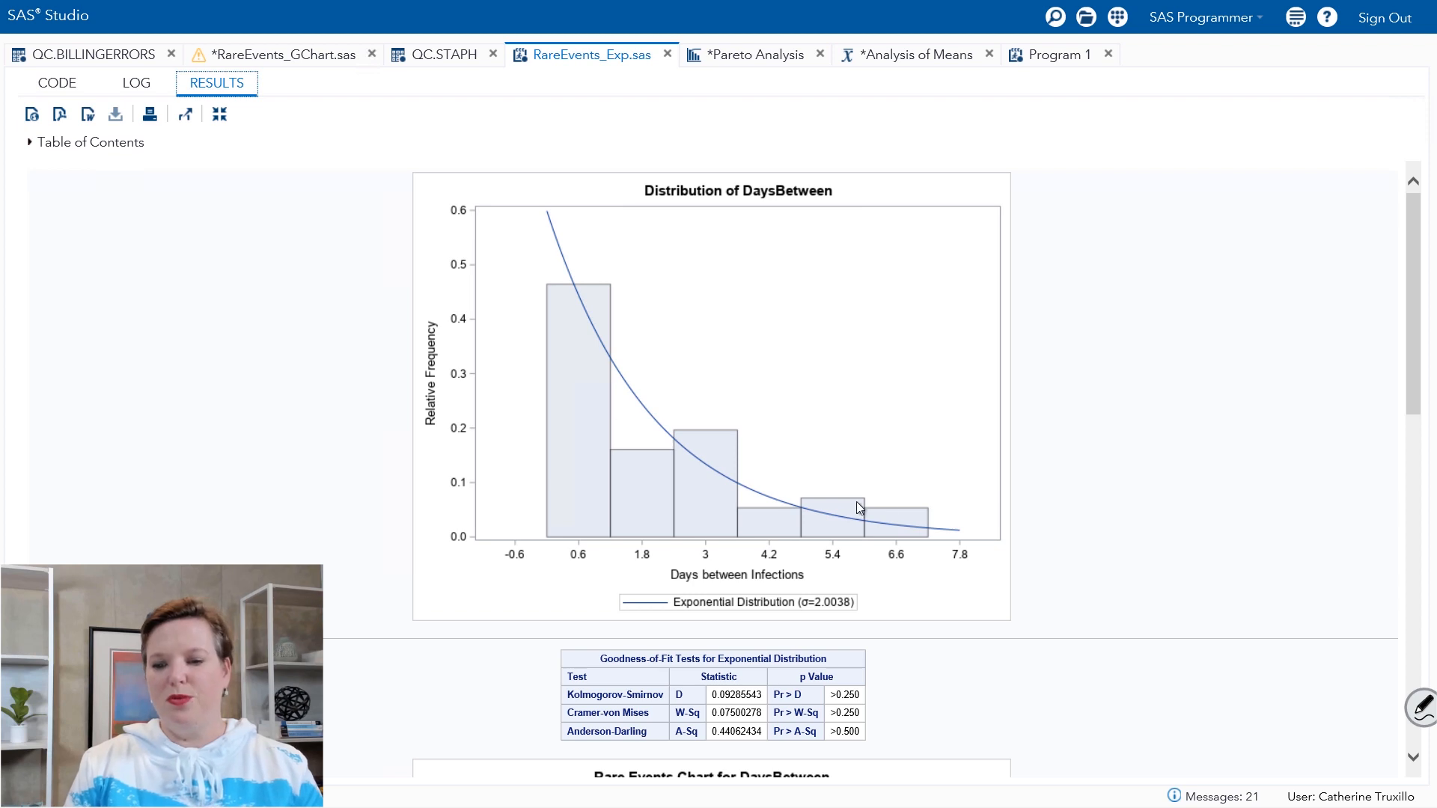
pyautogui.moveTo(980, 510)
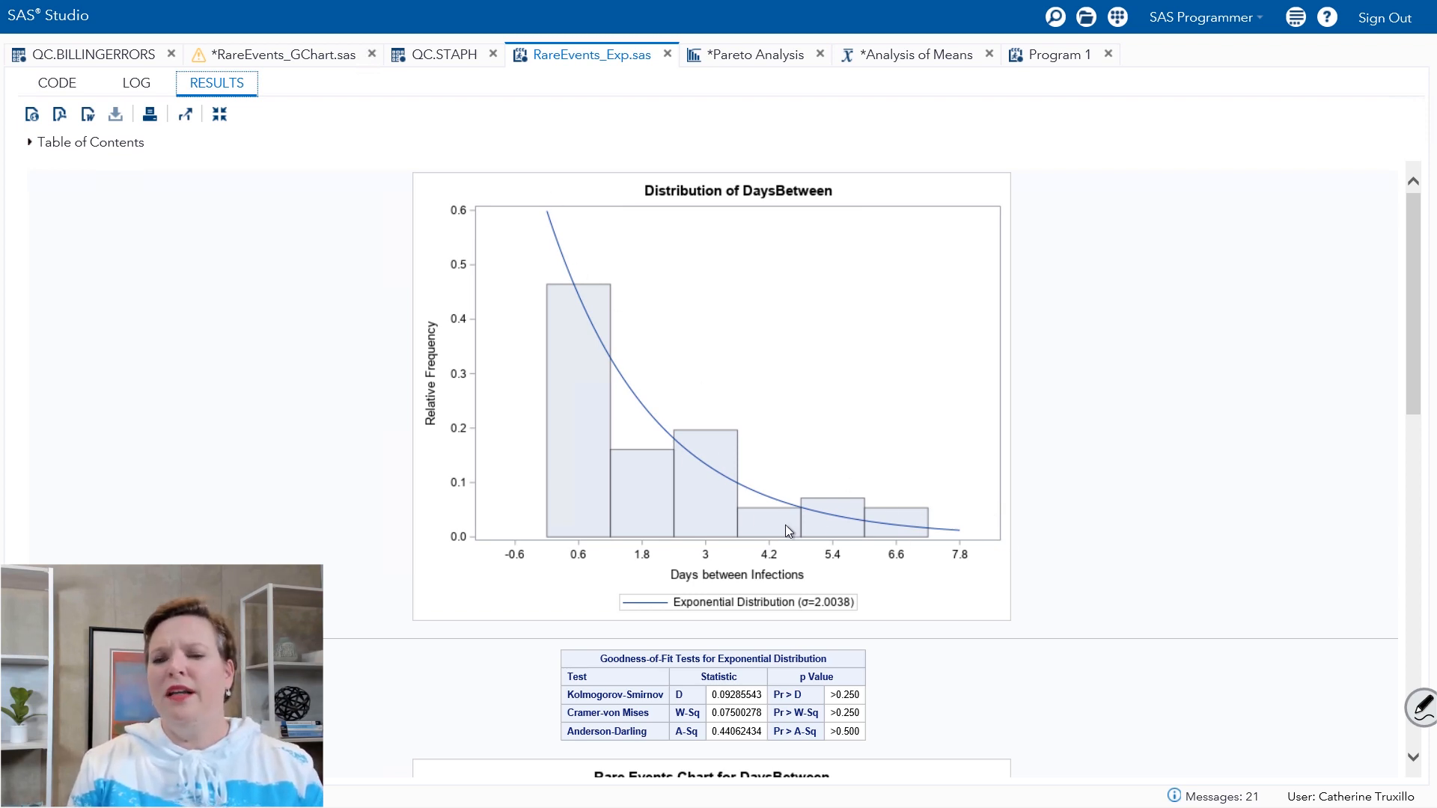
pyautogui.moveTo(588, 318)
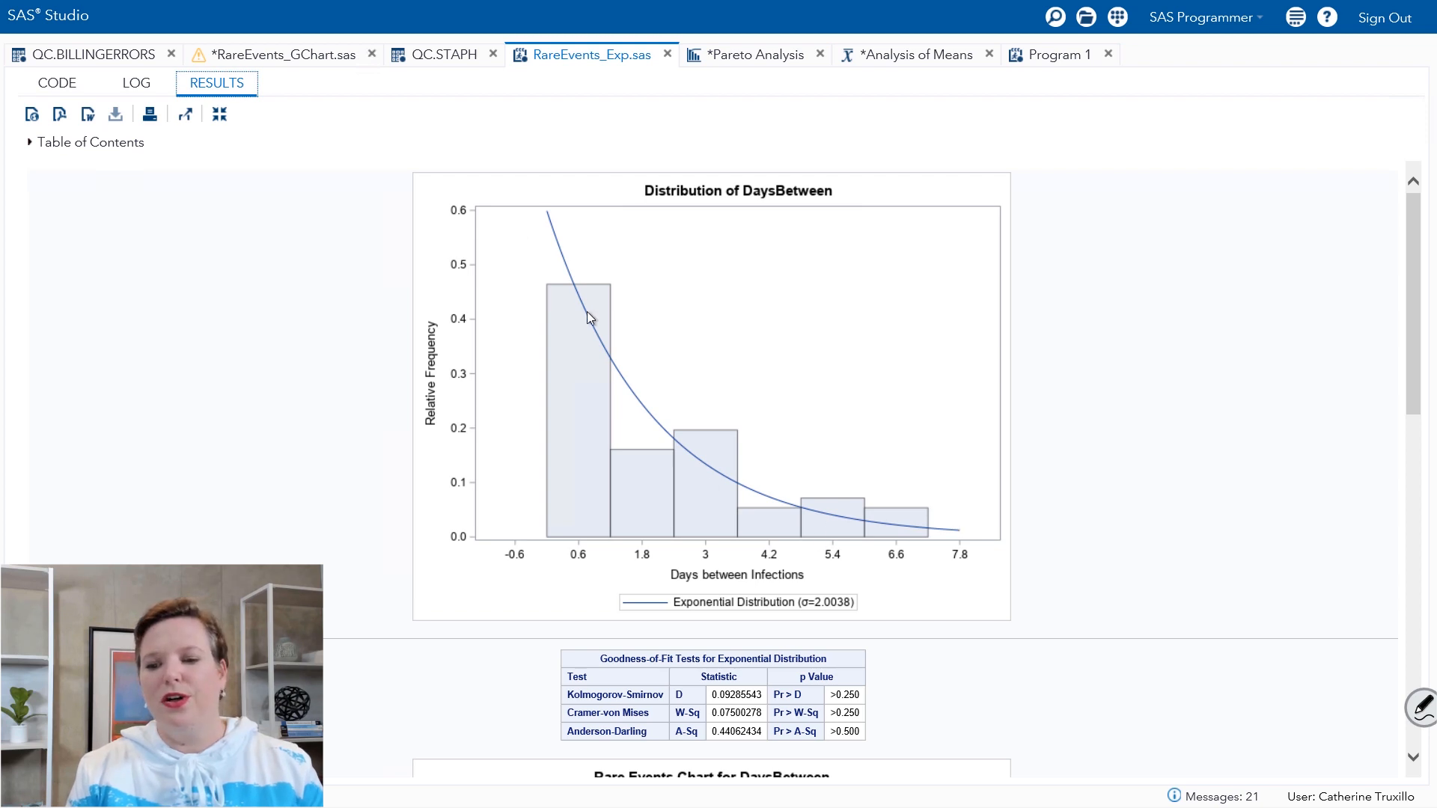
pyautogui.moveTo(1084, 279)
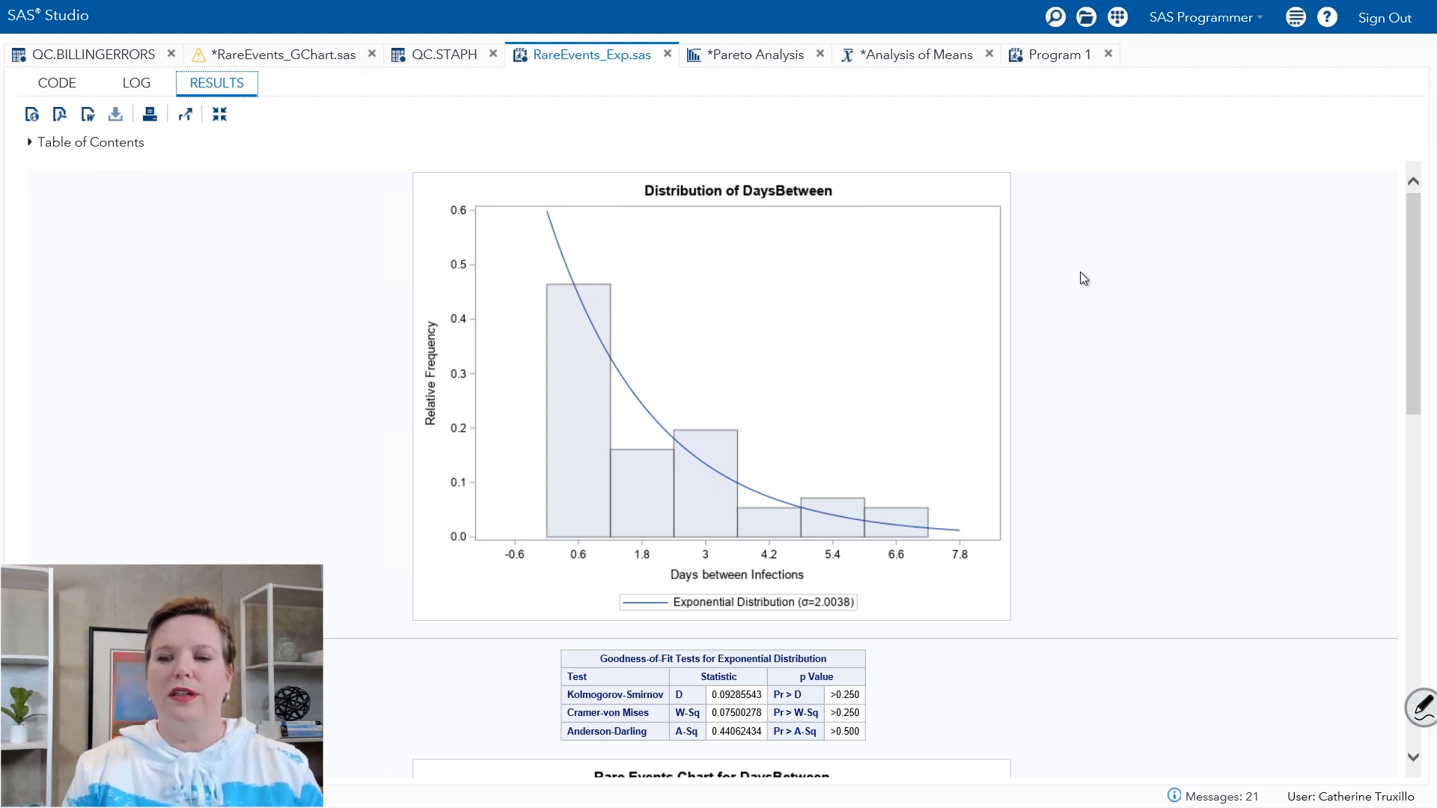
pyautogui.scroll(-3)
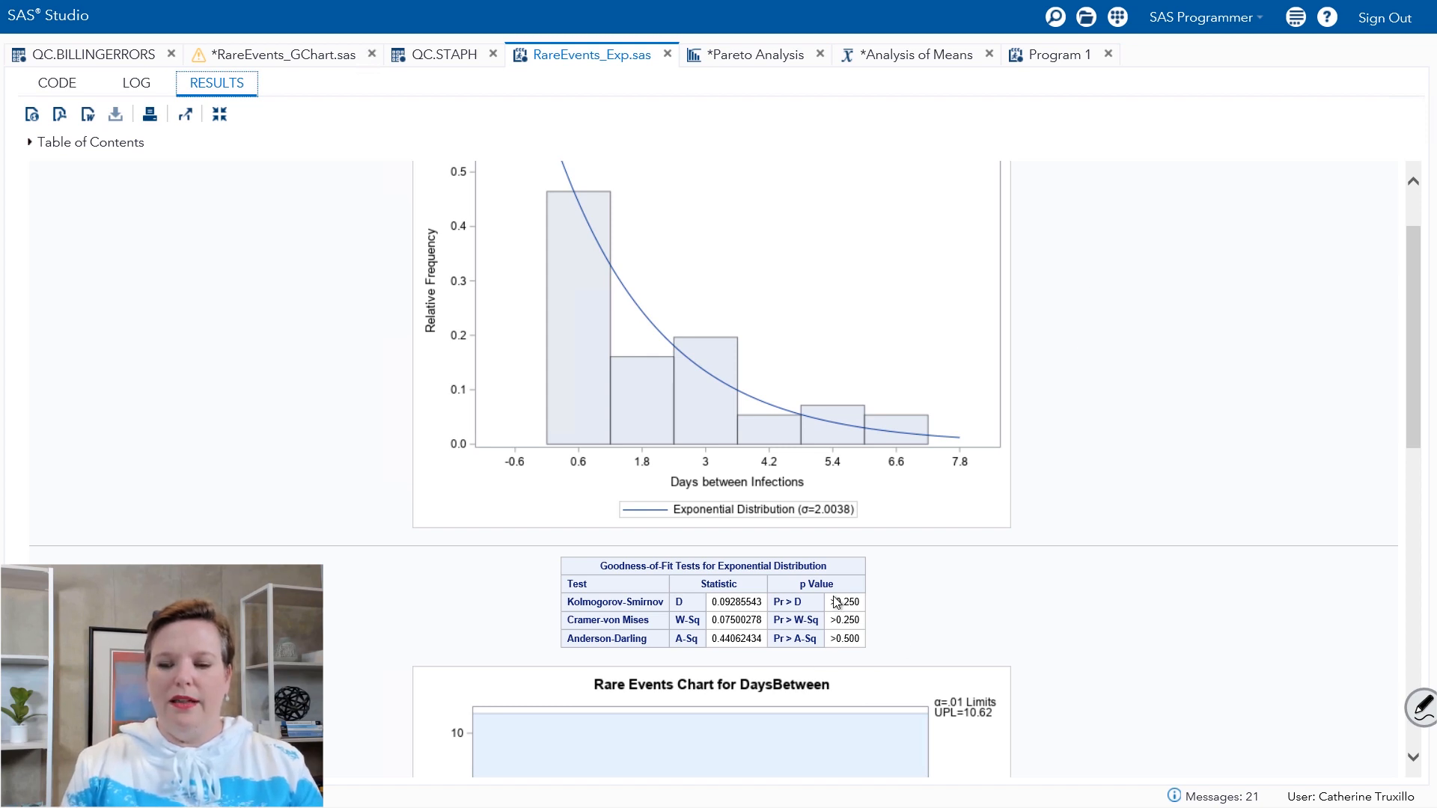
pyautogui.moveTo(838, 609)
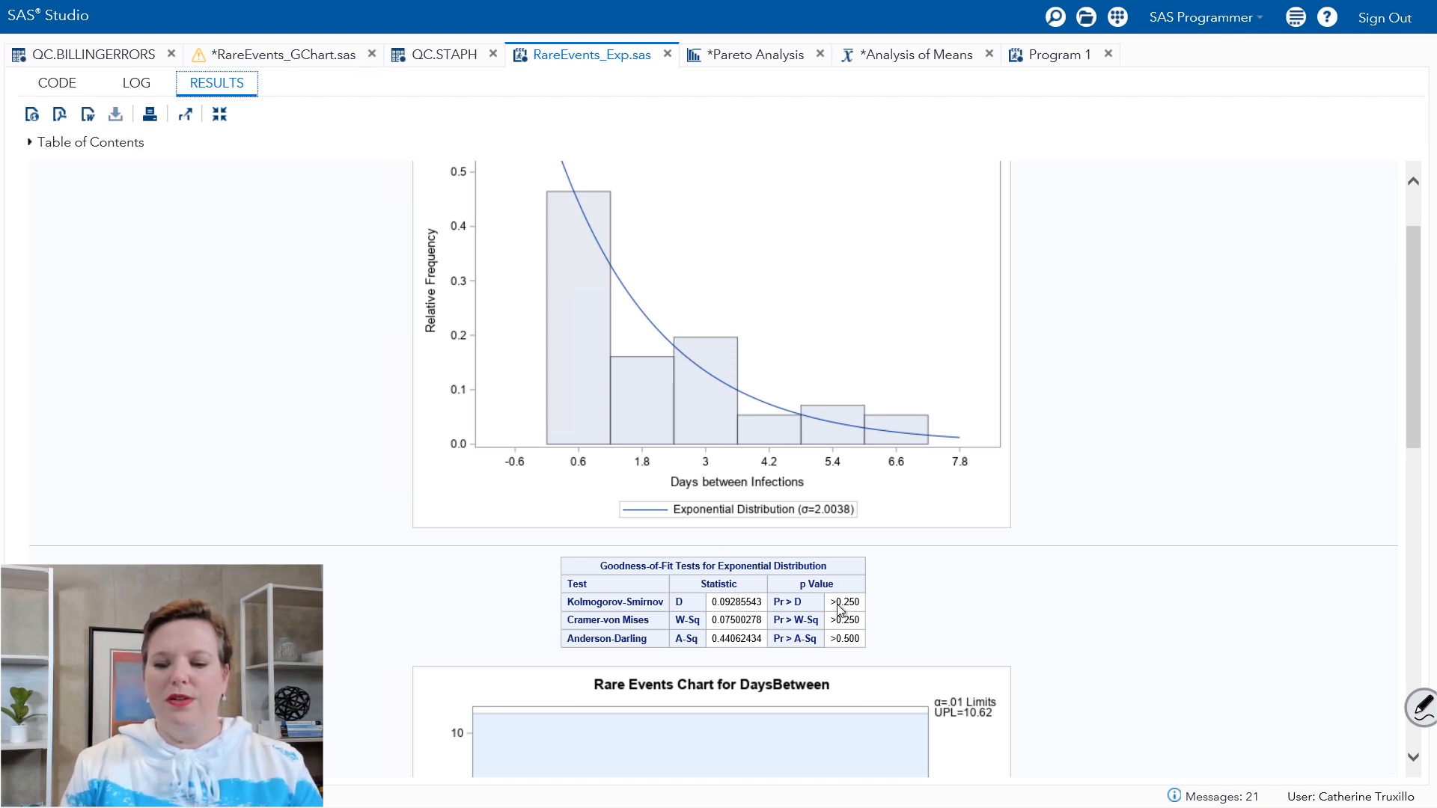
pyautogui.scroll(-3)
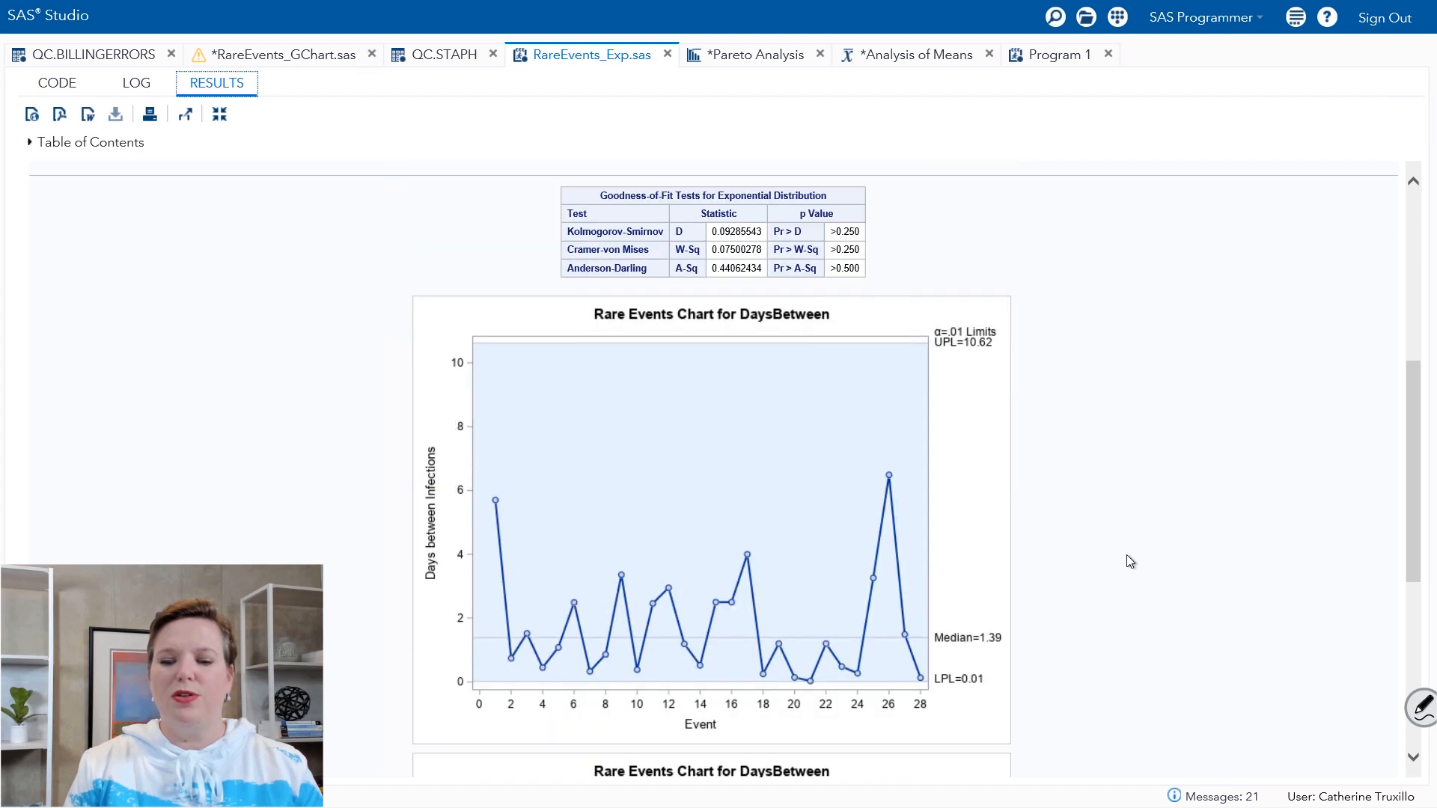
pyautogui.scroll(-3)
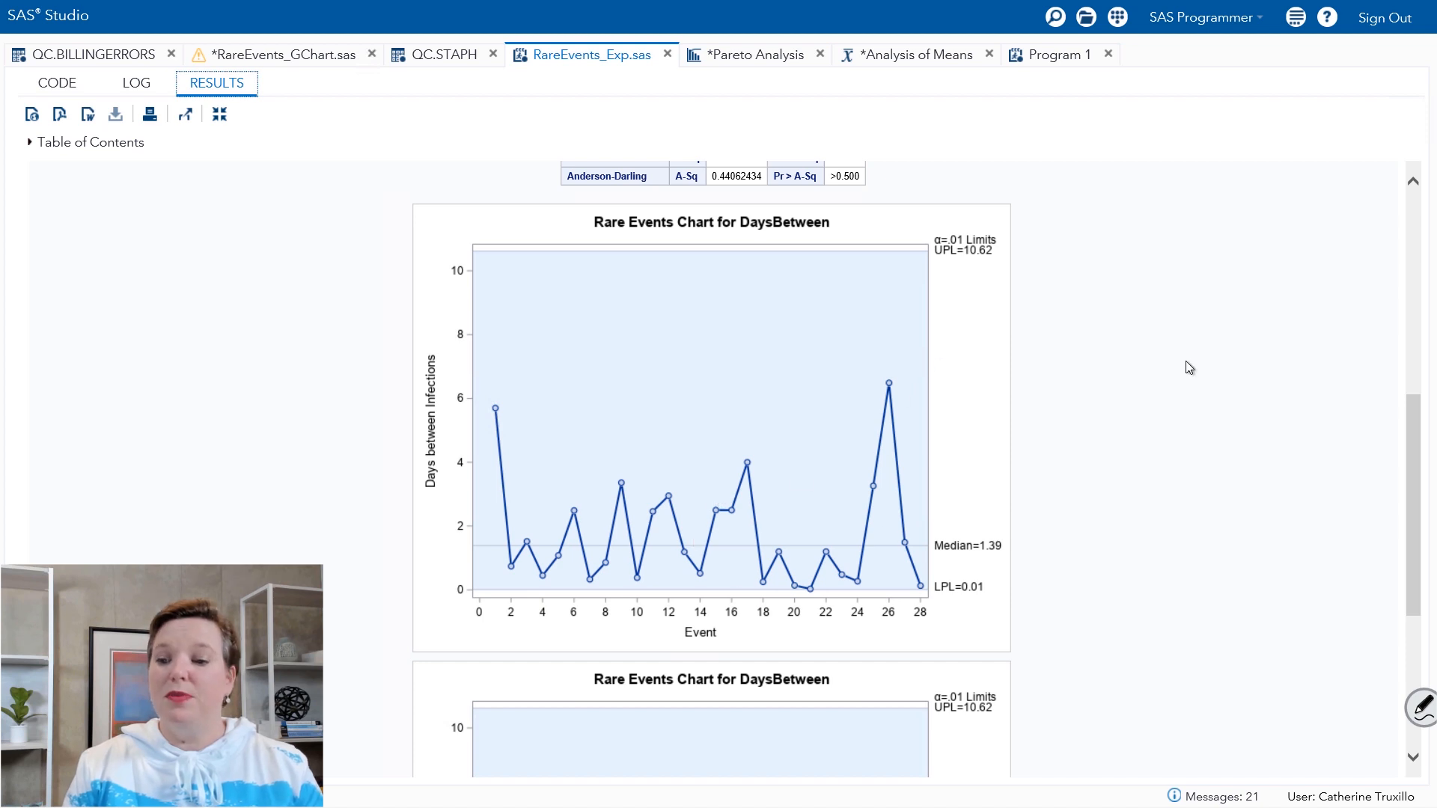
pyautogui.scroll(-3)
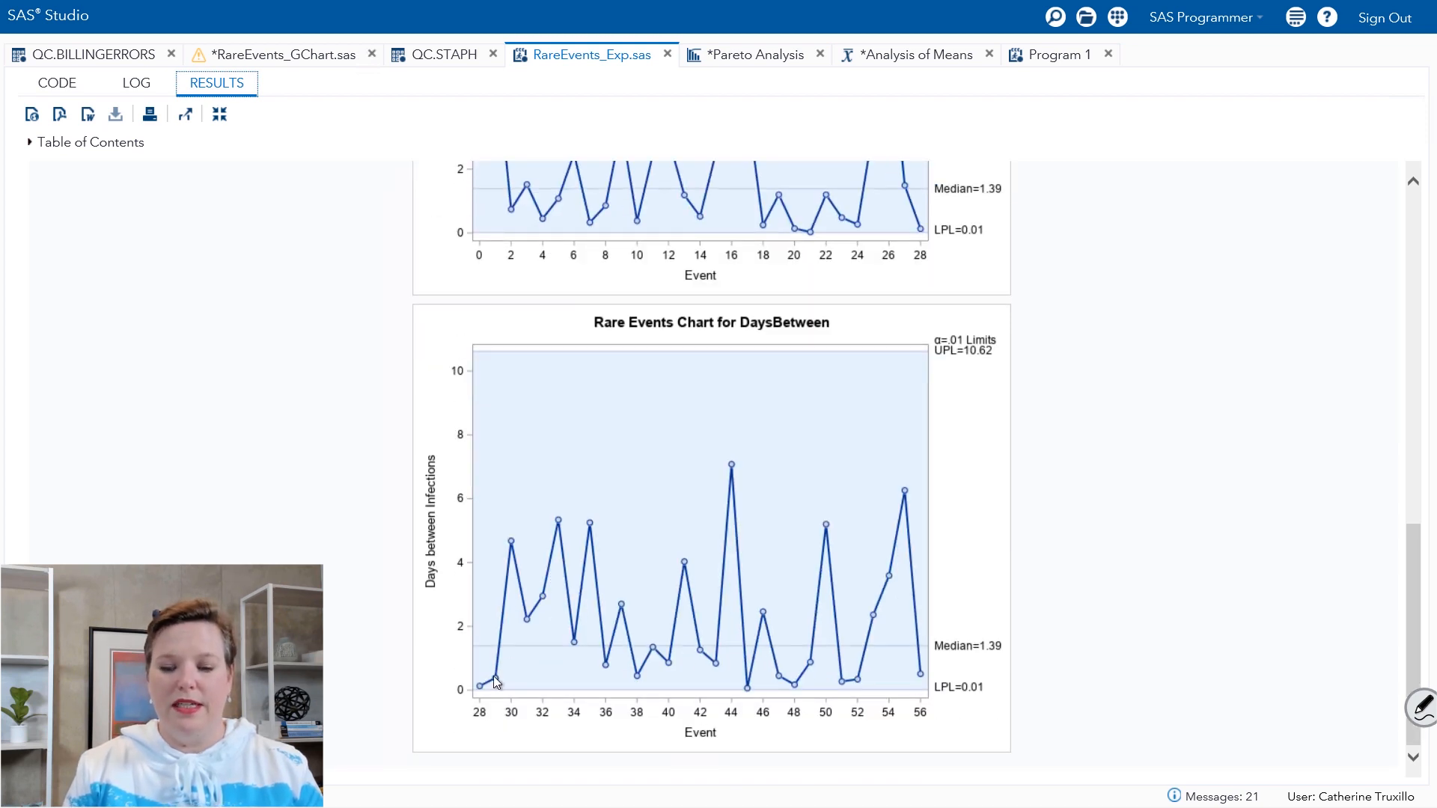
pyautogui.moveTo(639, 627)
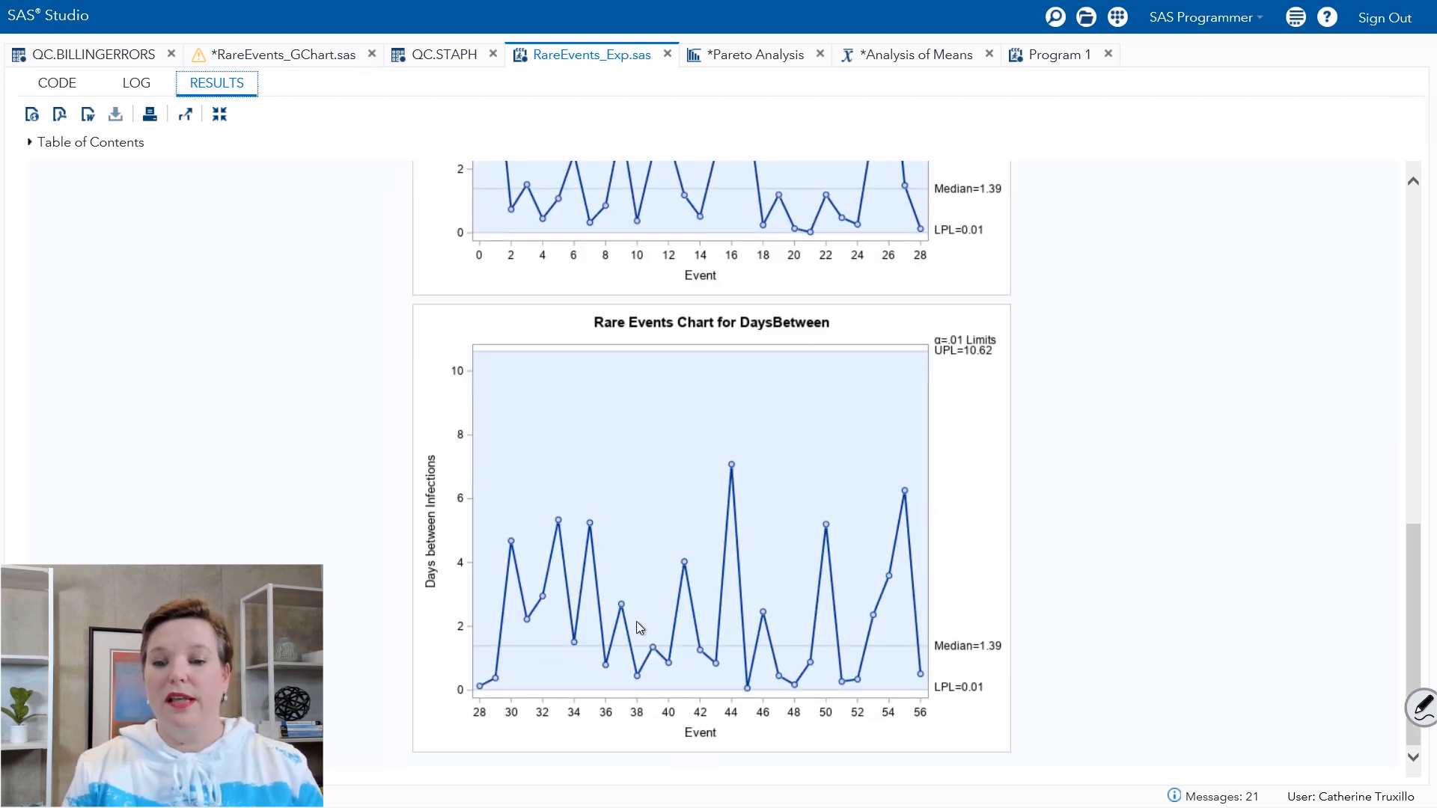
pyautogui.moveTo(862, 495)
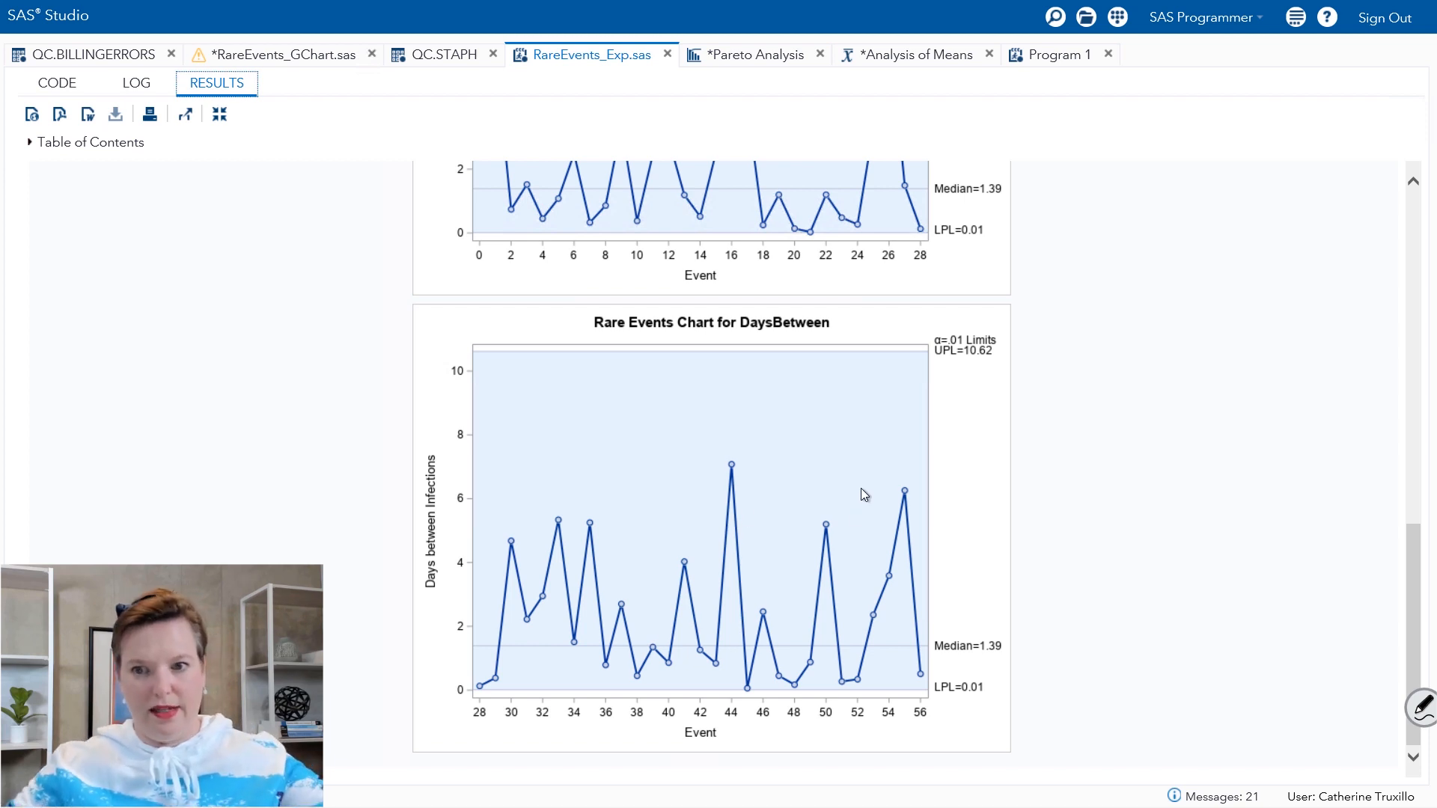
pyautogui.moveTo(57, 83)
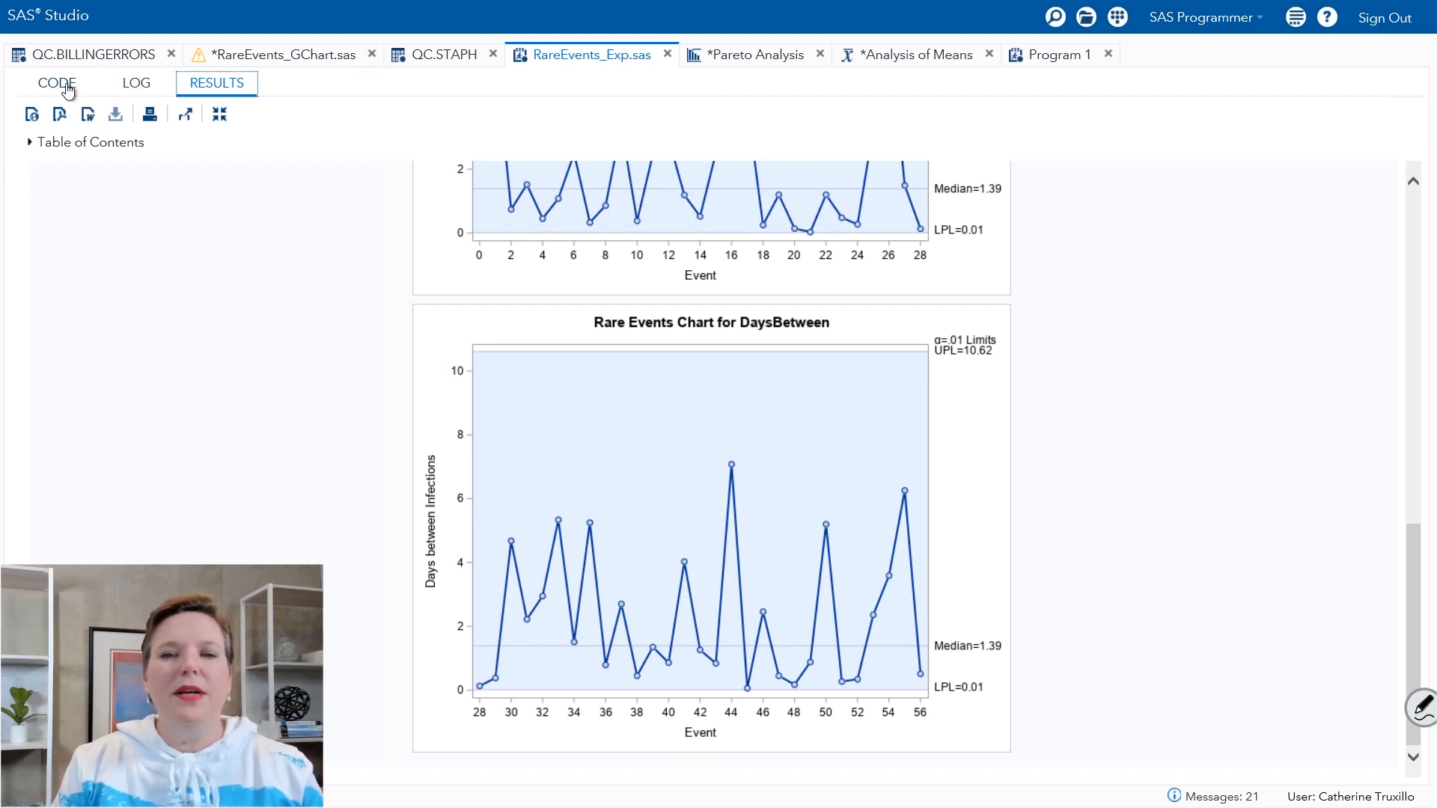
# Add /totpanels=1 to the chart statement and rerun for a single-panel Rare Events Chart
pyautogui.click(55, 82)
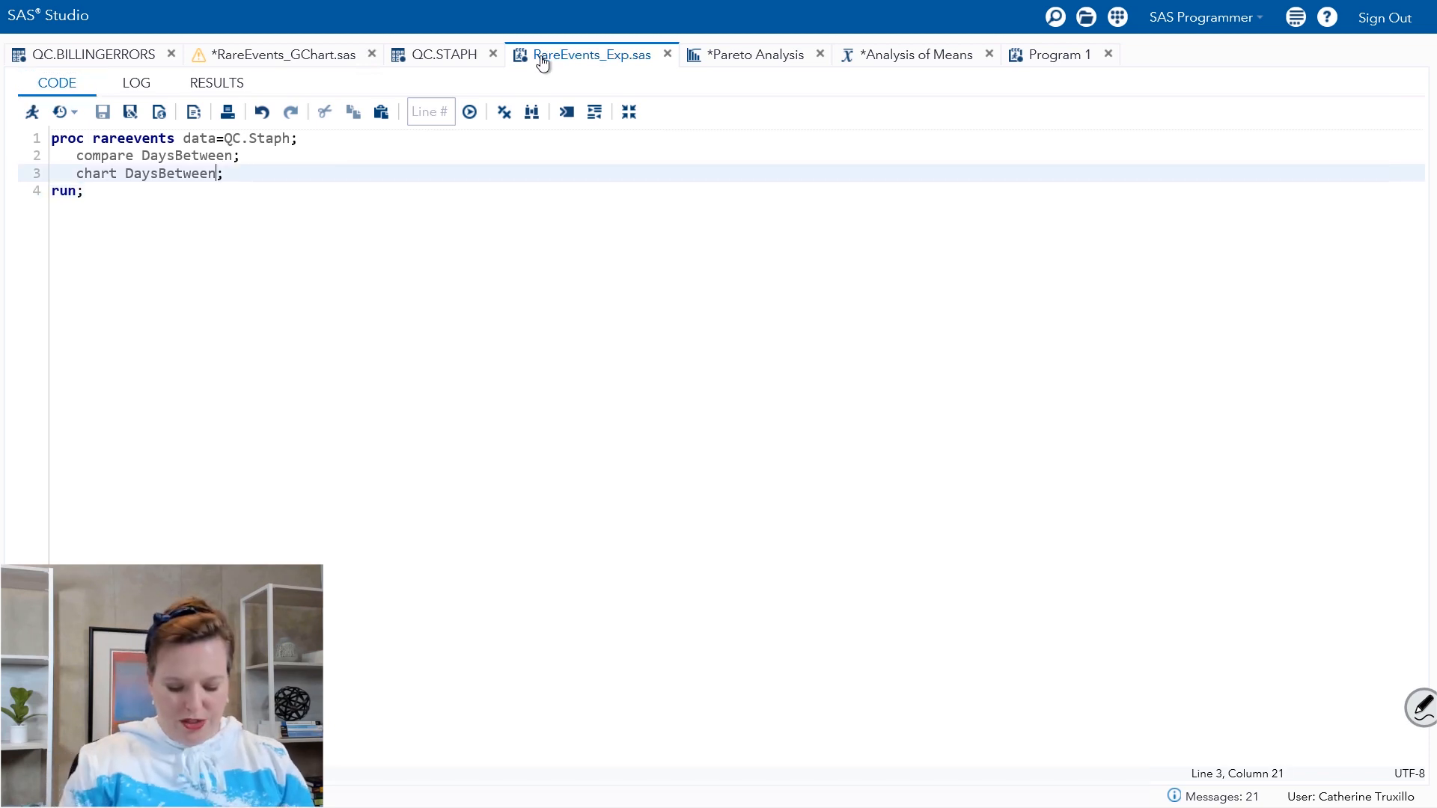
pyautogui.write('/totpanels=1')
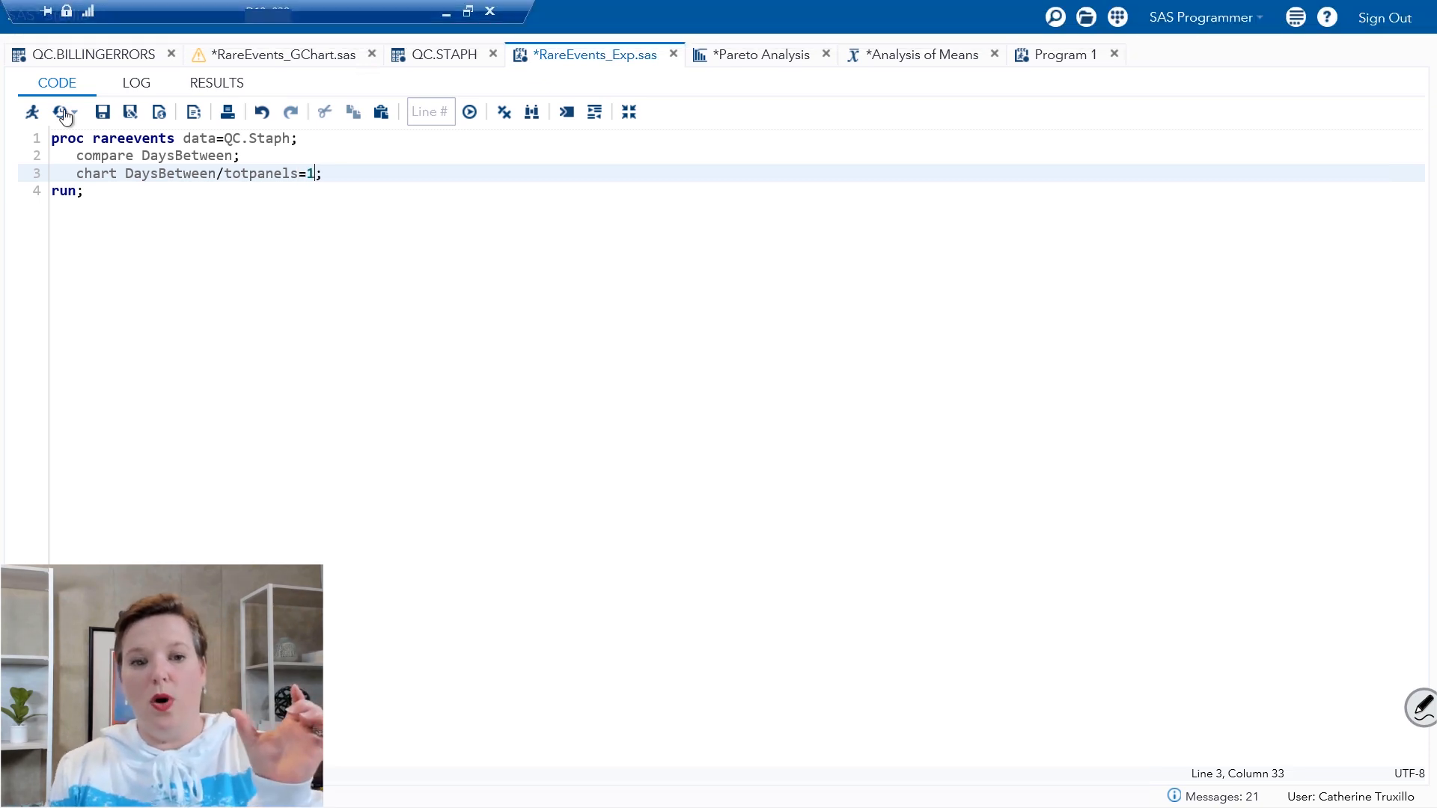
pyautogui.click(30, 112)
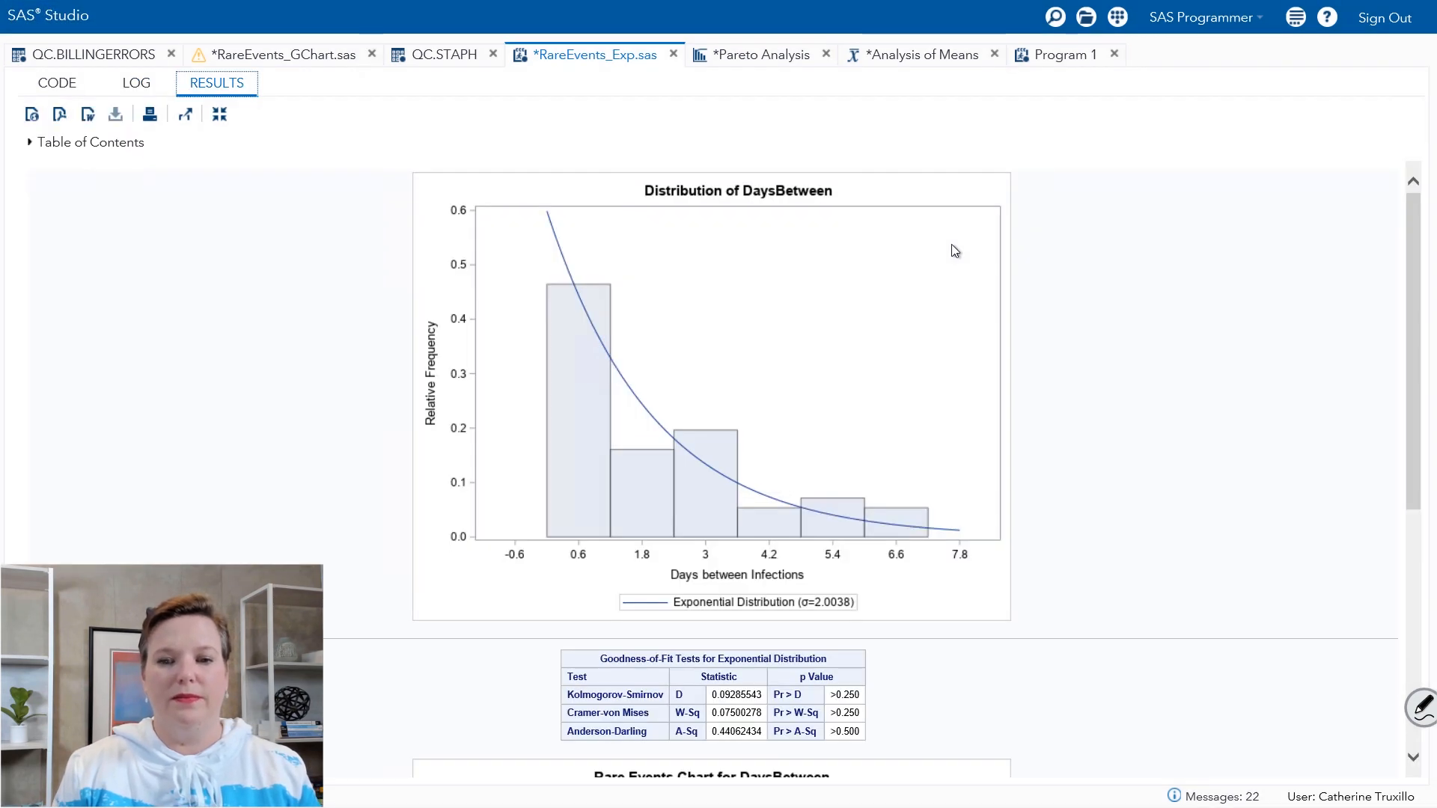
pyautogui.scroll(-3)
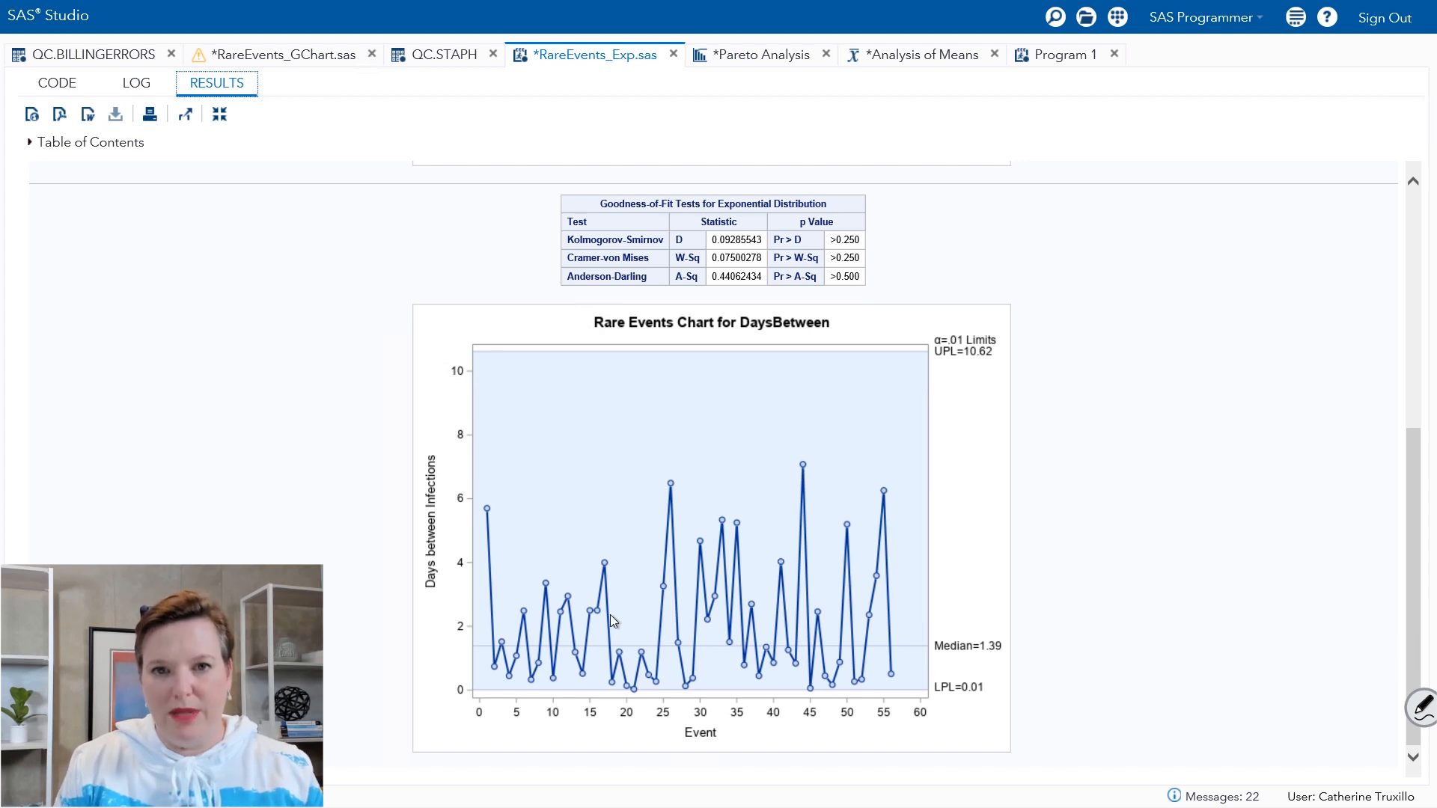
pyautogui.moveTo(526, 644)
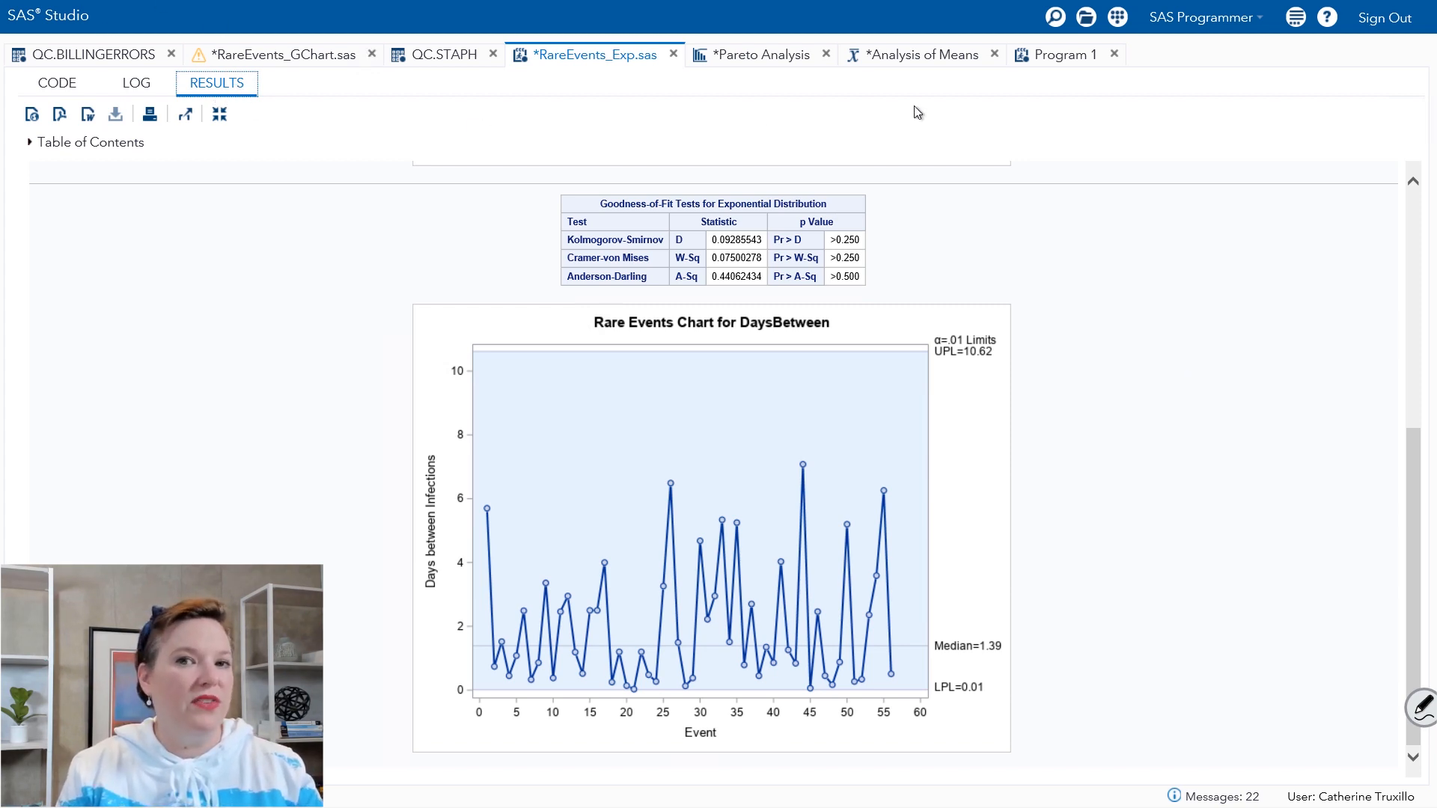
# Reach the RAREEVENTS Procedure documentation in SAS Help Center and show its References section
pyautogui.click(1326, 17)
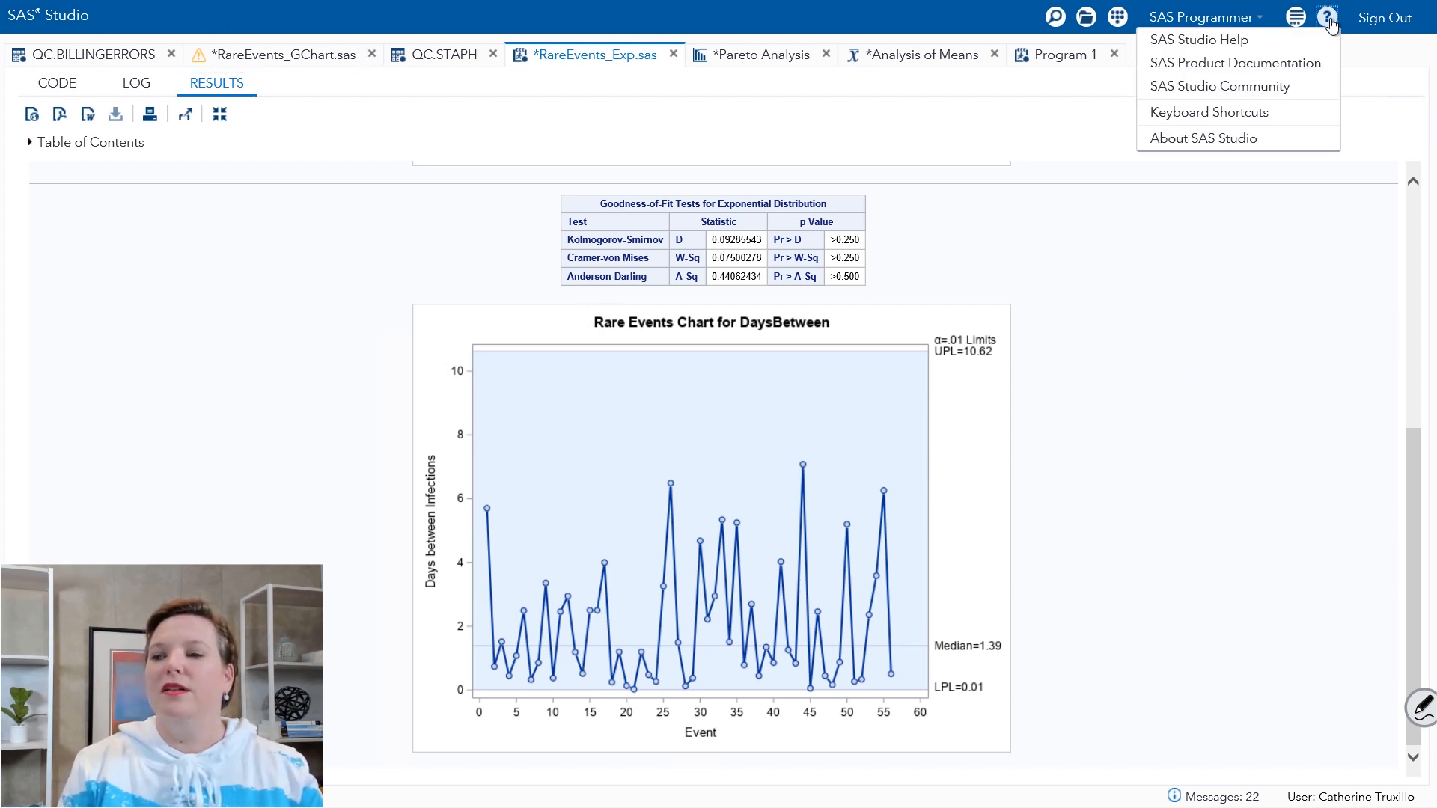
pyautogui.moveTo(1248, 63)
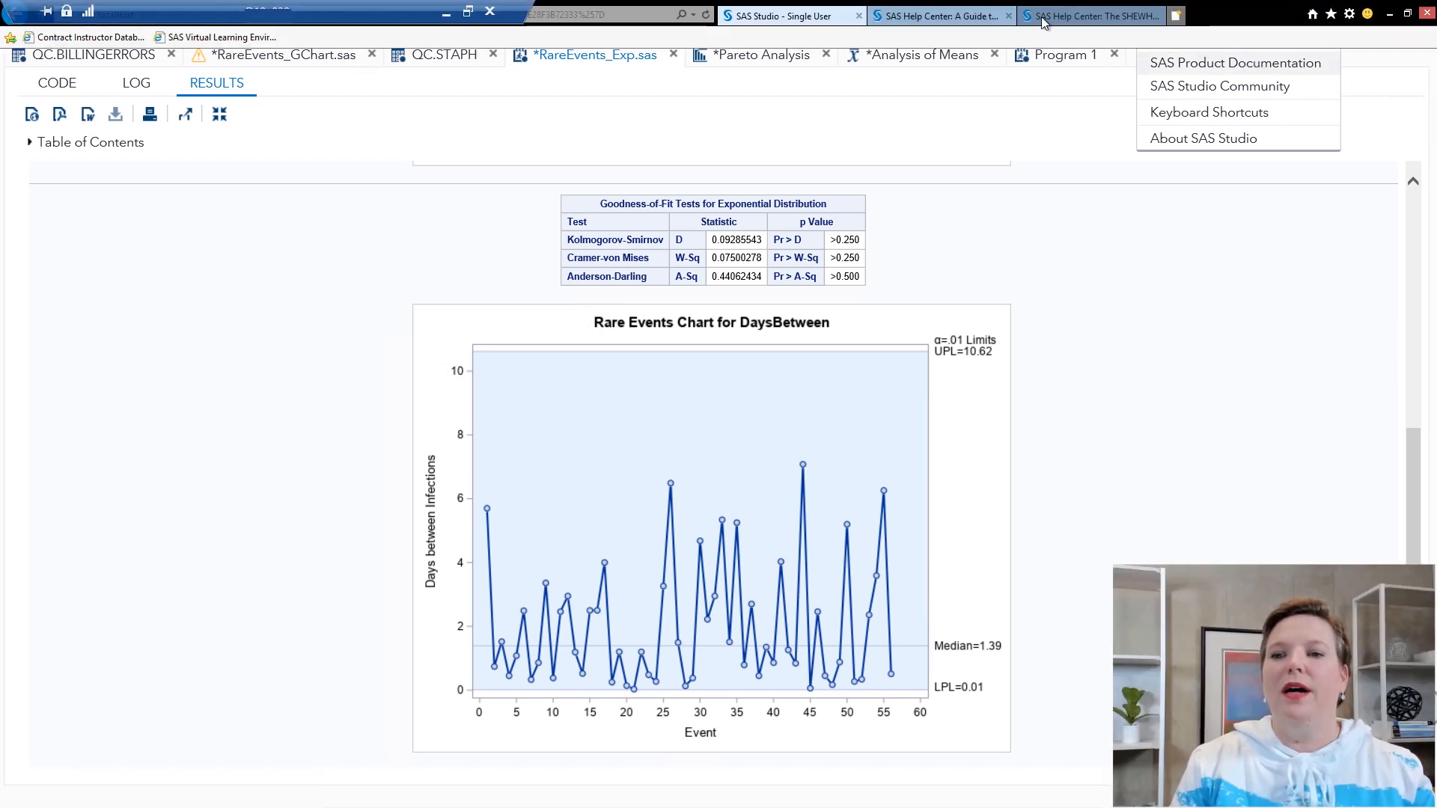
pyautogui.click(1088, 15)
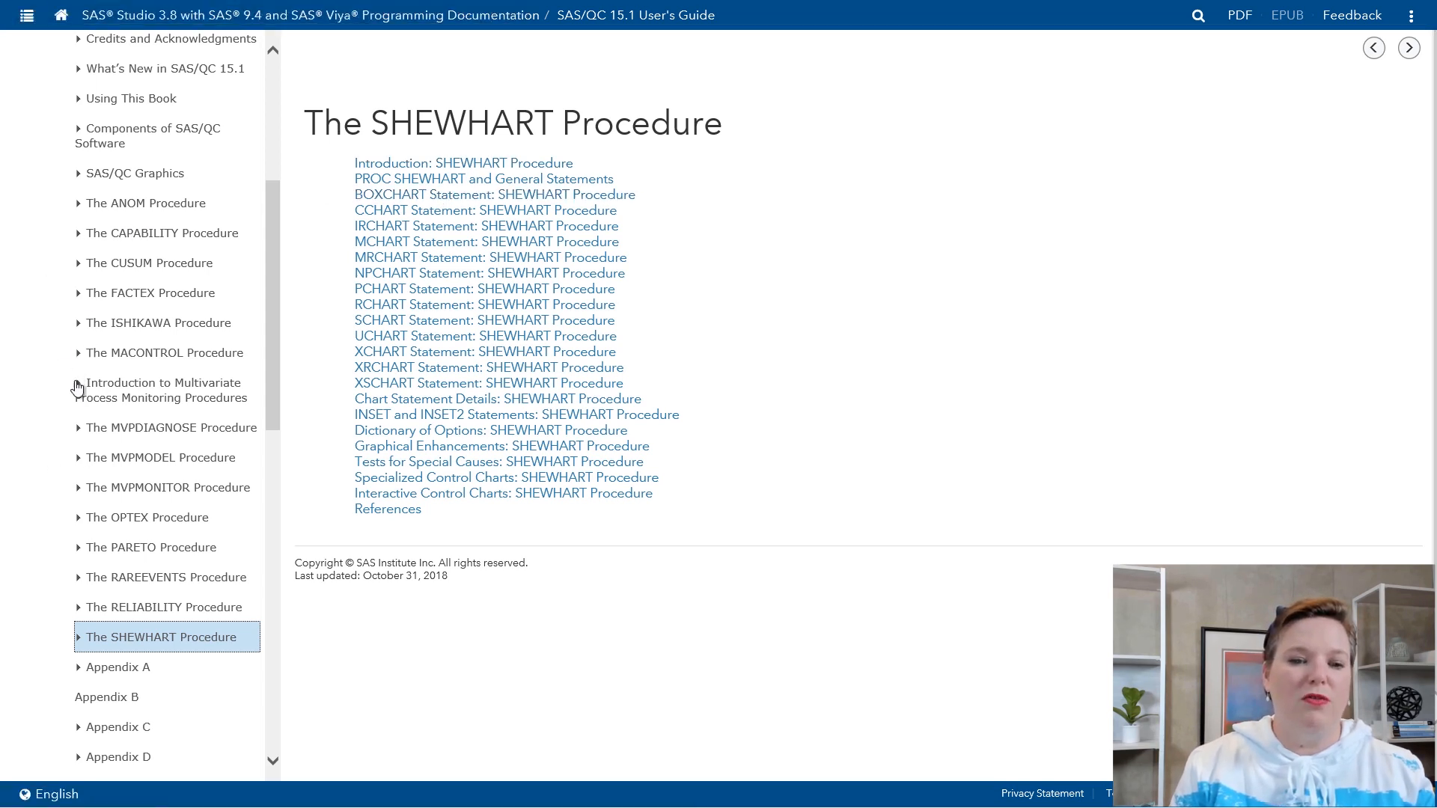
pyautogui.moveTo(76, 584)
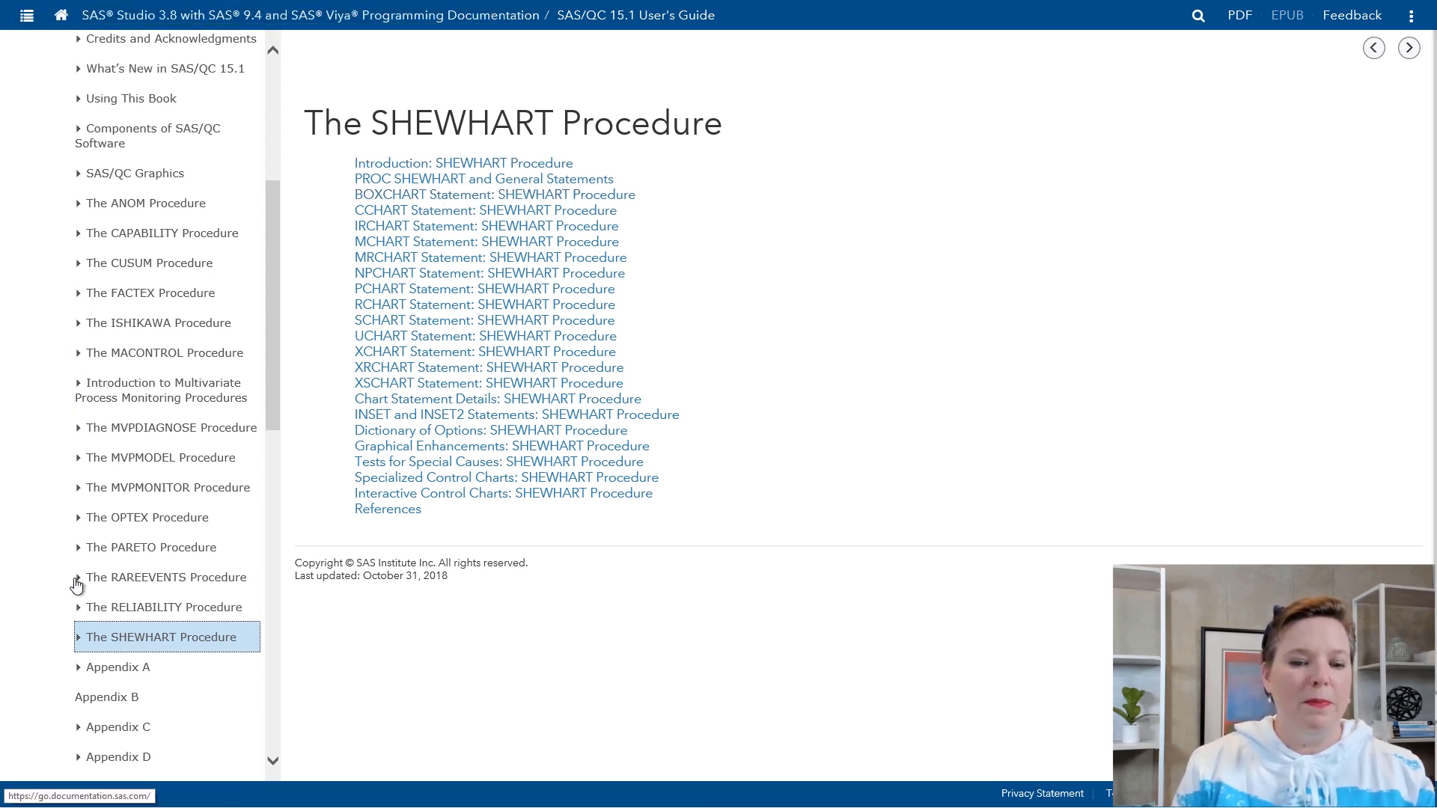
pyautogui.click(166, 576)
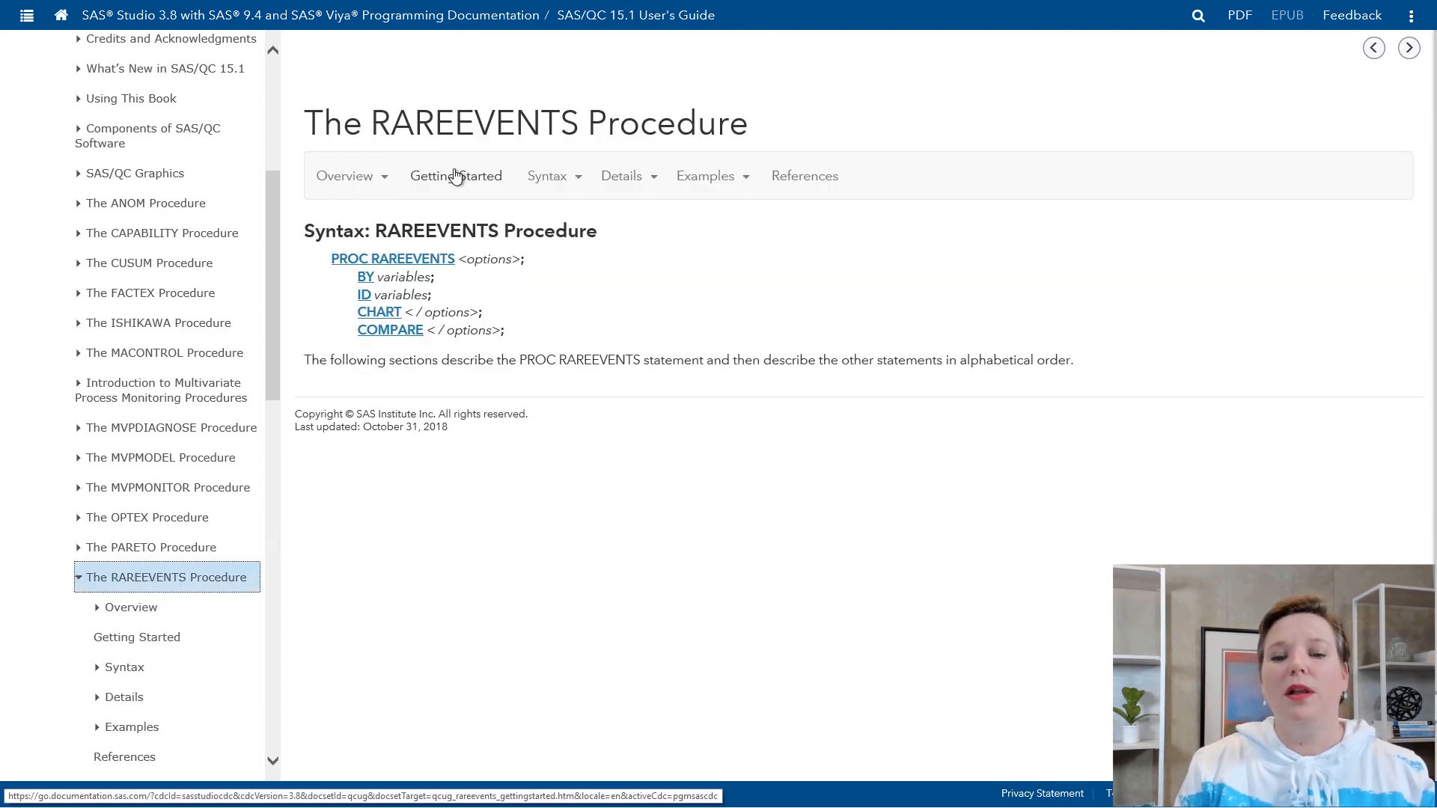
pyautogui.click(344, 177)
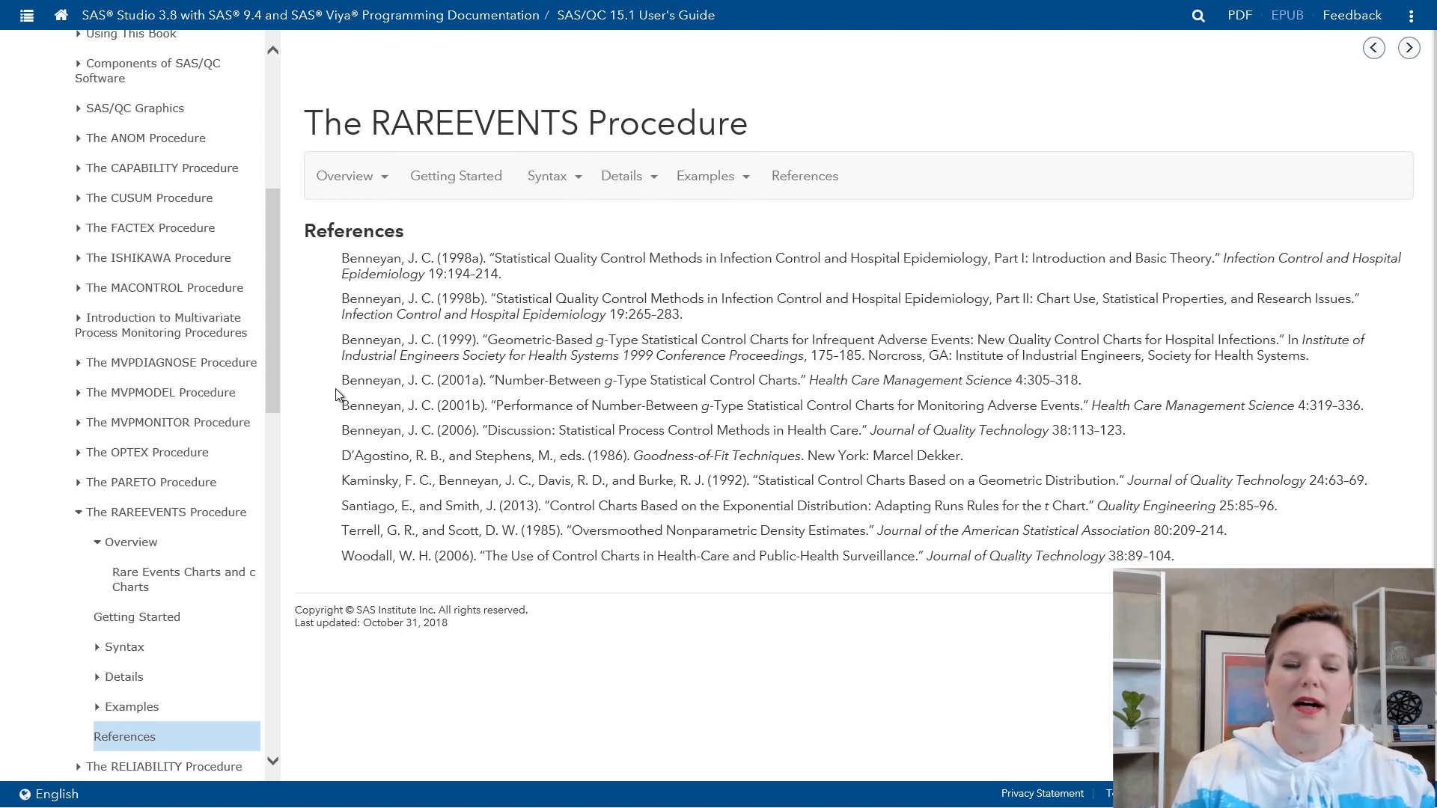
pyautogui.moveTo(566, 374)
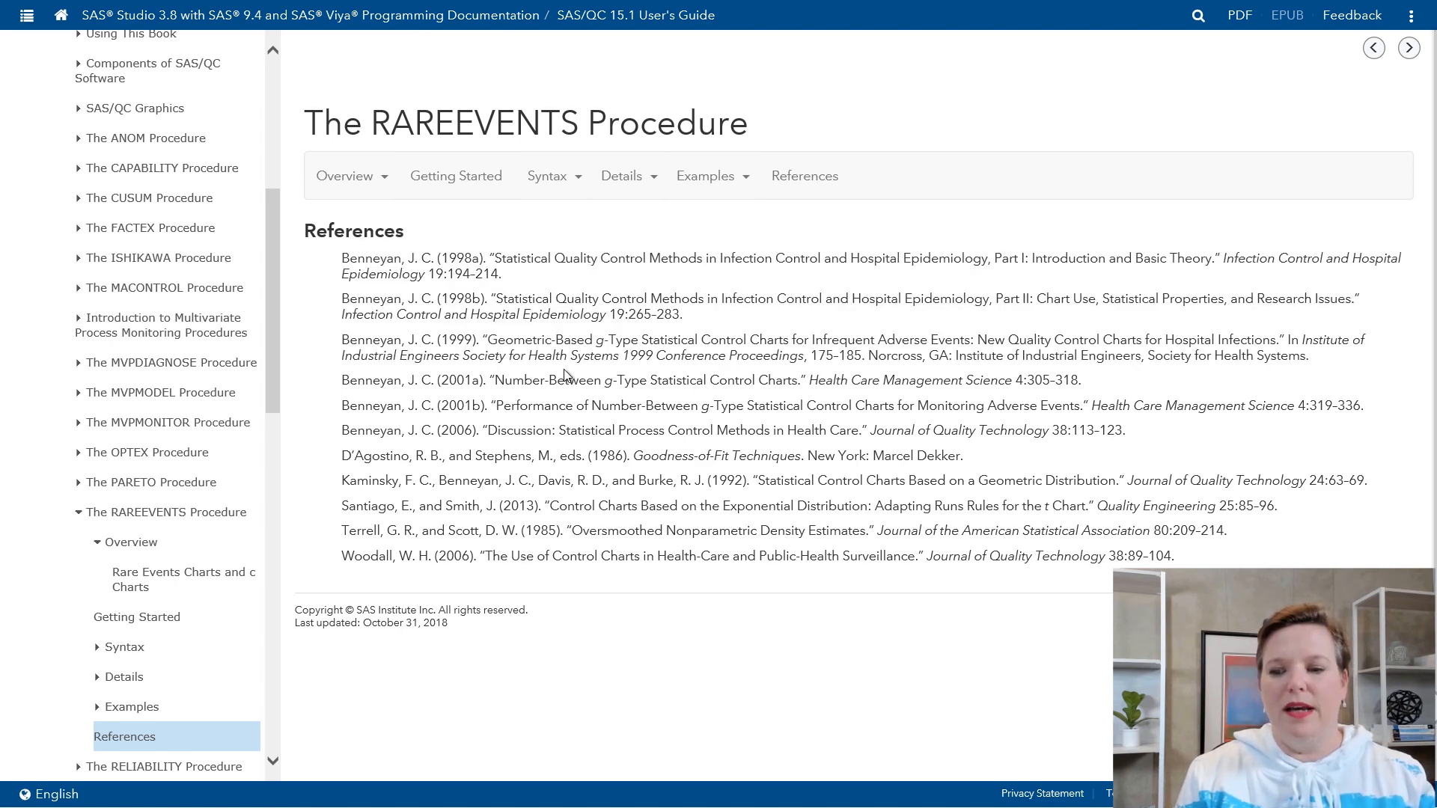